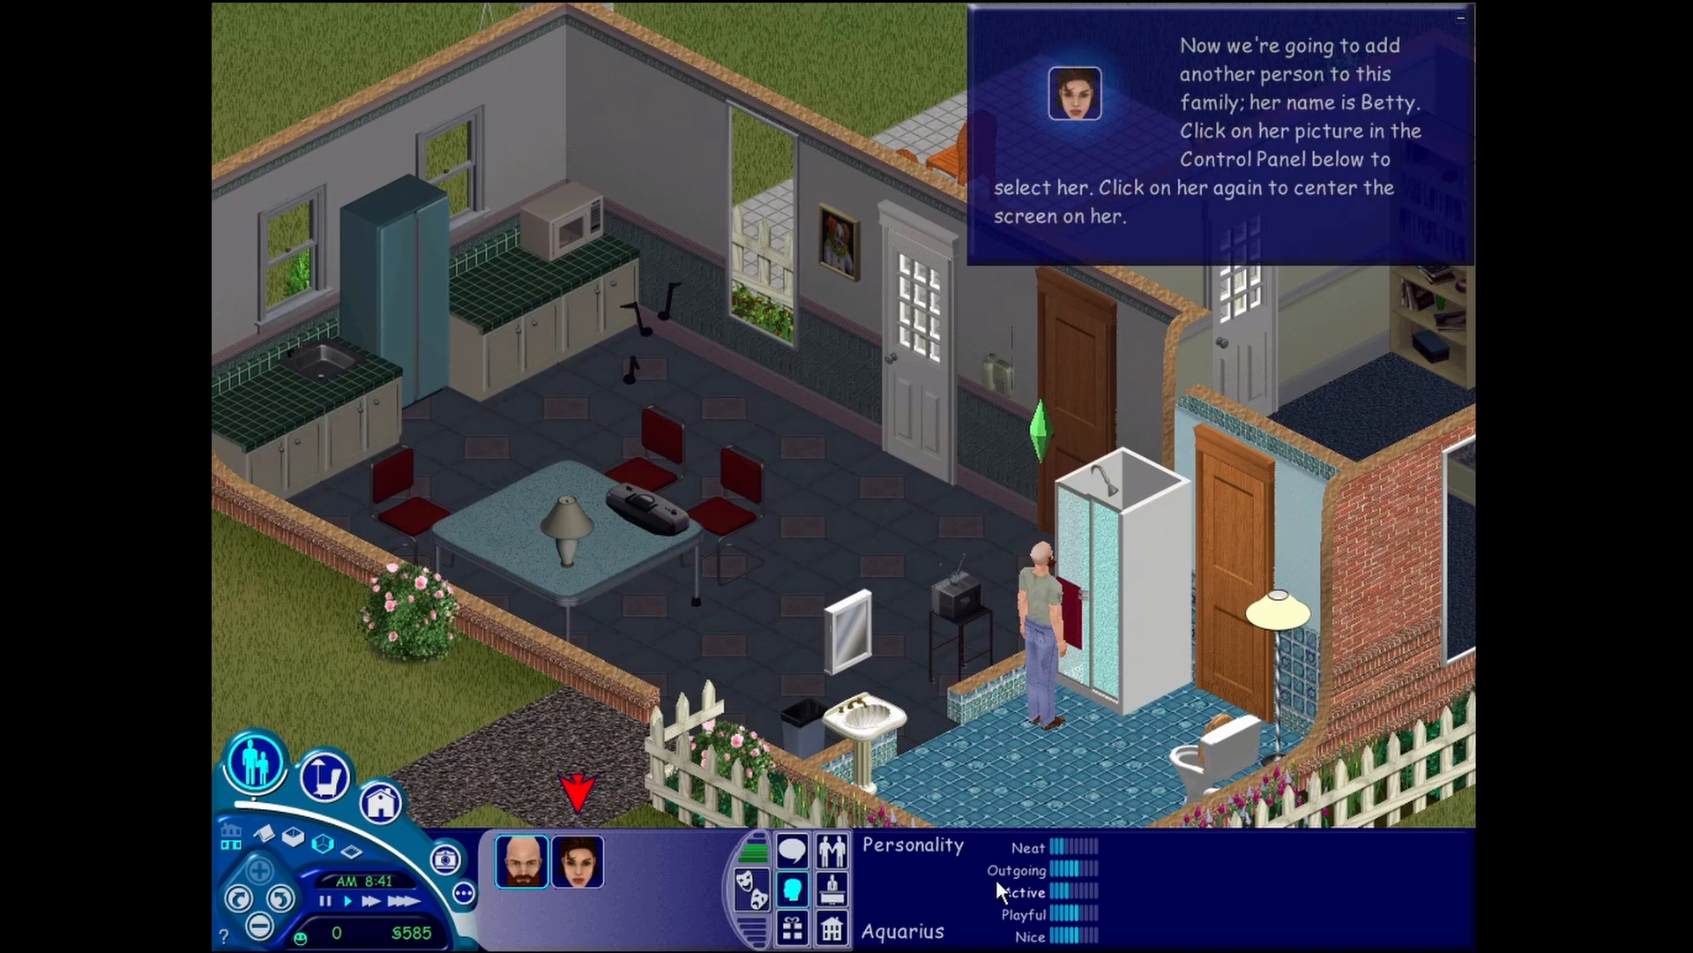
- Select Betty, centre the view on her, dismiss the tutorial note and choose an object for her to use
left_click(575, 861)
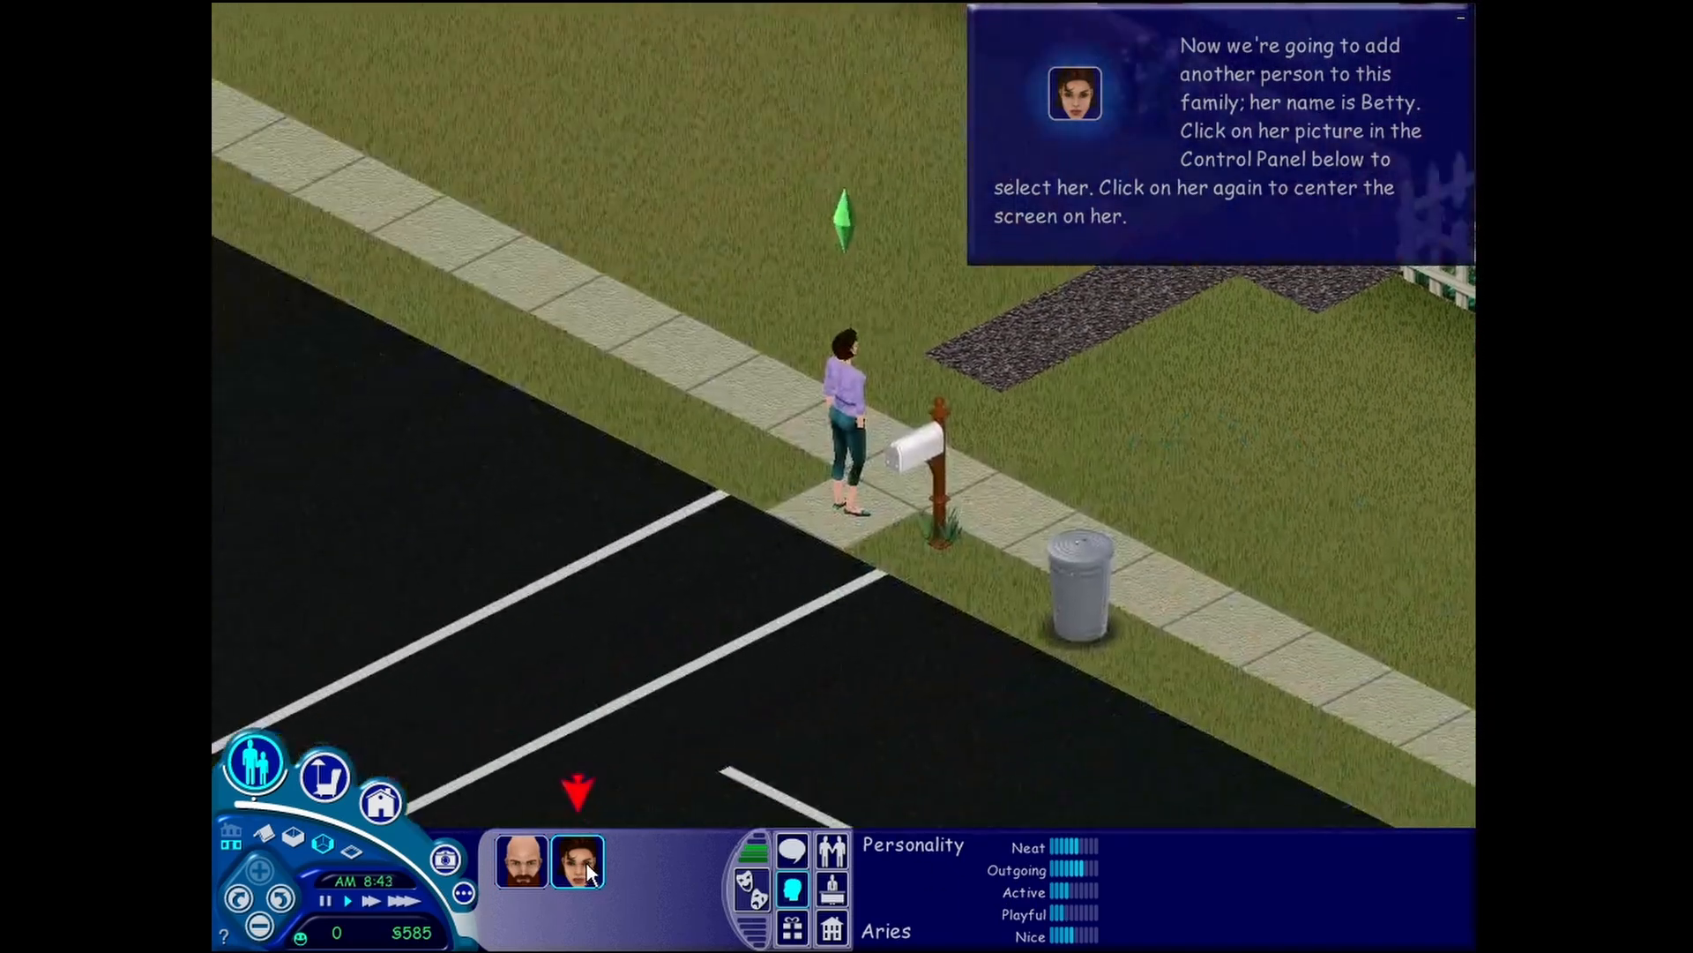
left_click(576, 861)
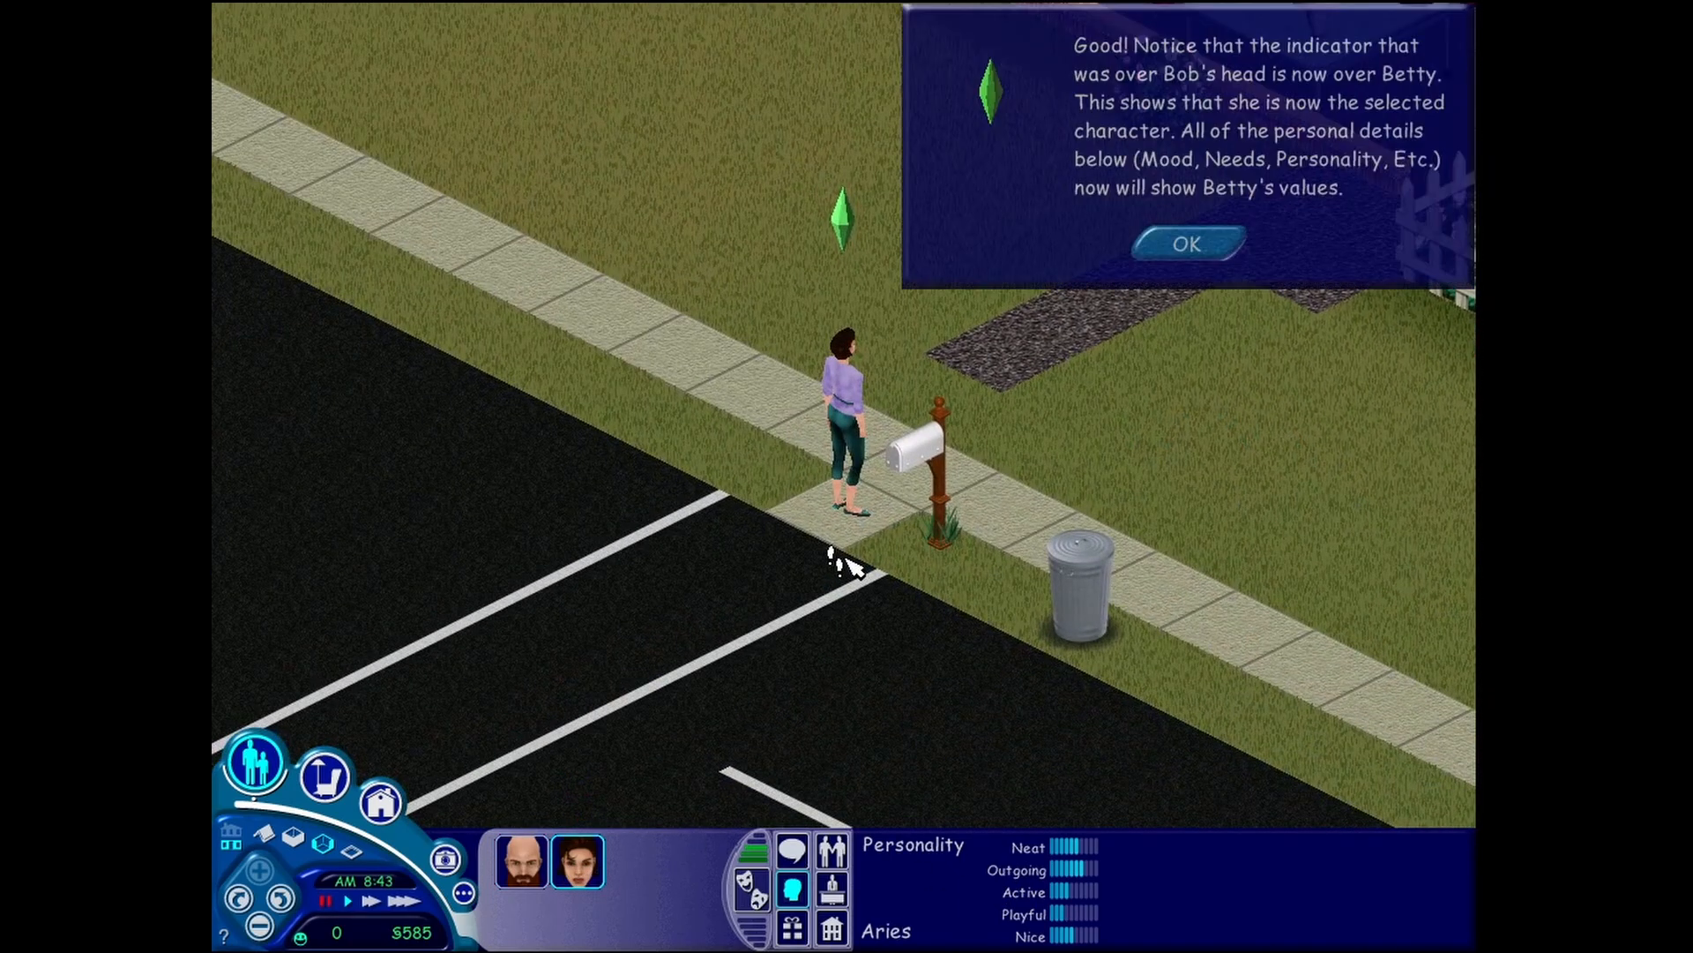
left_click(1186, 243)
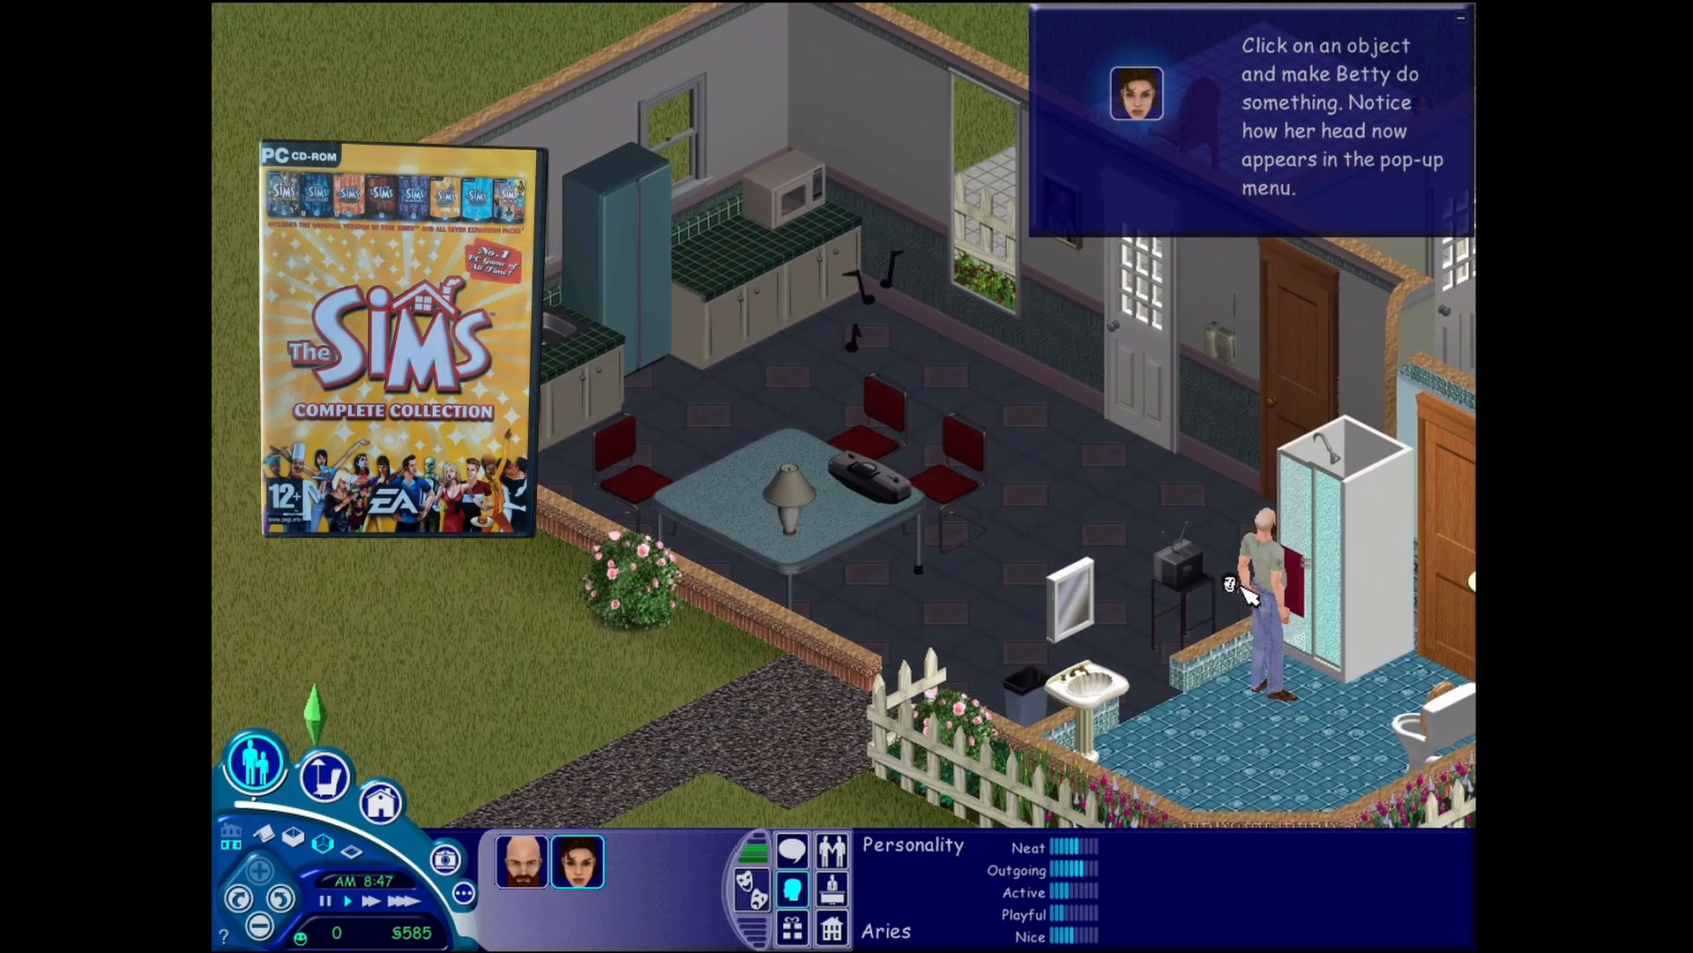
left_click(1258, 578)
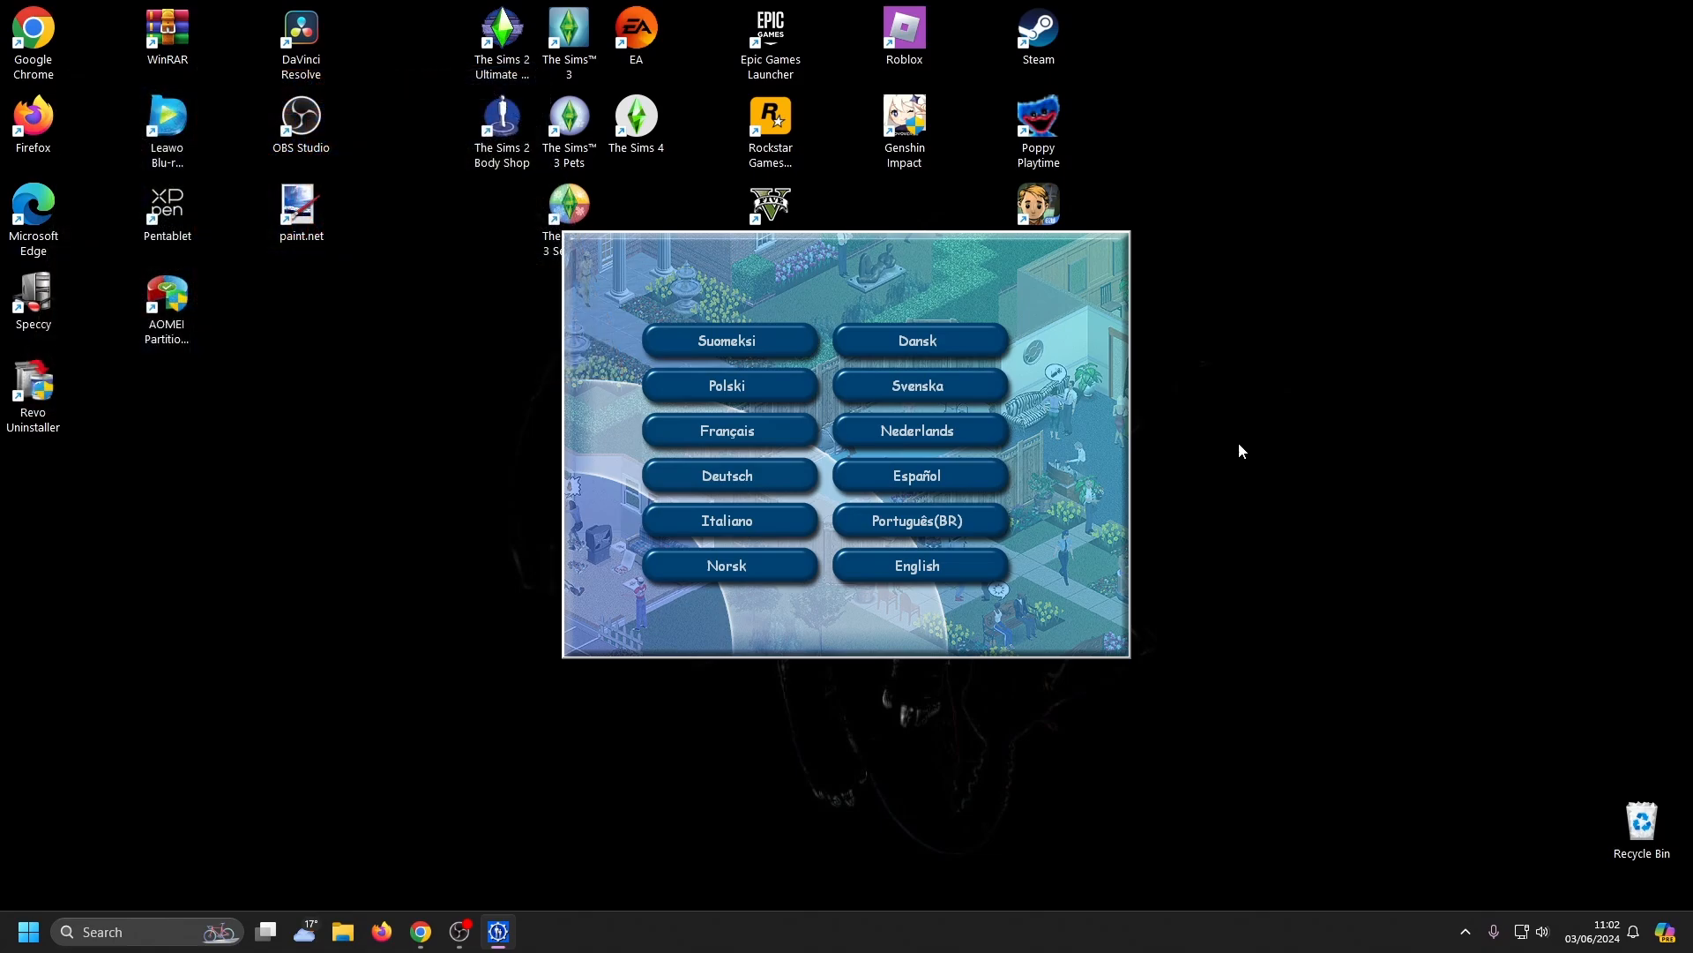
mouse_move(1060, 334)
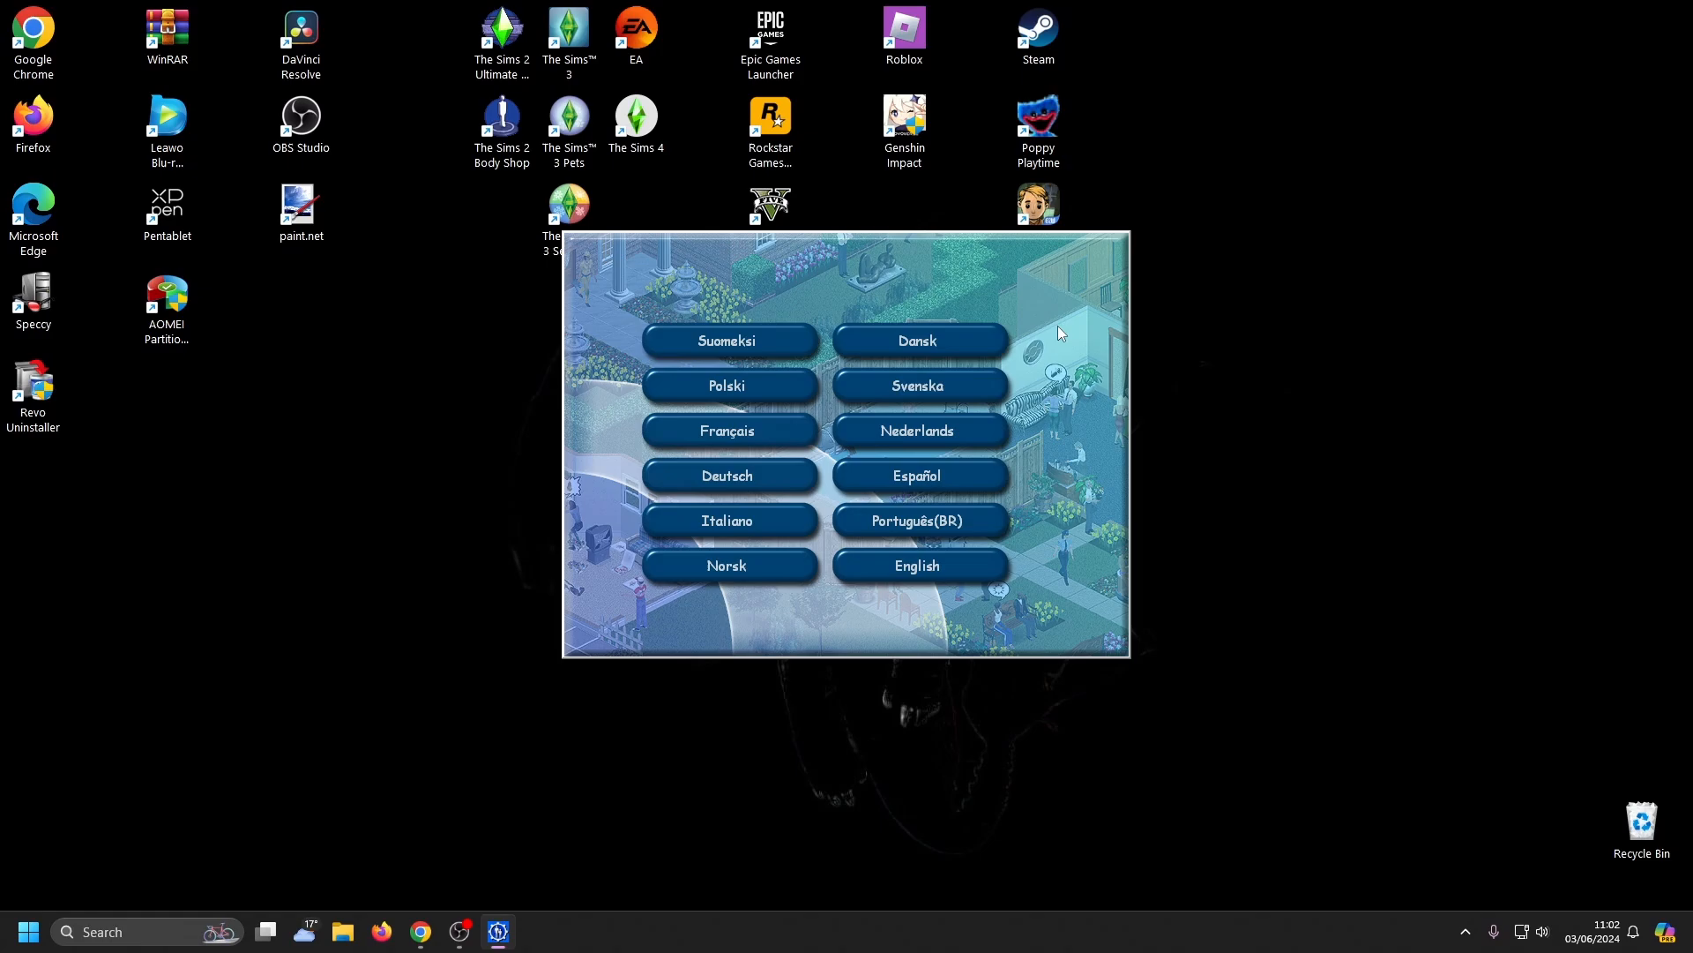
mouse_move(910, 603)
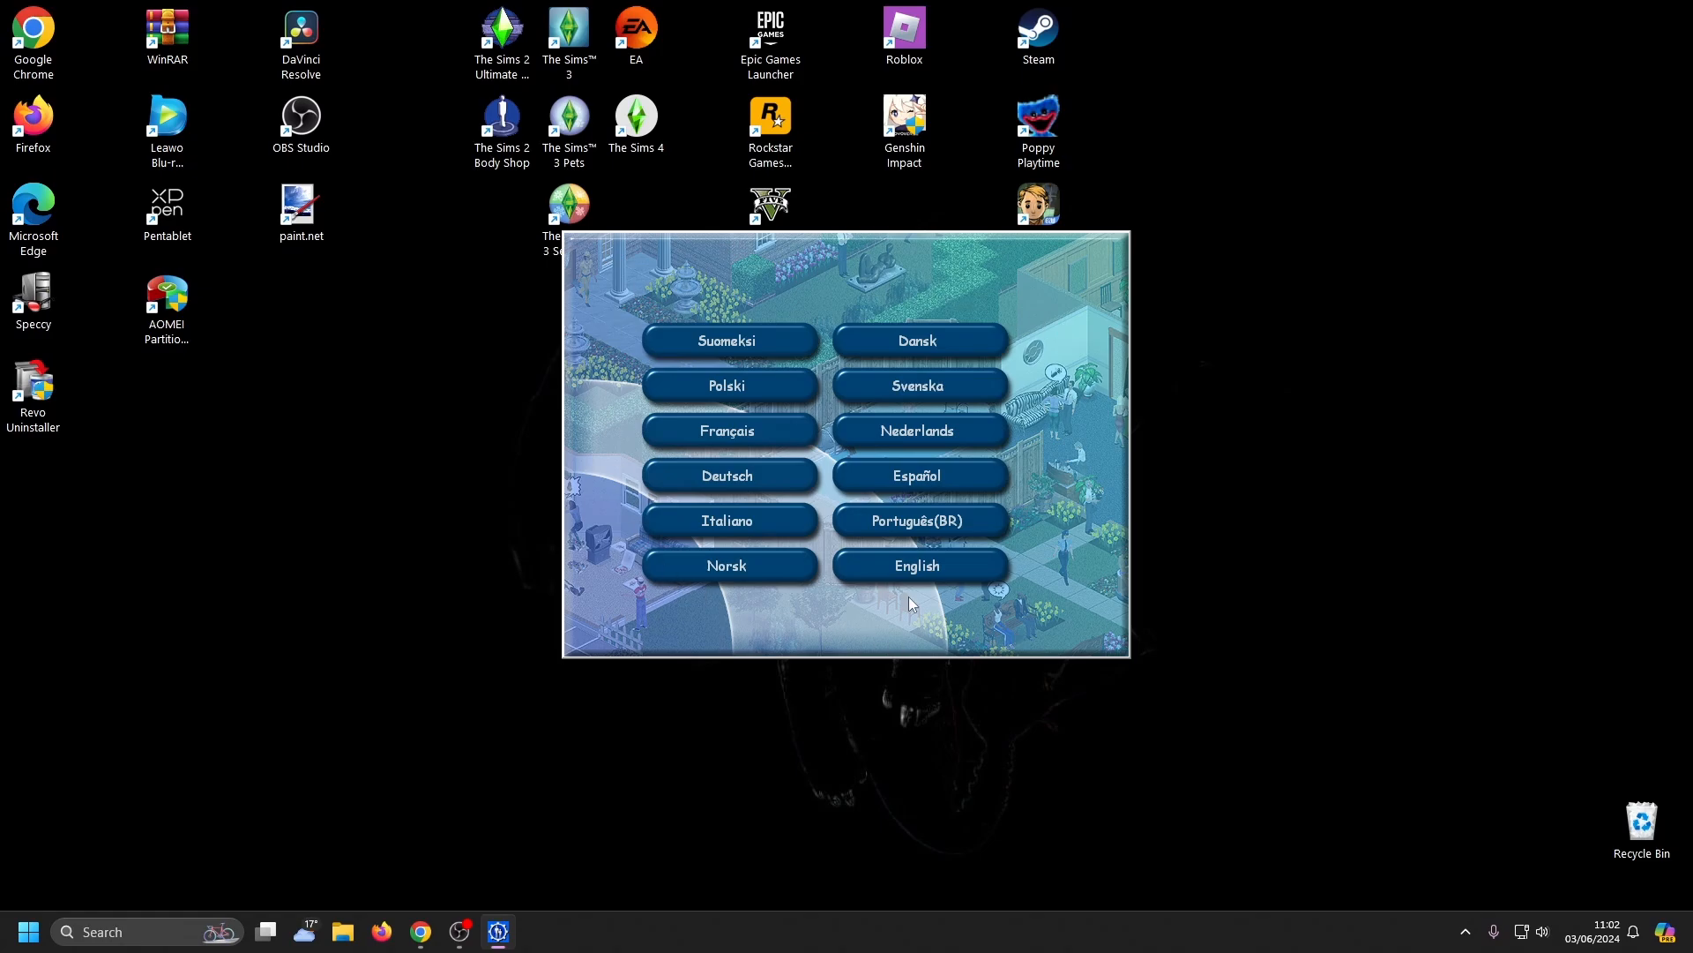
- Choose English in the launcher and start the game installation
left_click(916, 565)
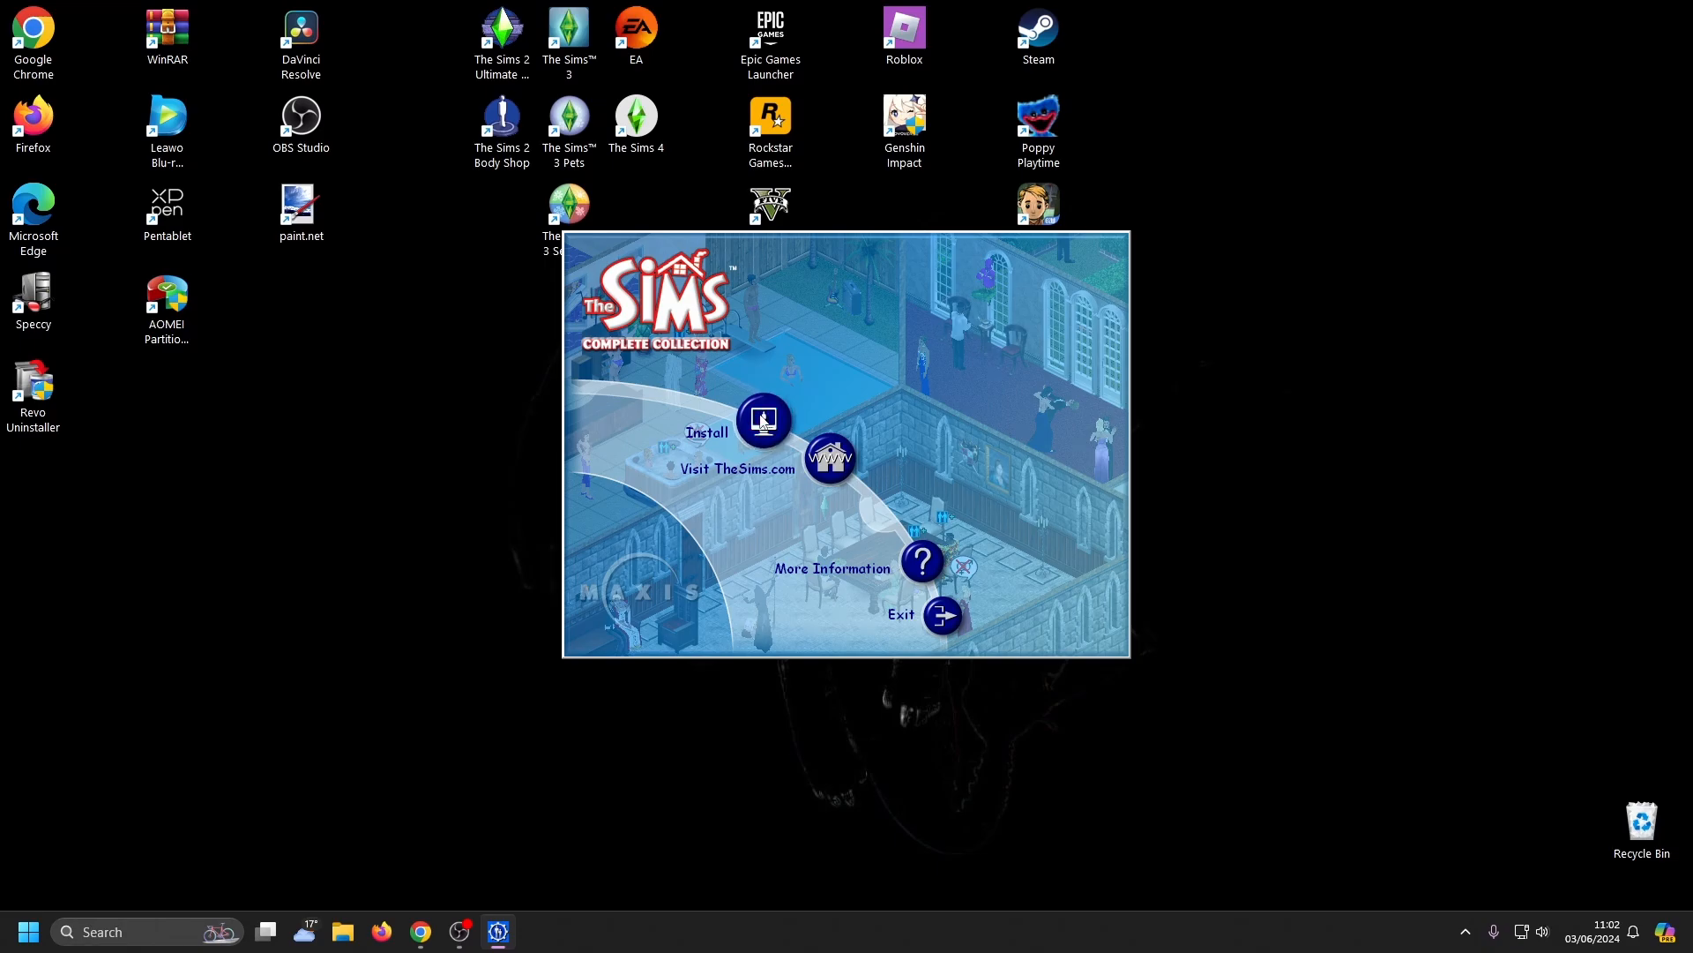
left_click(762, 419)
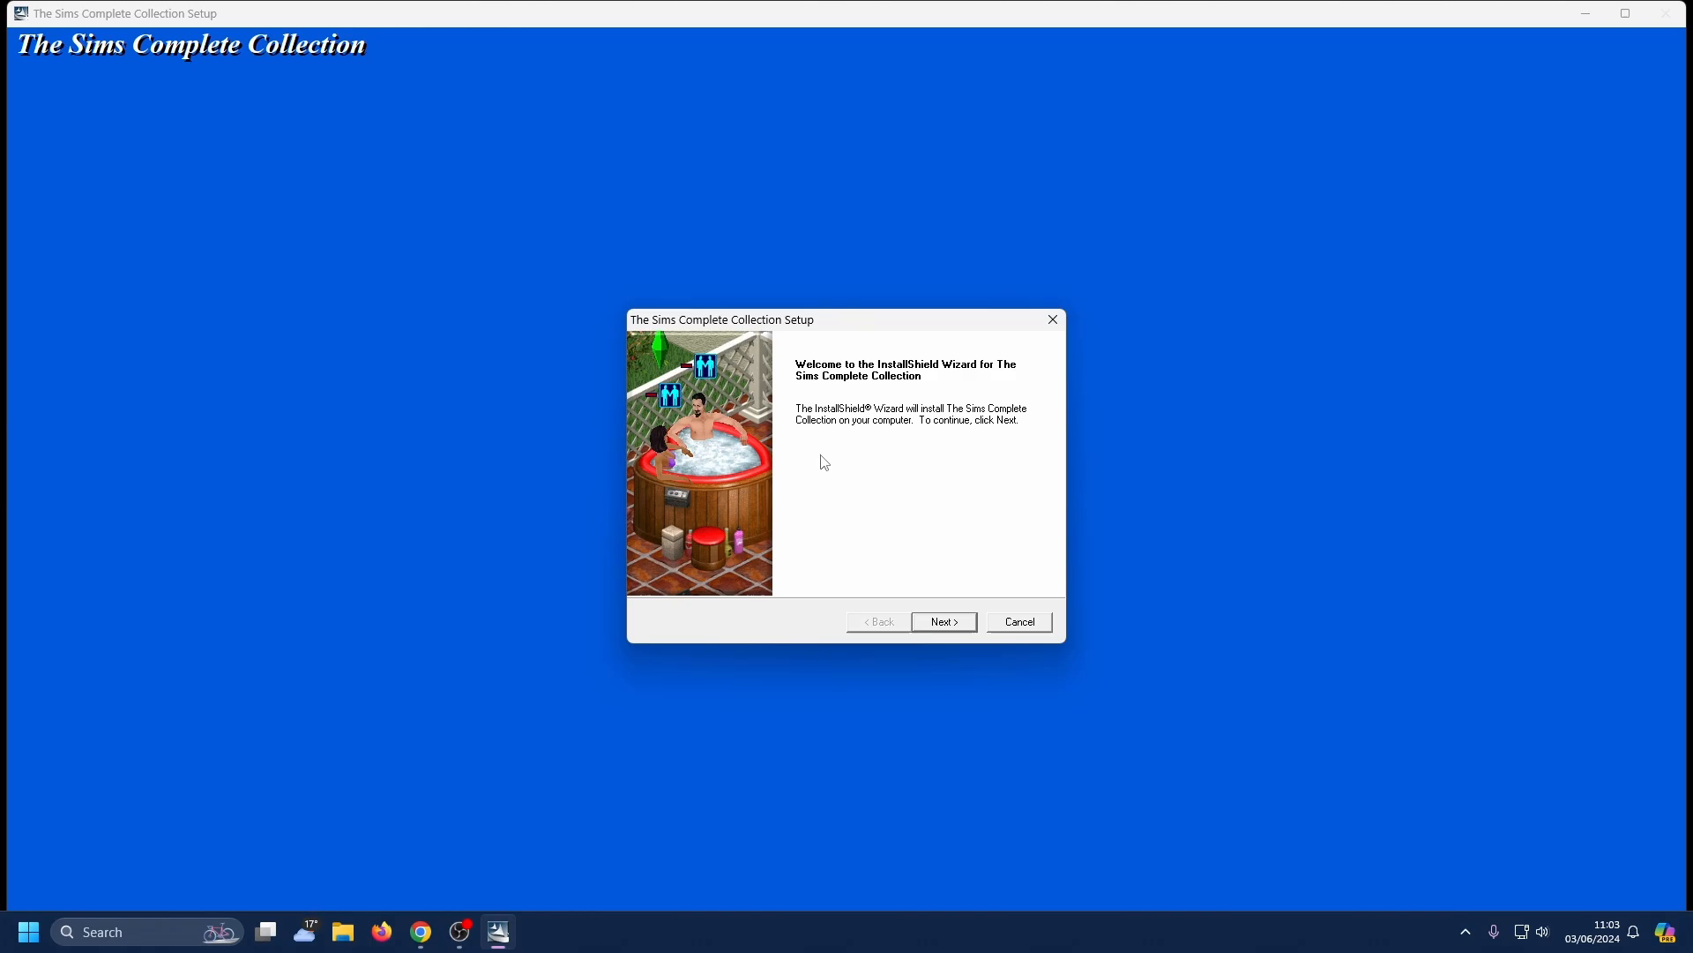
mouse_move(945, 640)
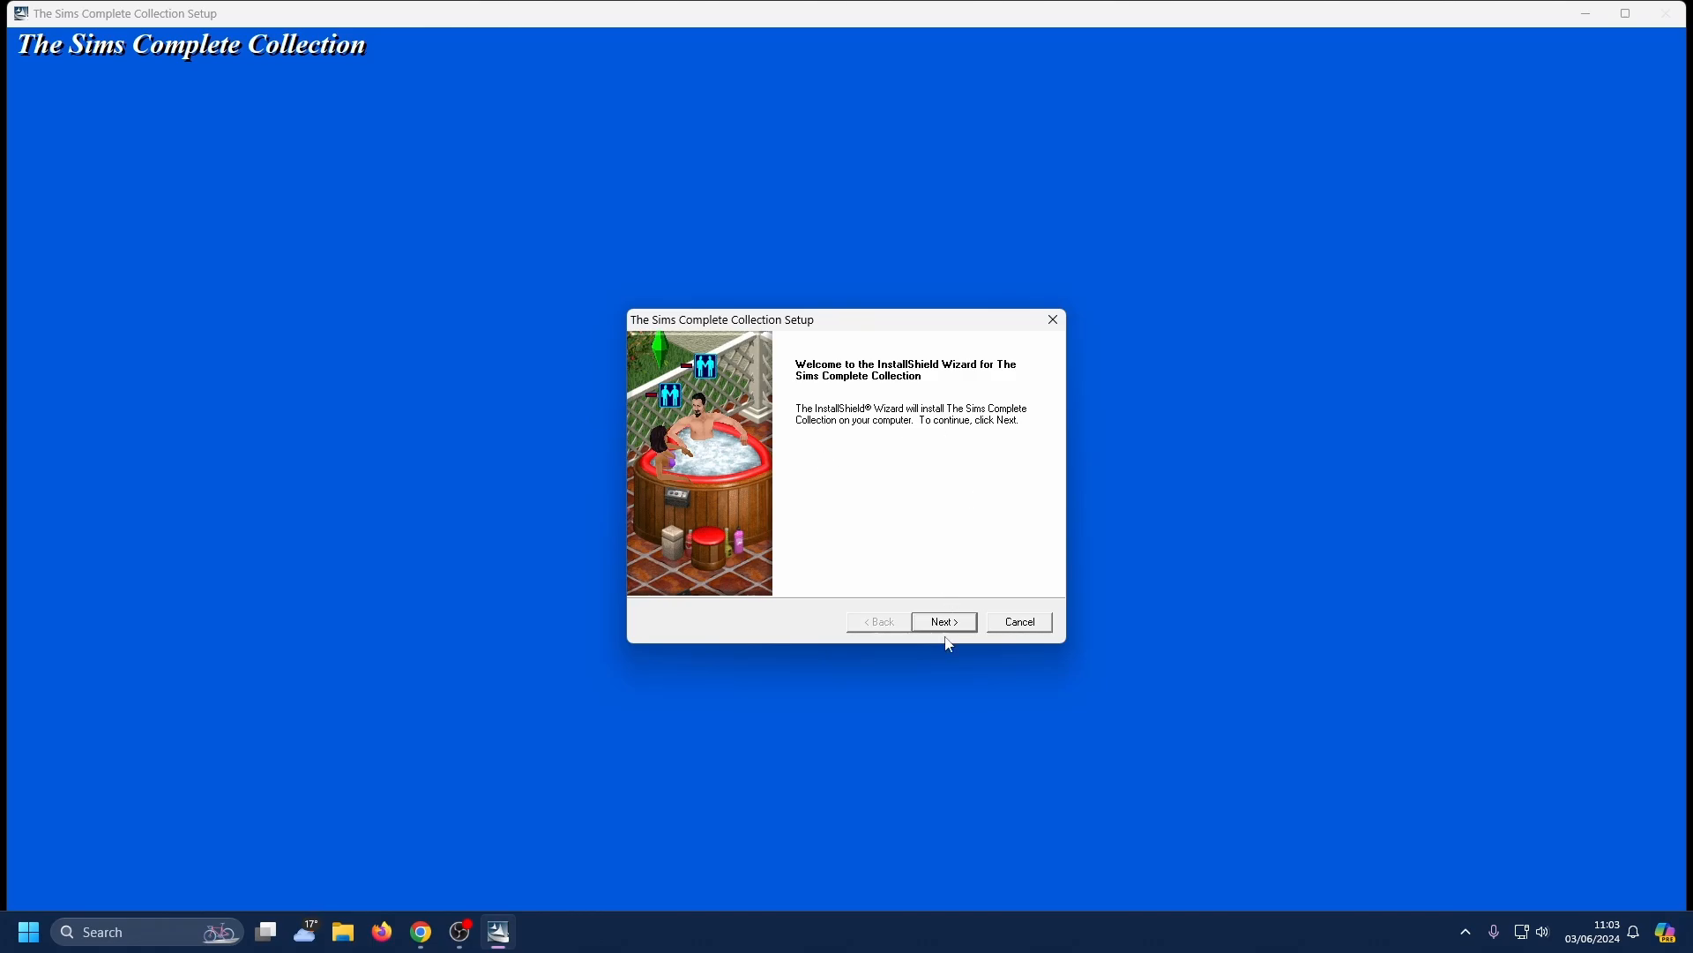
- Accept the welcome page, the default C:\Program Files (x86)\Maxis\The Sims folder and default program folder
left_click(942, 621)
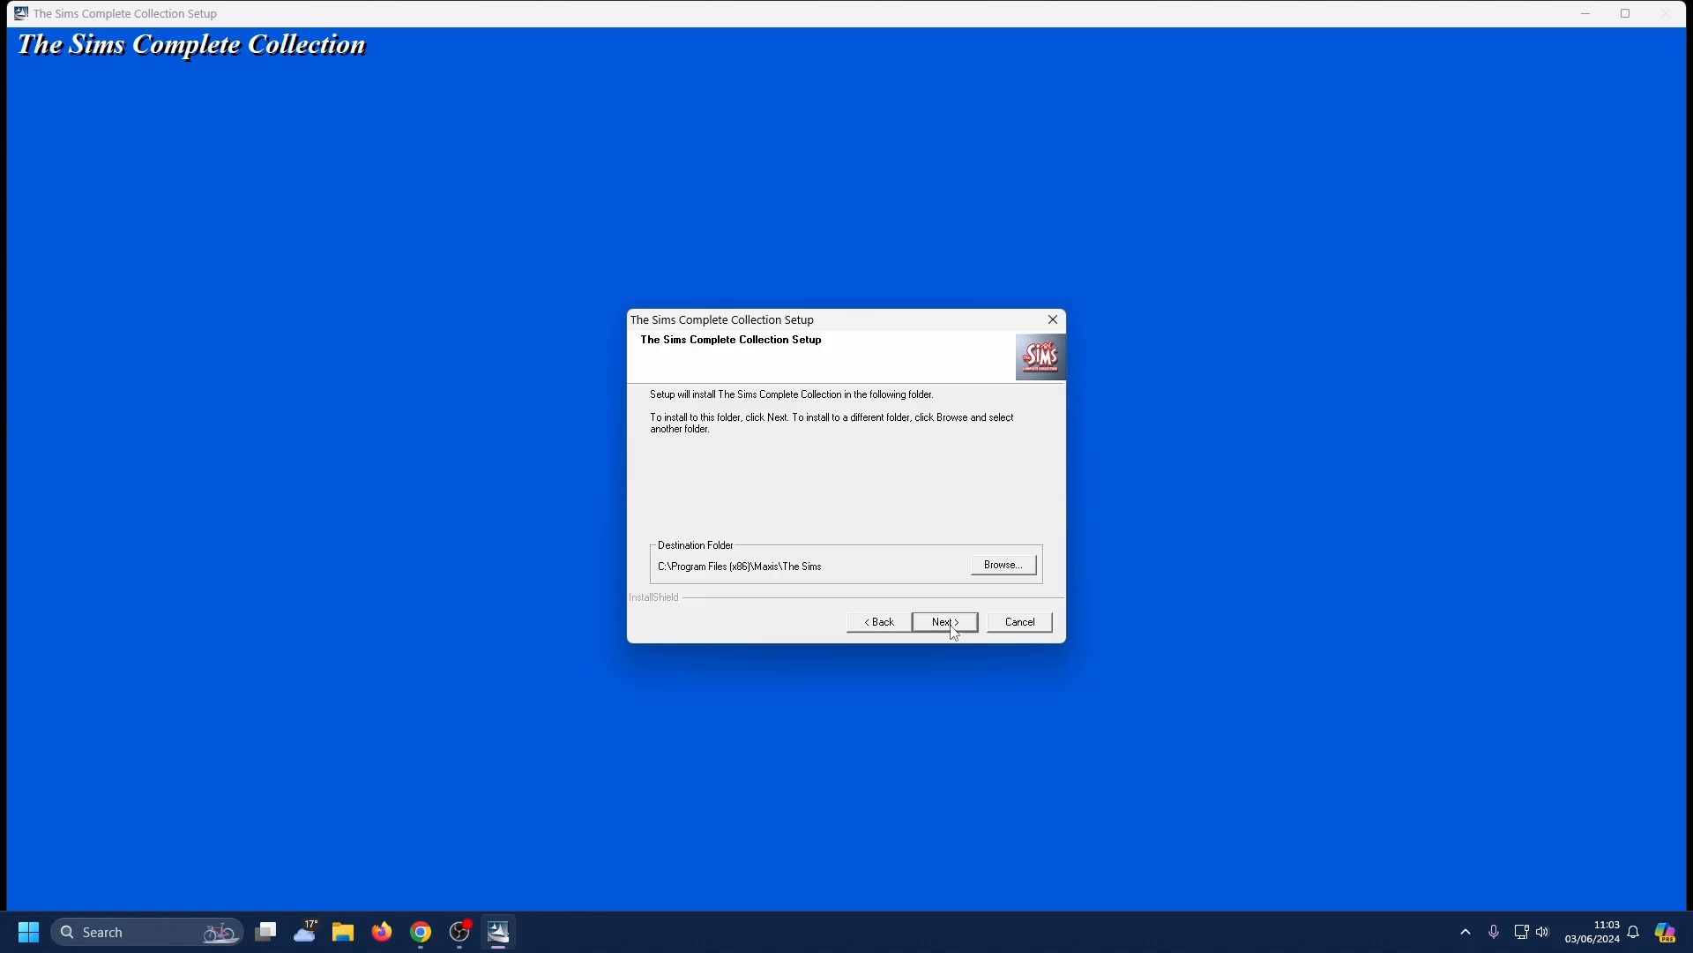
left_click(940, 621)
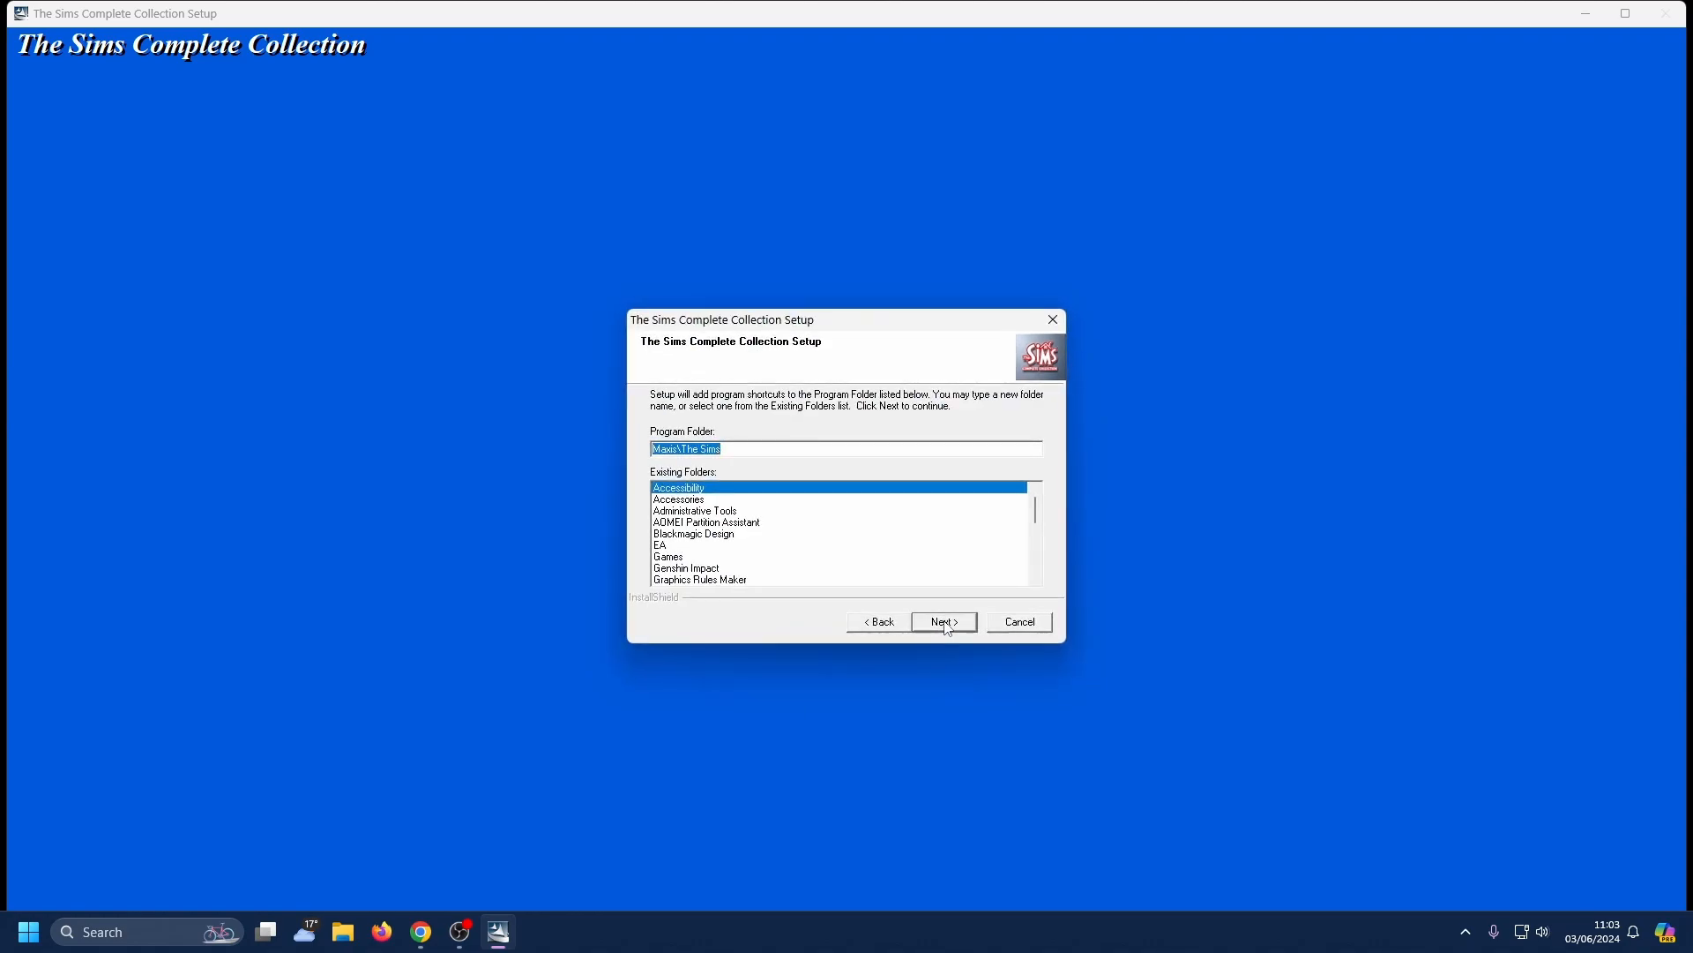
left_click(942, 621)
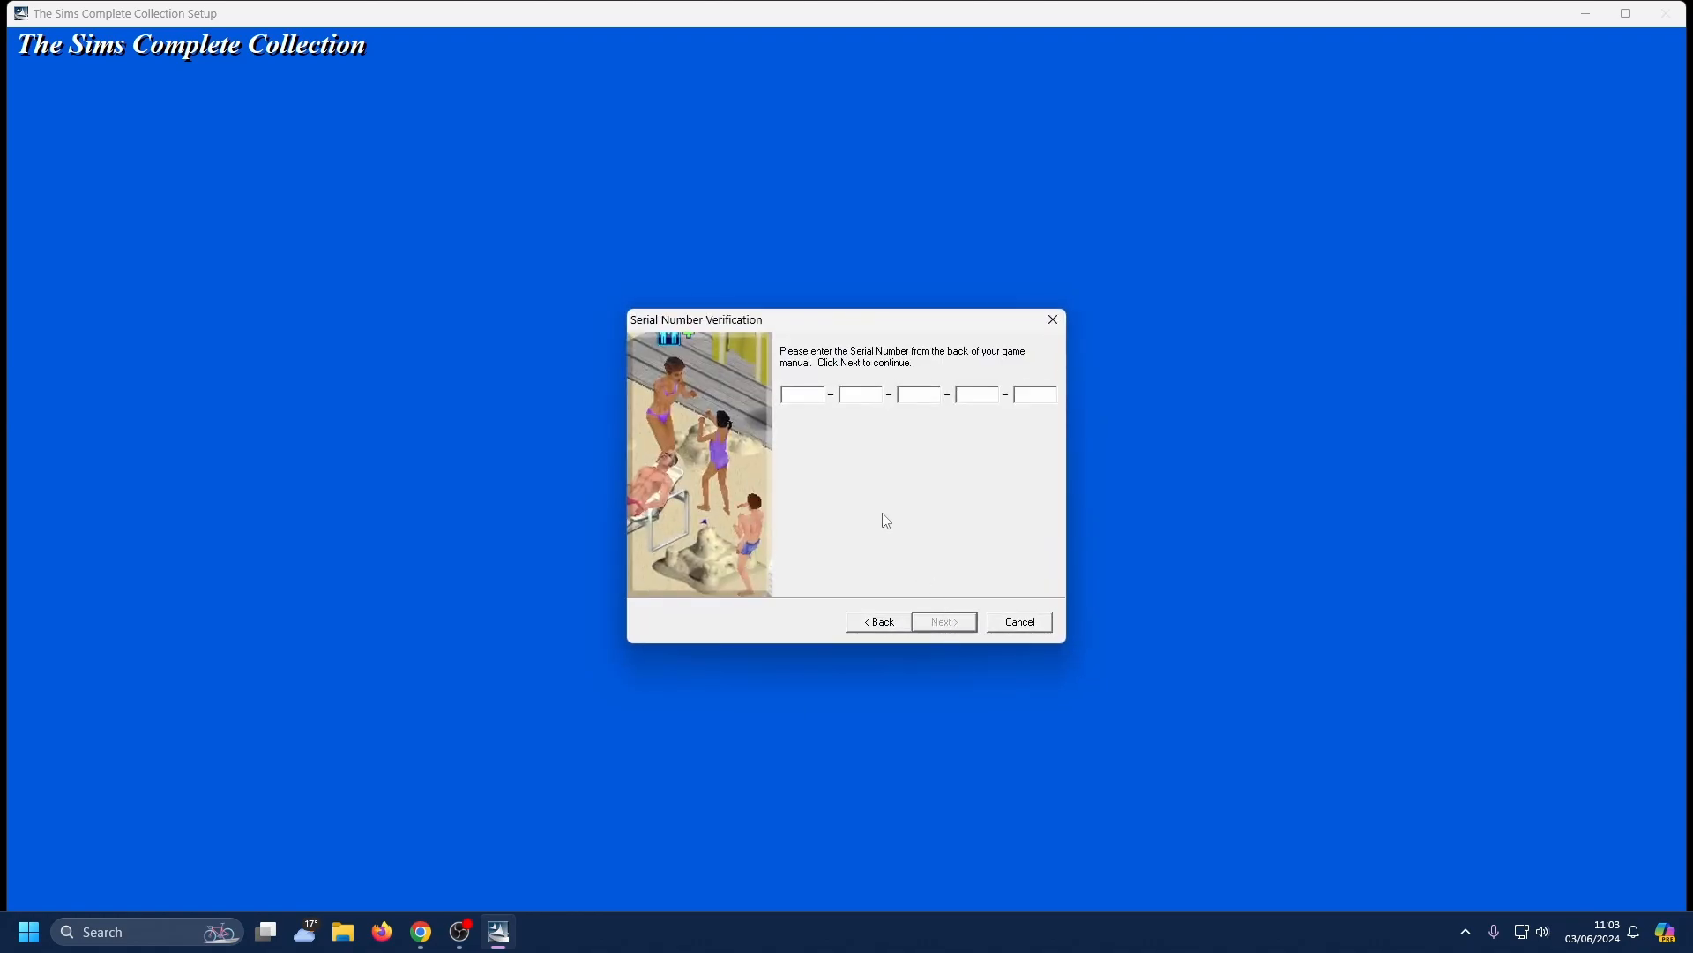
mouse_move(896, 377)
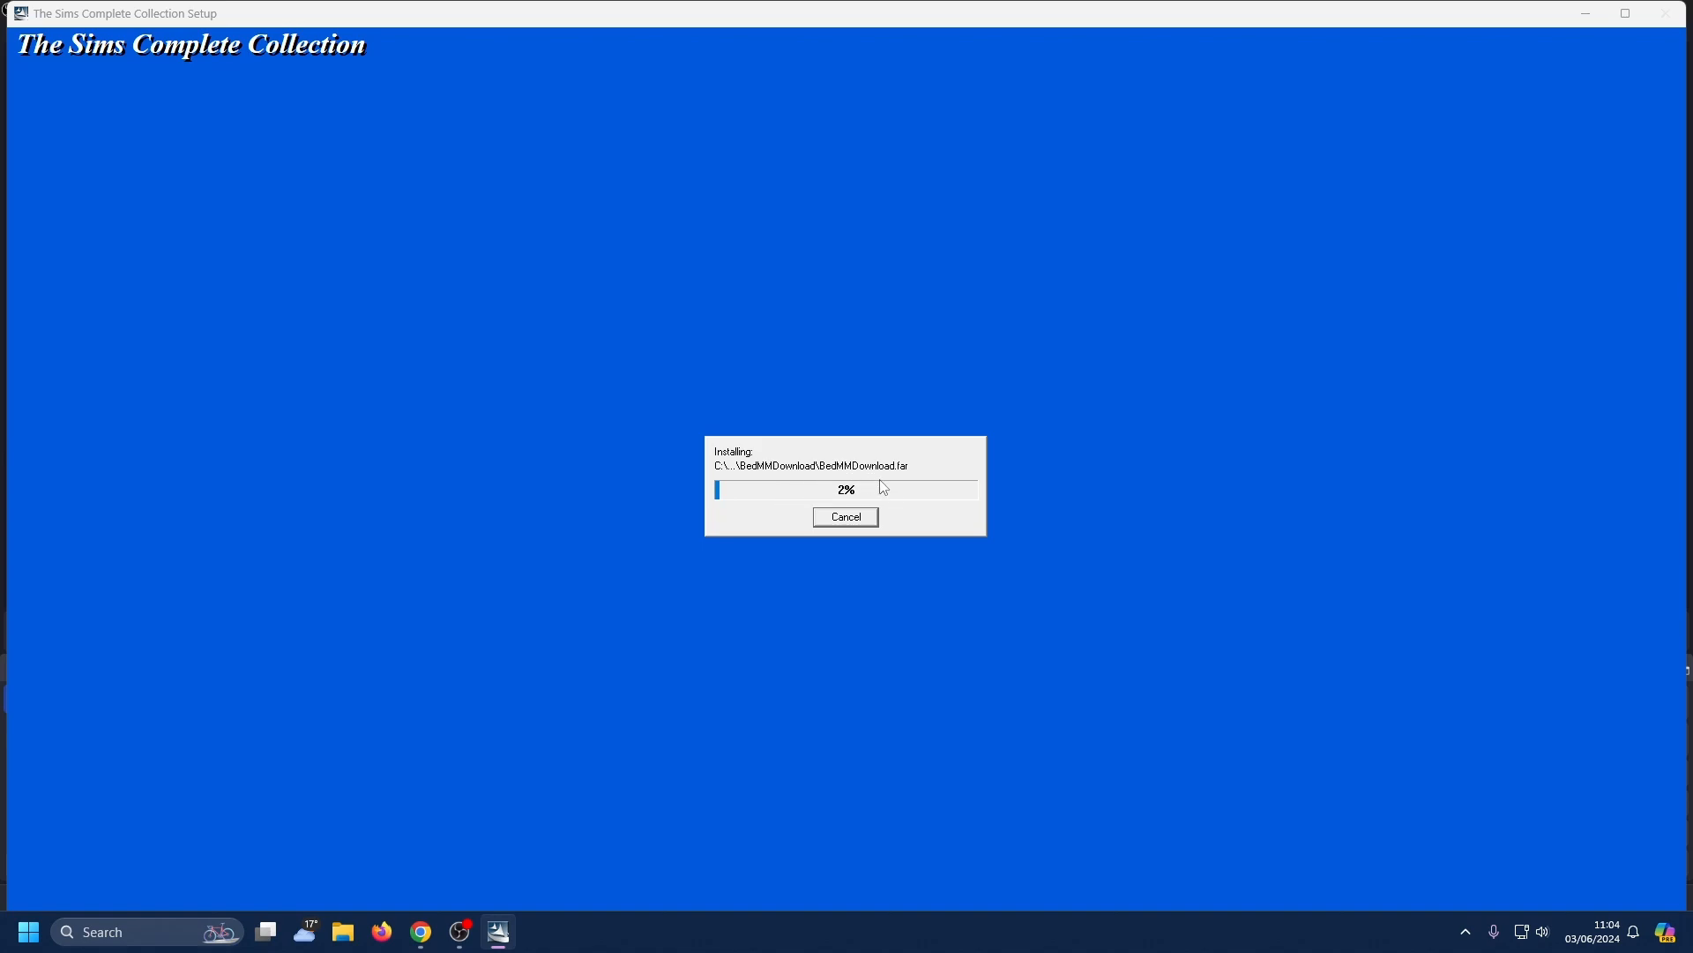
mouse_move(933, 518)
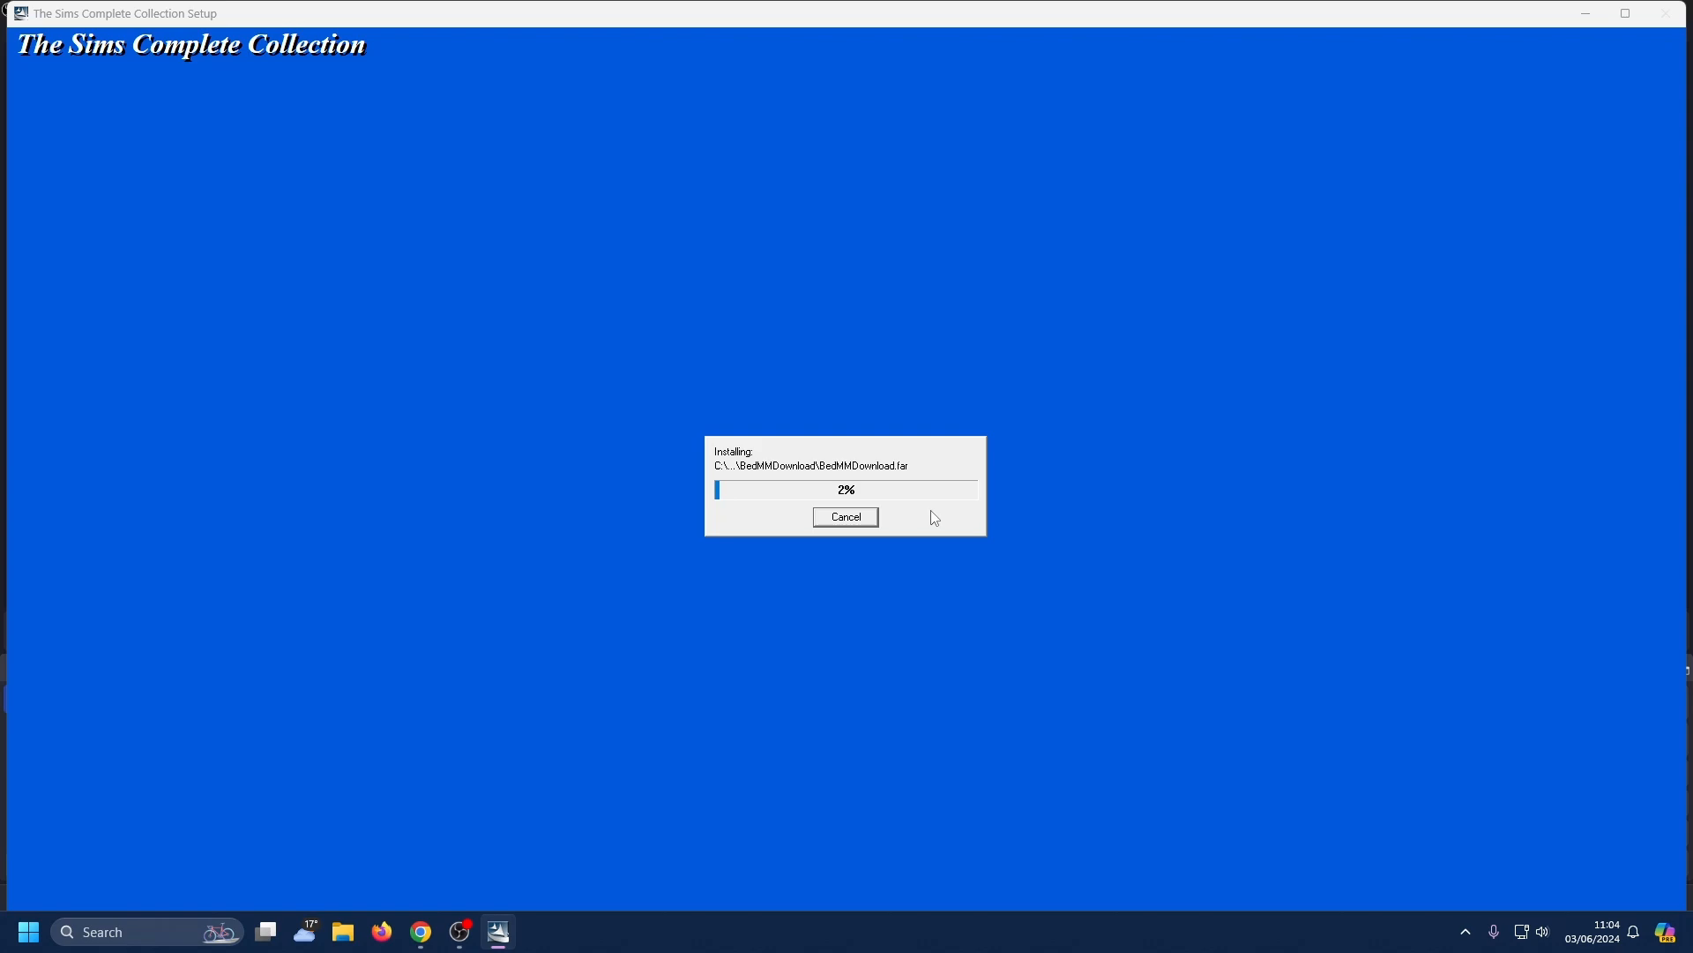
mouse_move(739, 618)
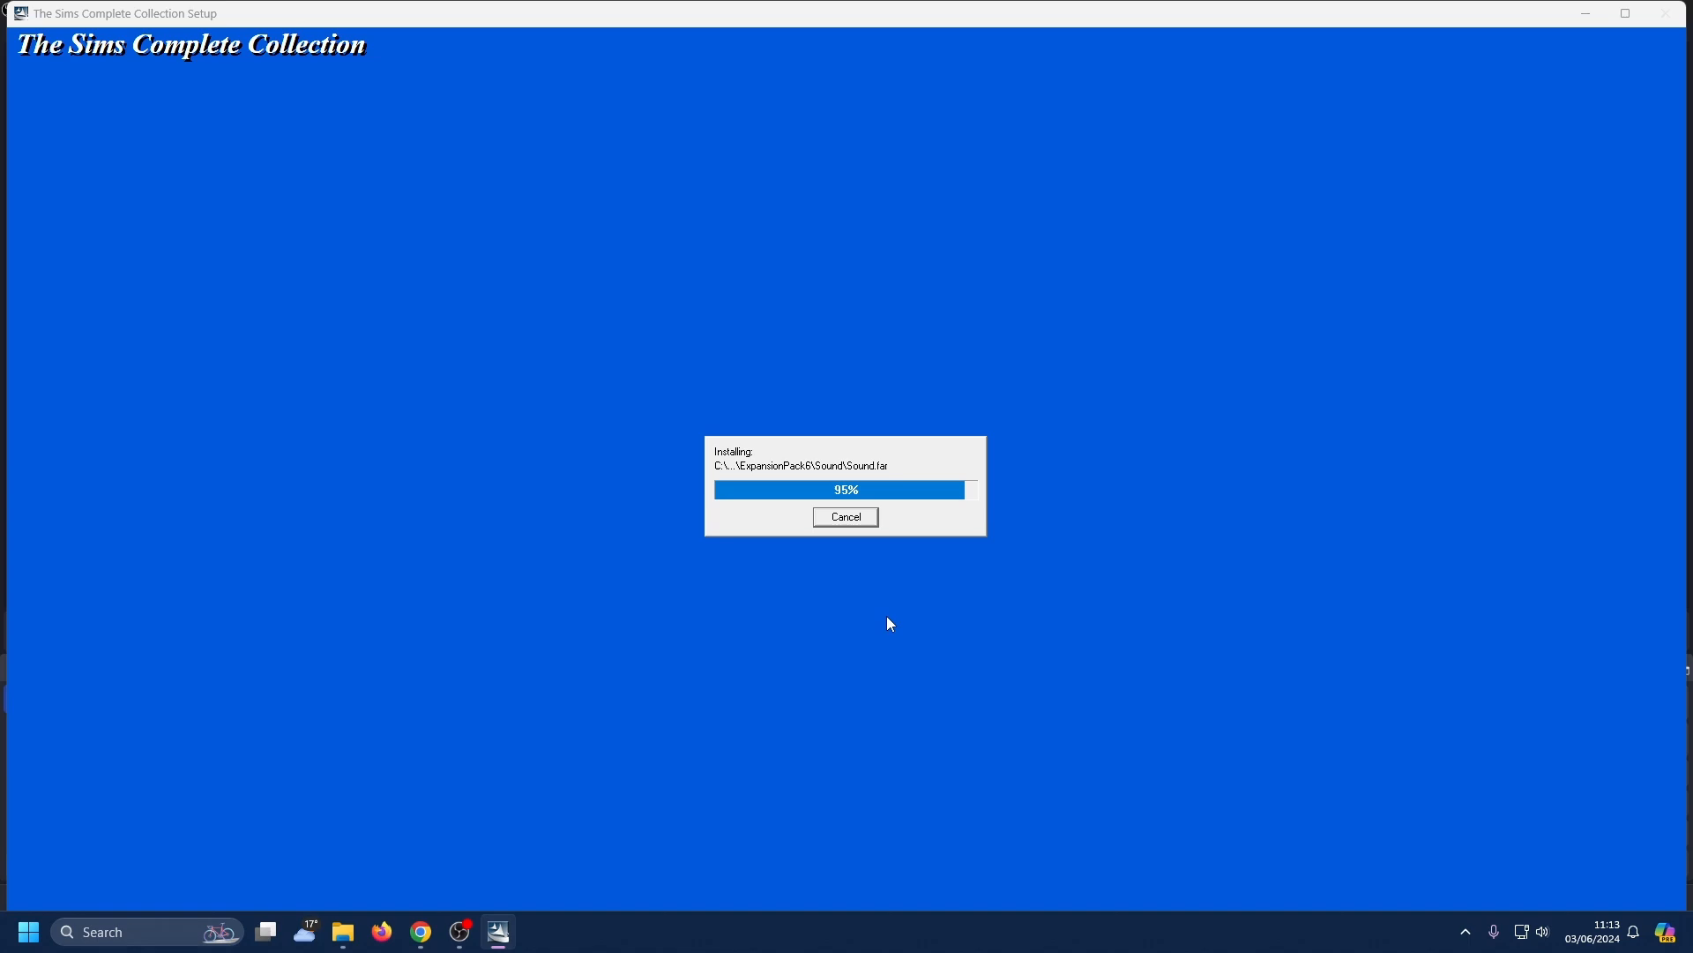
mouse_move(854, 498)
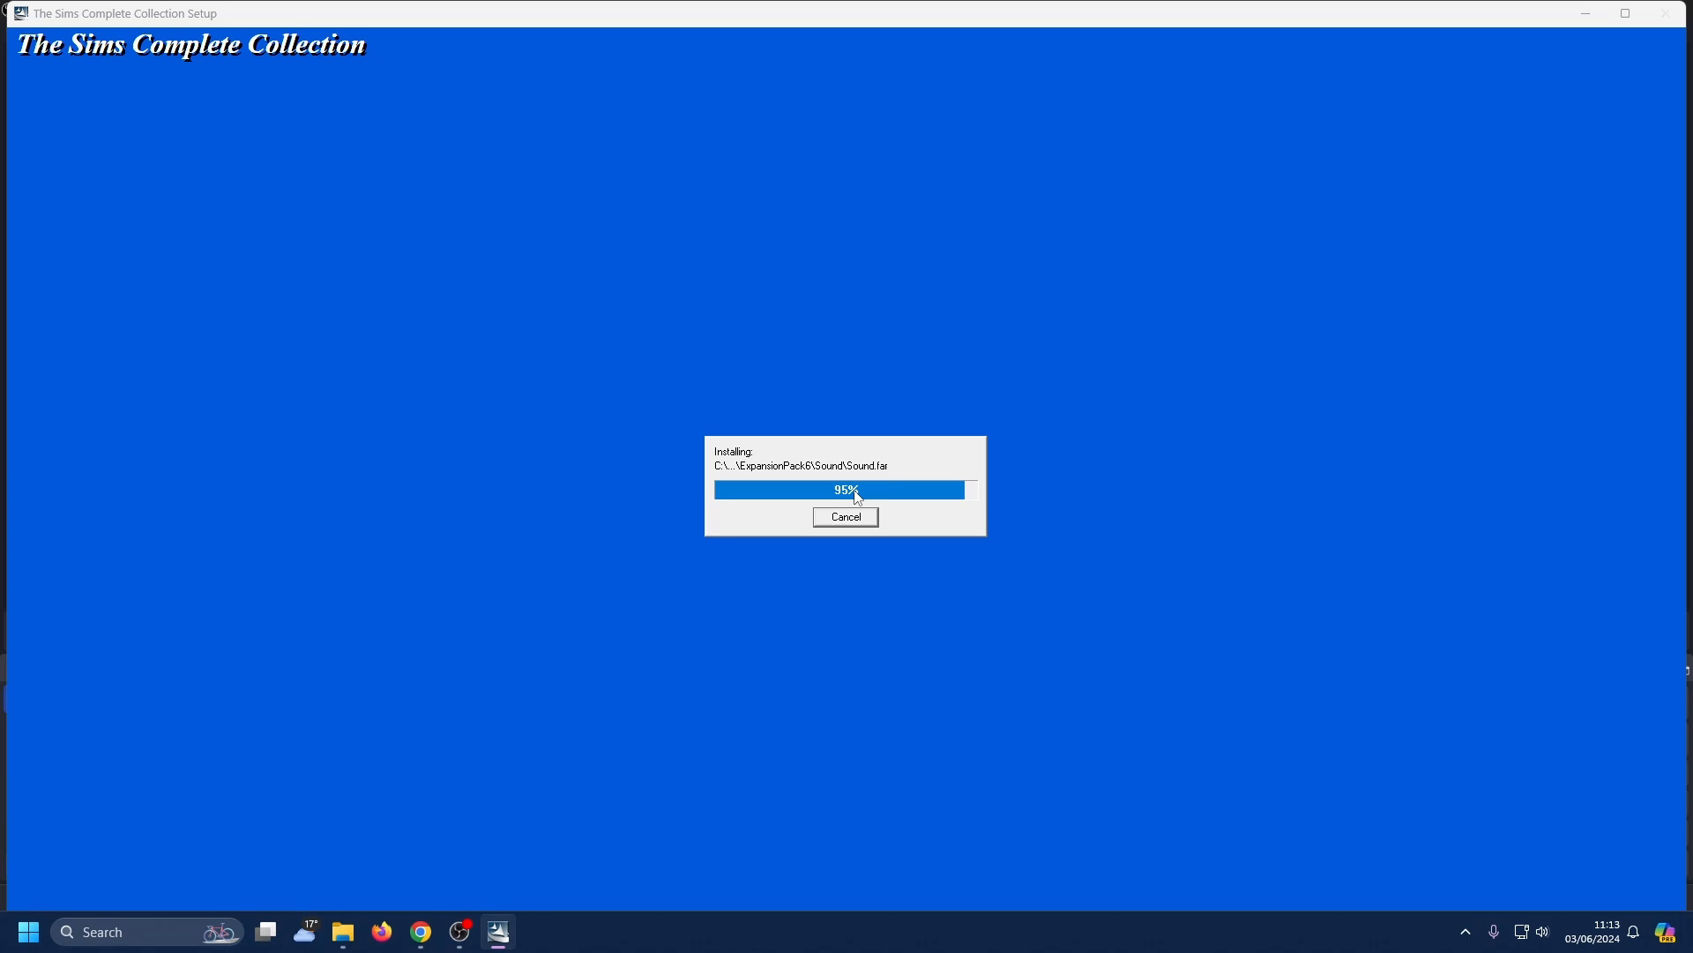
mouse_move(907, 522)
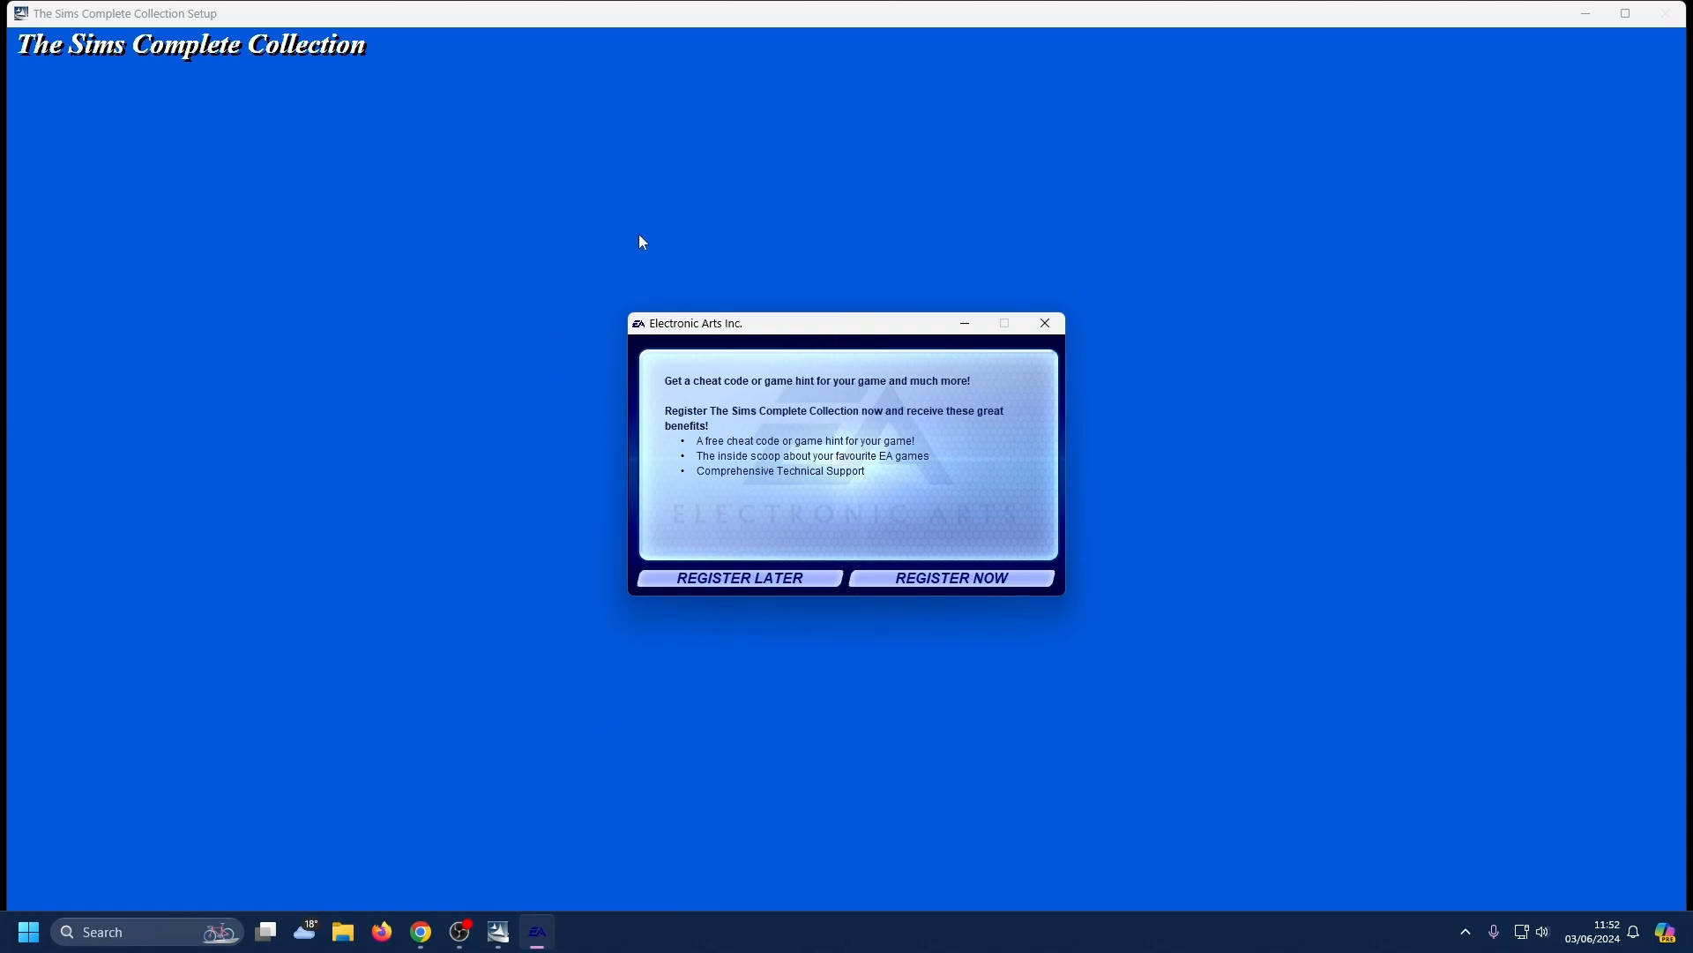
mouse_move(661, 434)
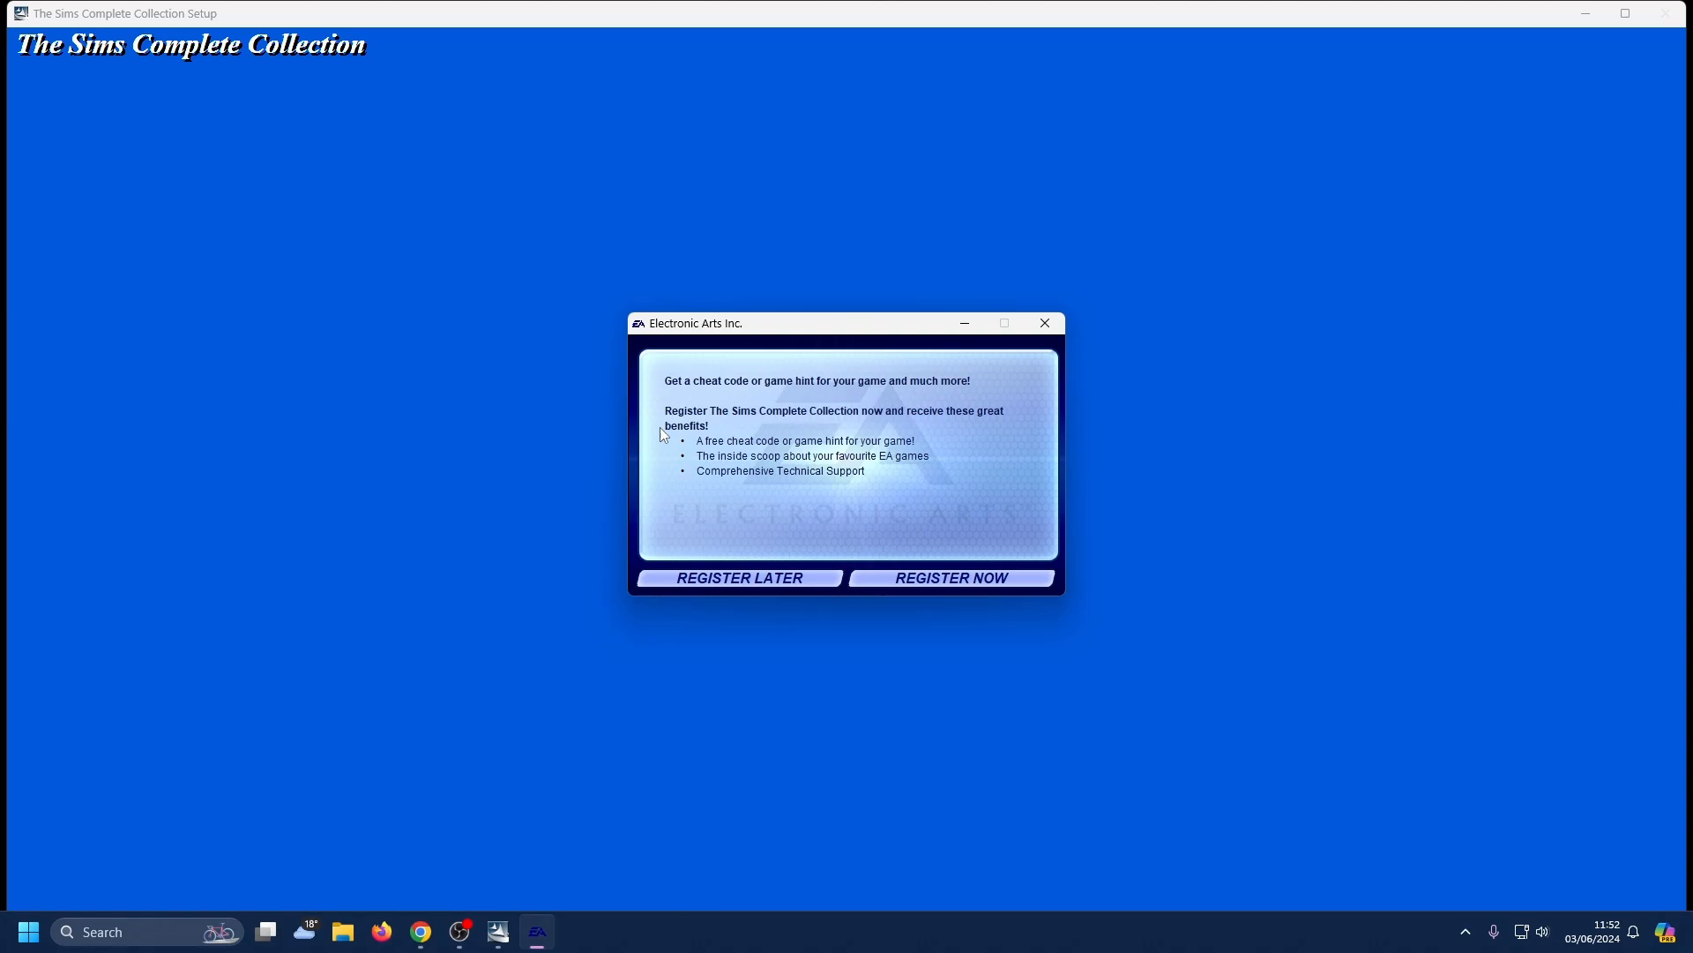
mouse_move(739, 577)
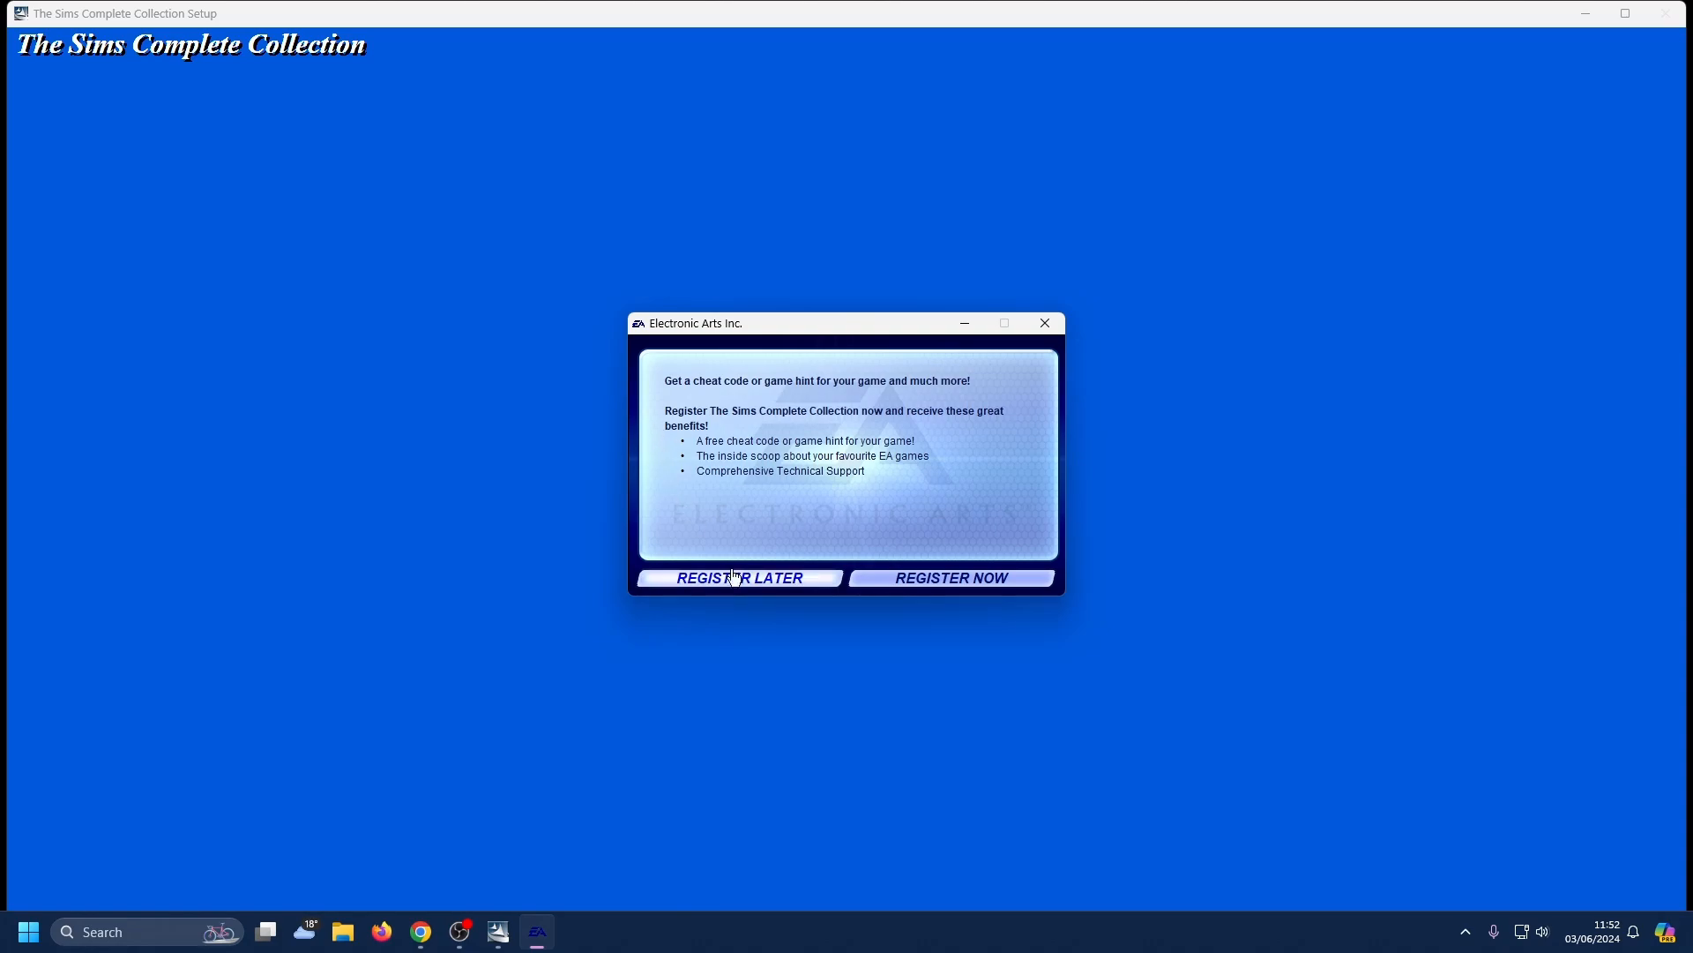
- Postpone registration with Register Later and finish the completed InstallShield wizard
left_click(739, 577)
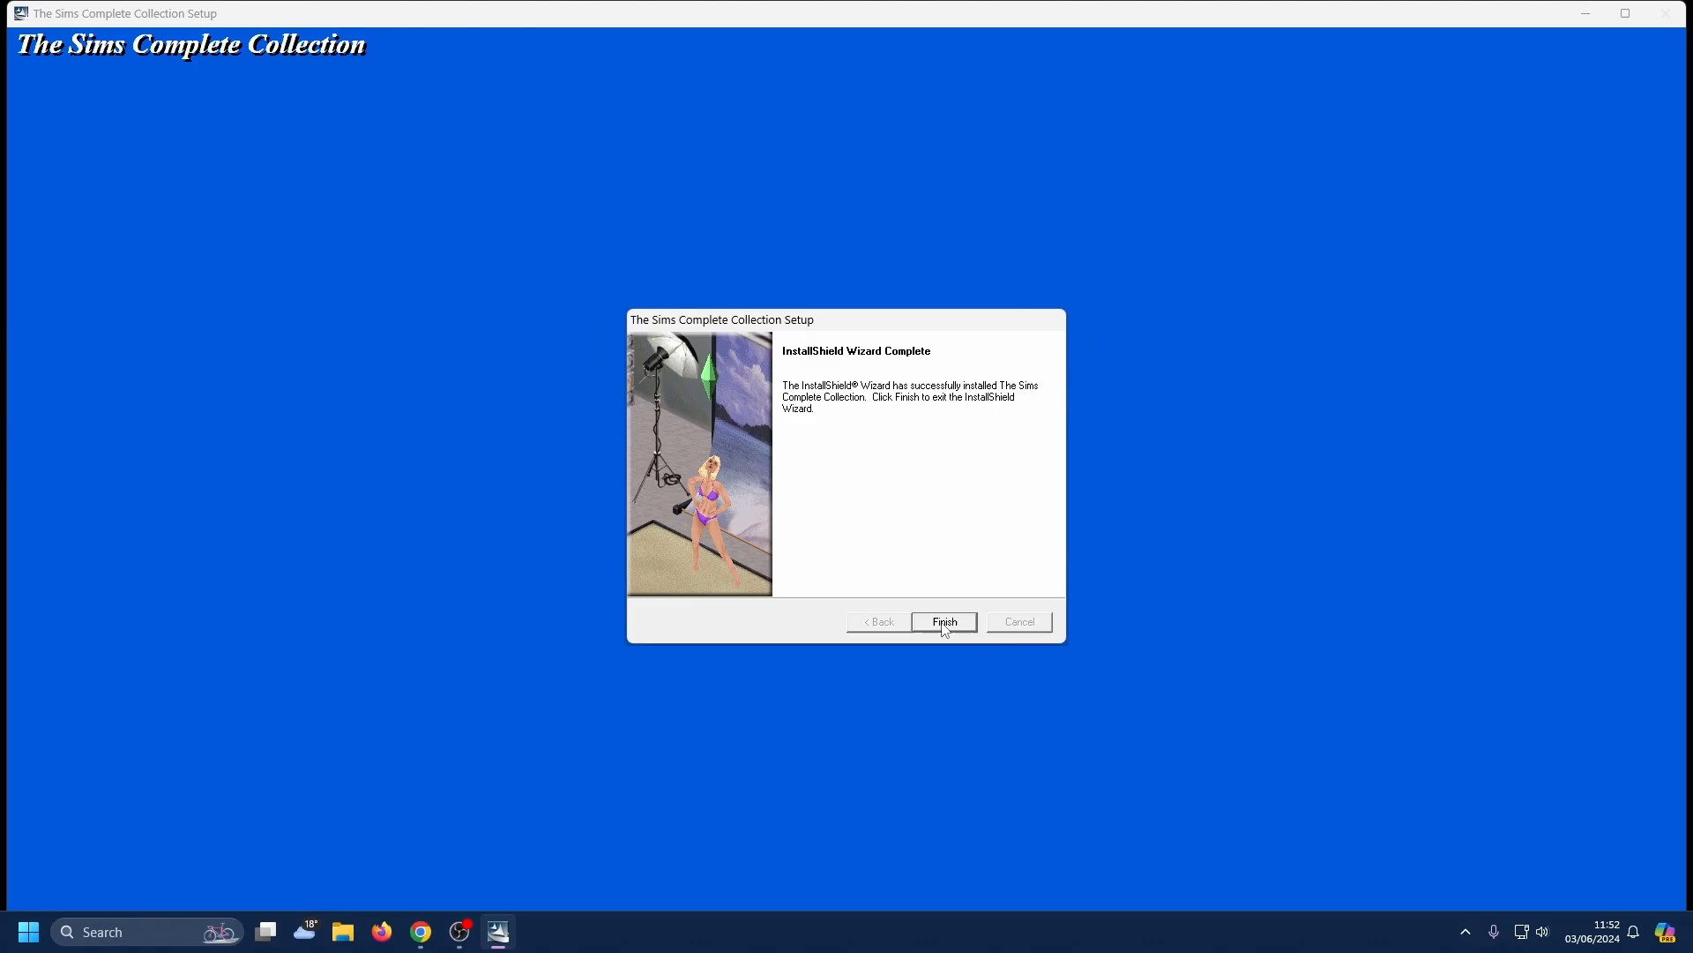
left_click(942, 623)
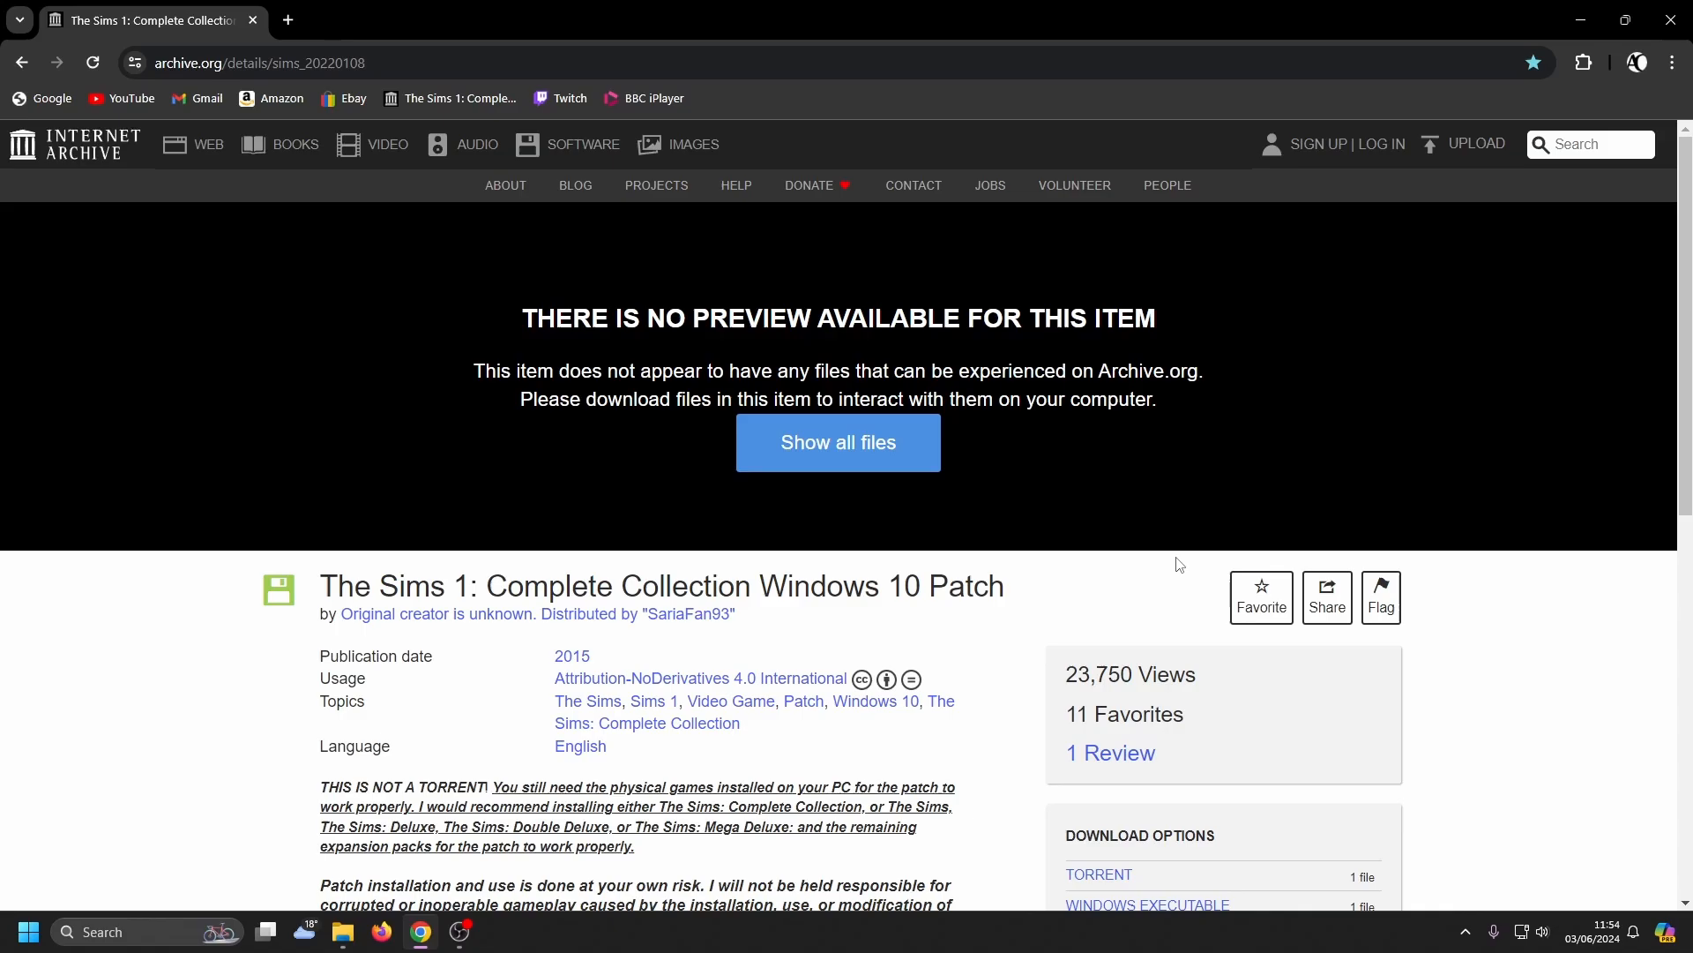
mouse_move(1066, 562)
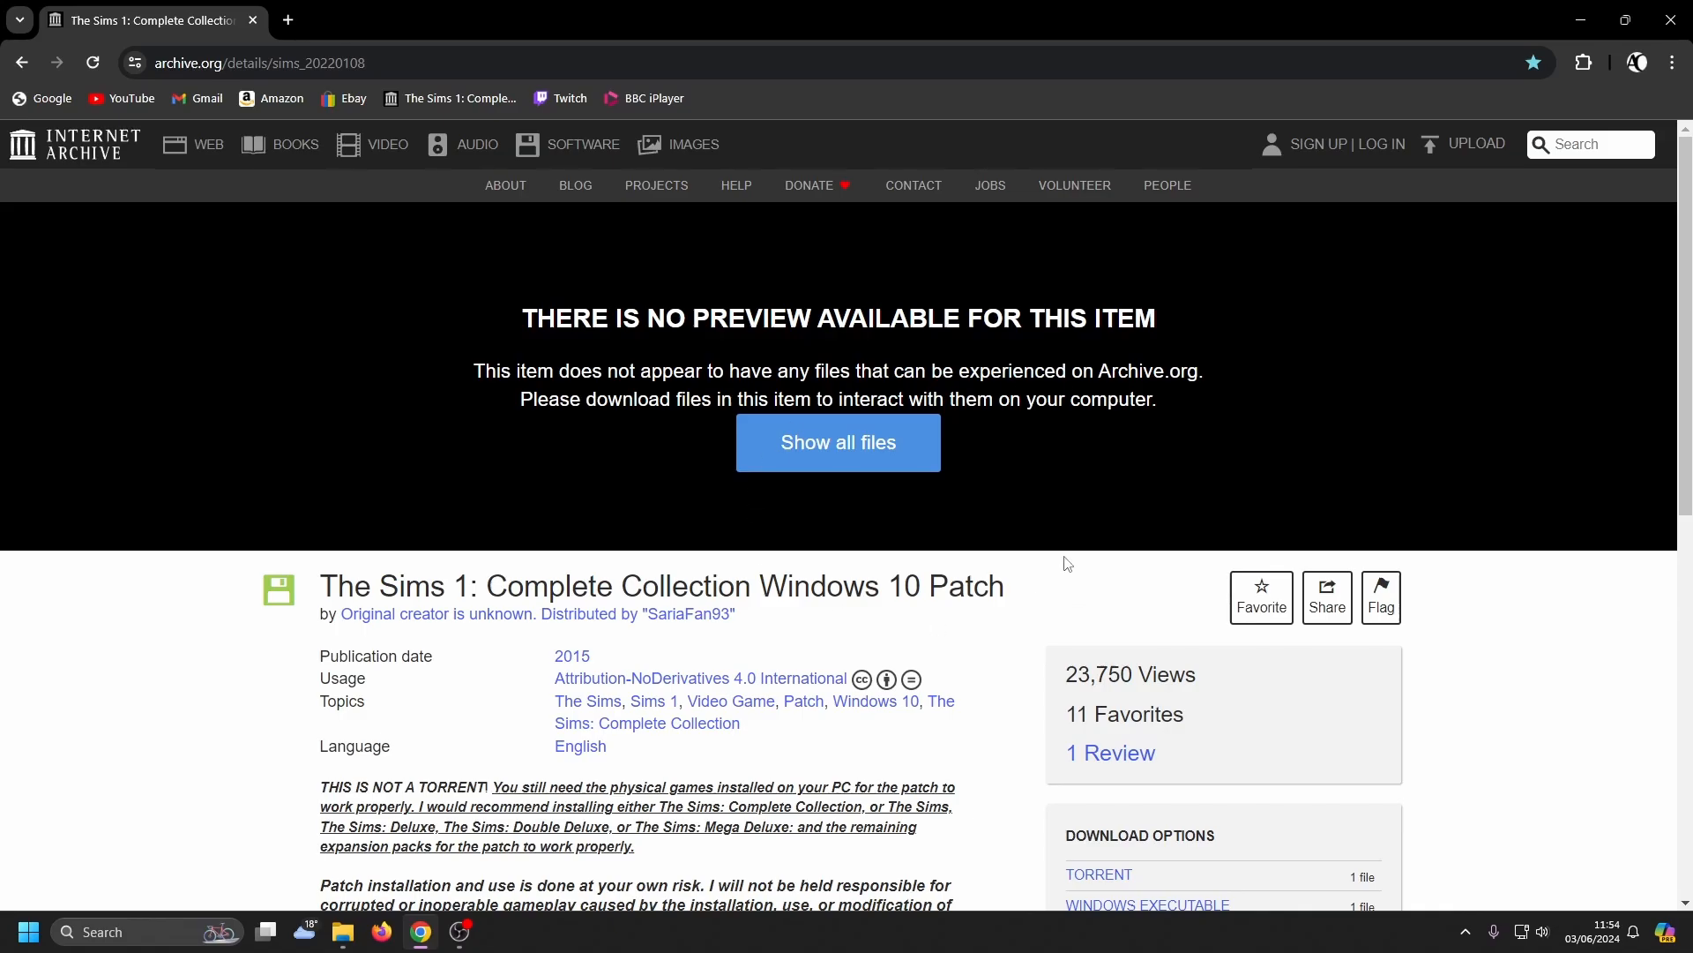
- Download the patched Sims.exe from the sims_20220108 file listing and check the download progress
left_click(836, 441)
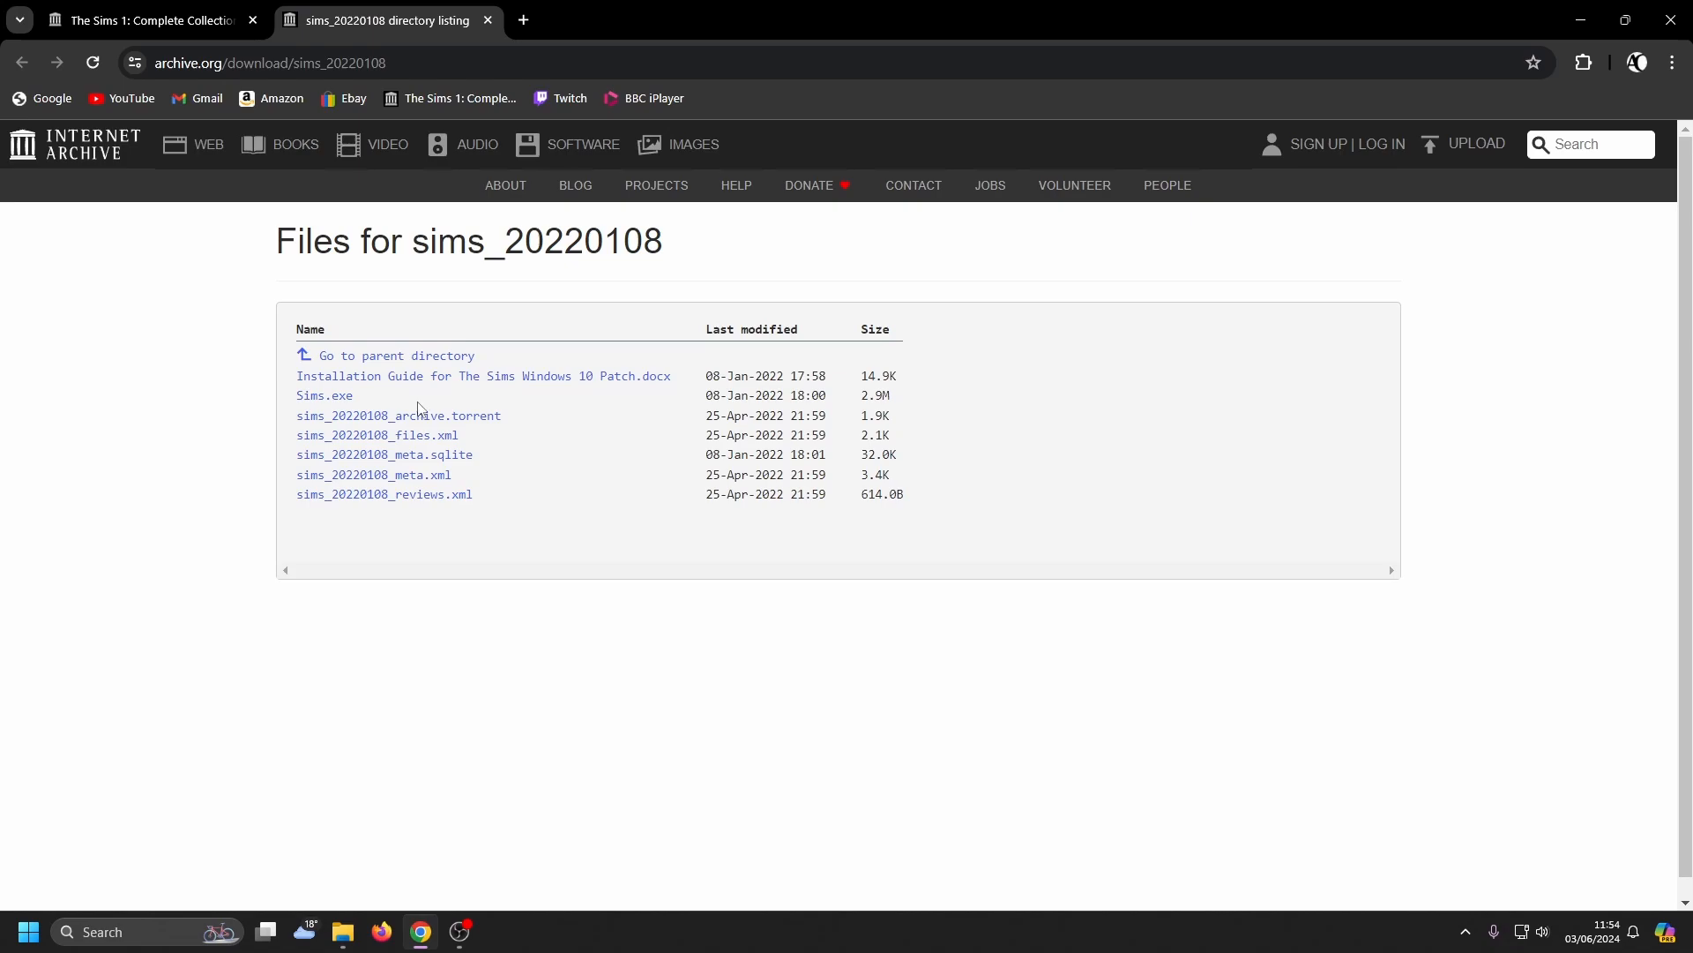
mouse_move(324, 395)
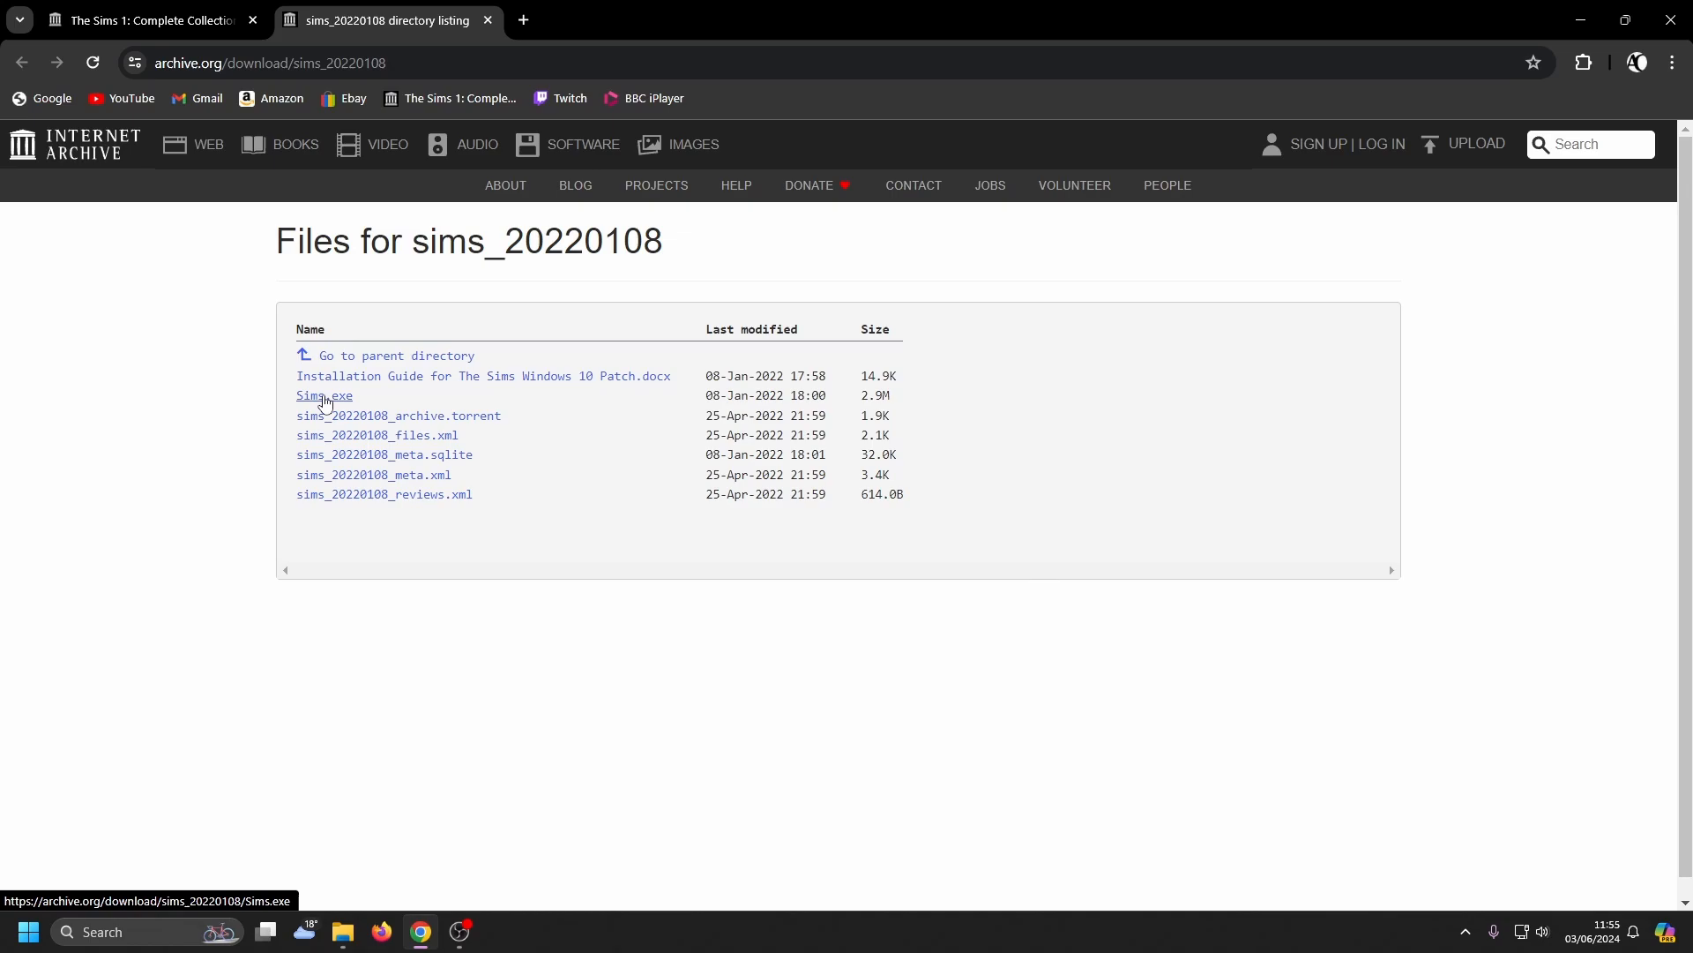
left_click(325, 395)
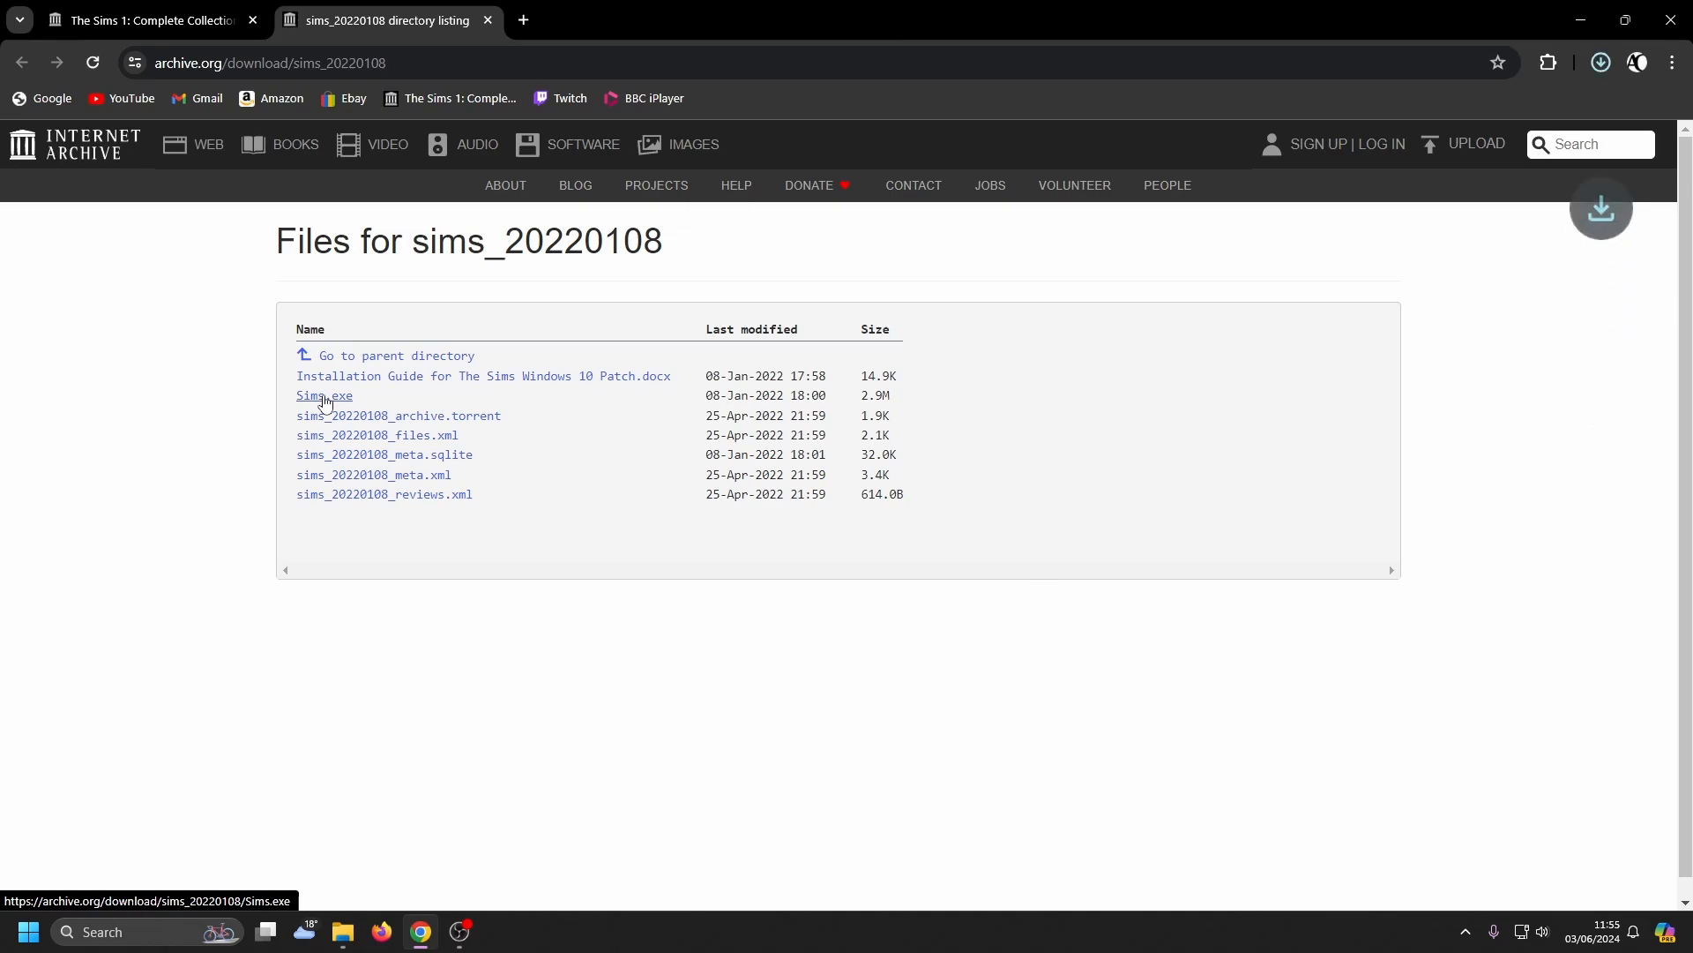
left_click(325, 395)
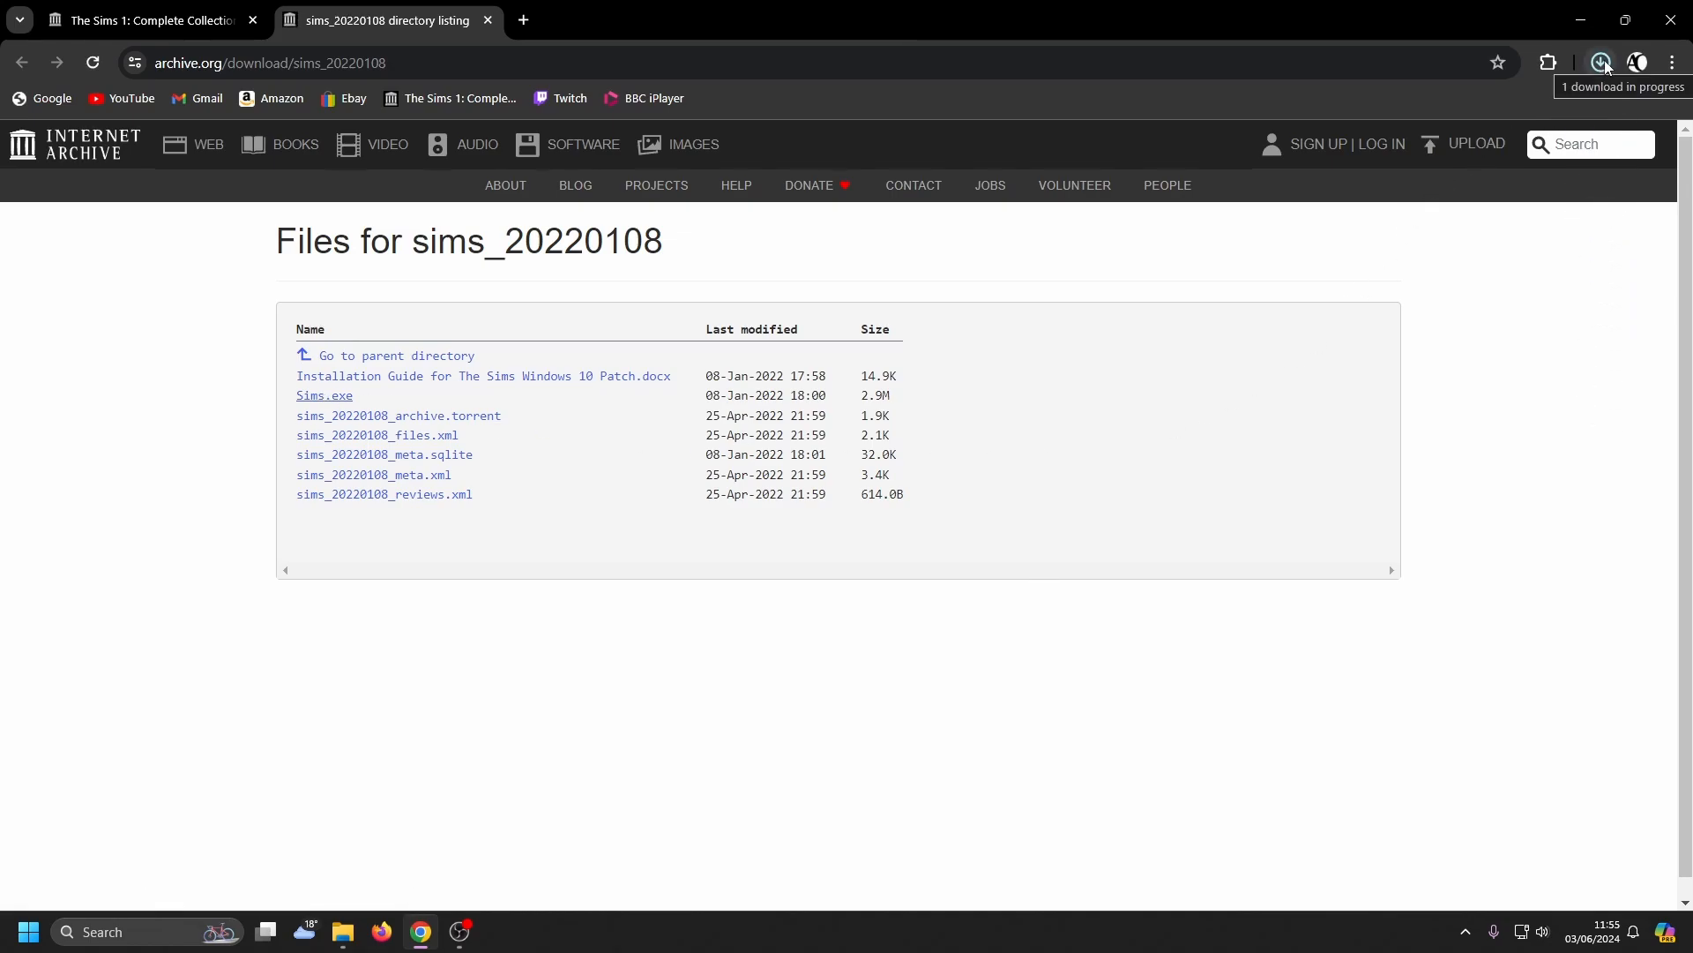
left_click(1602, 62)
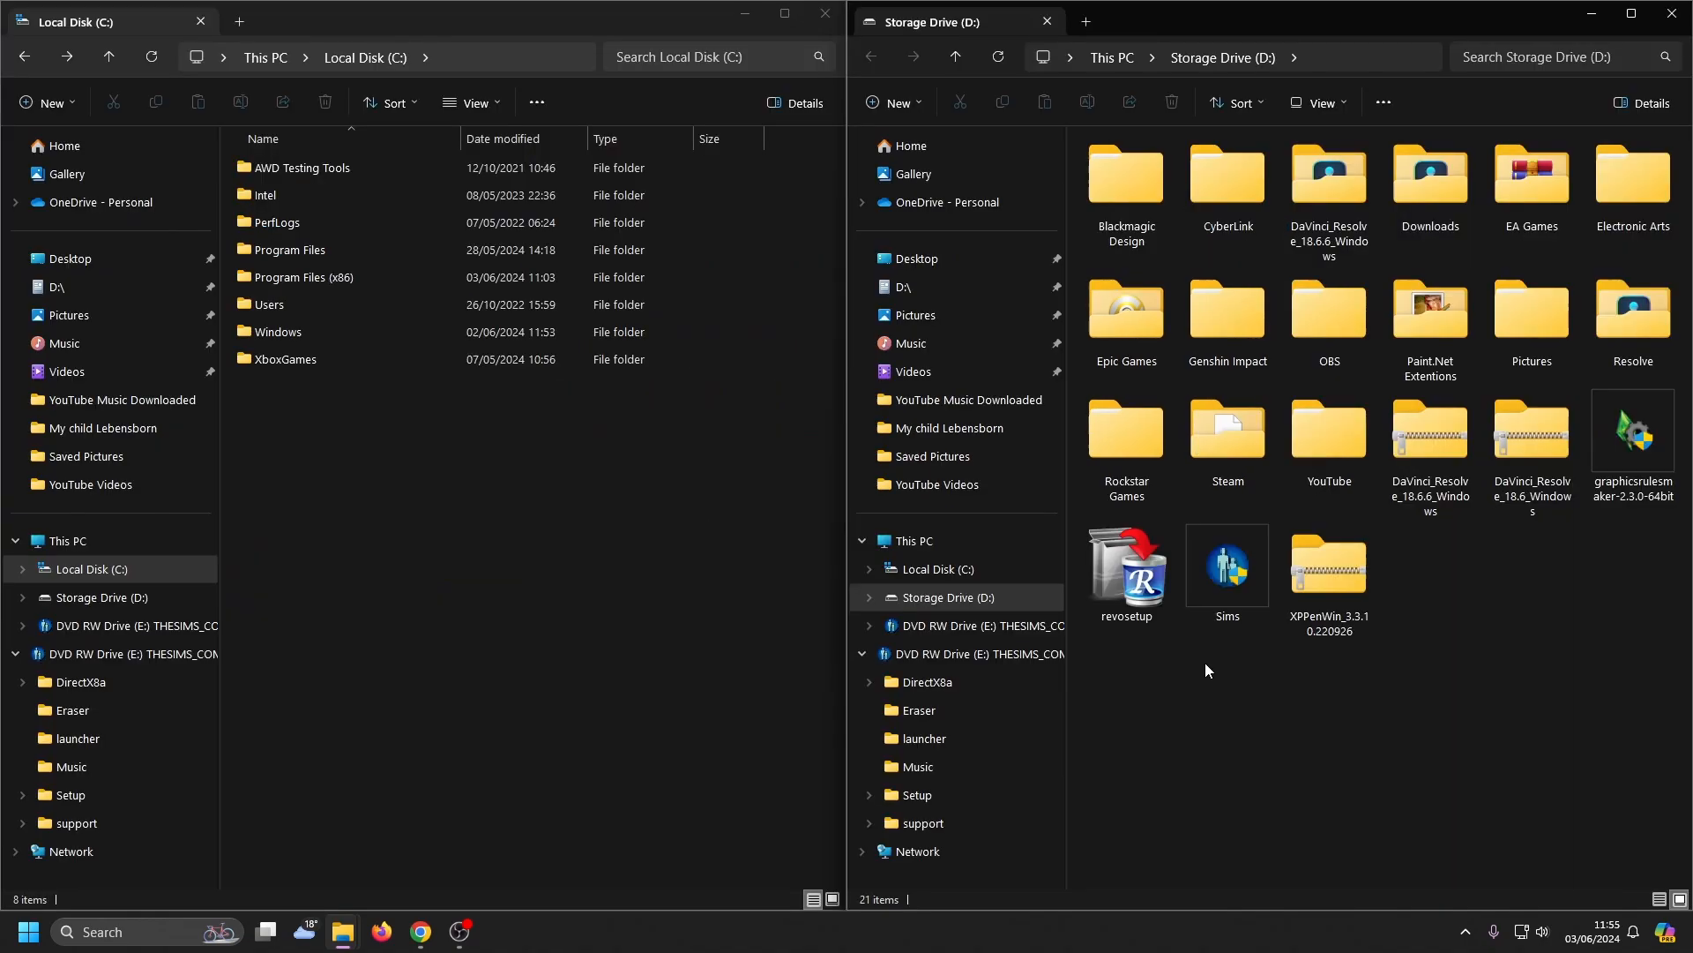
- Browse to the Maxis\The Sims install folder and rename the original Sims.exe to Sims.old
left_click(1228, 565)
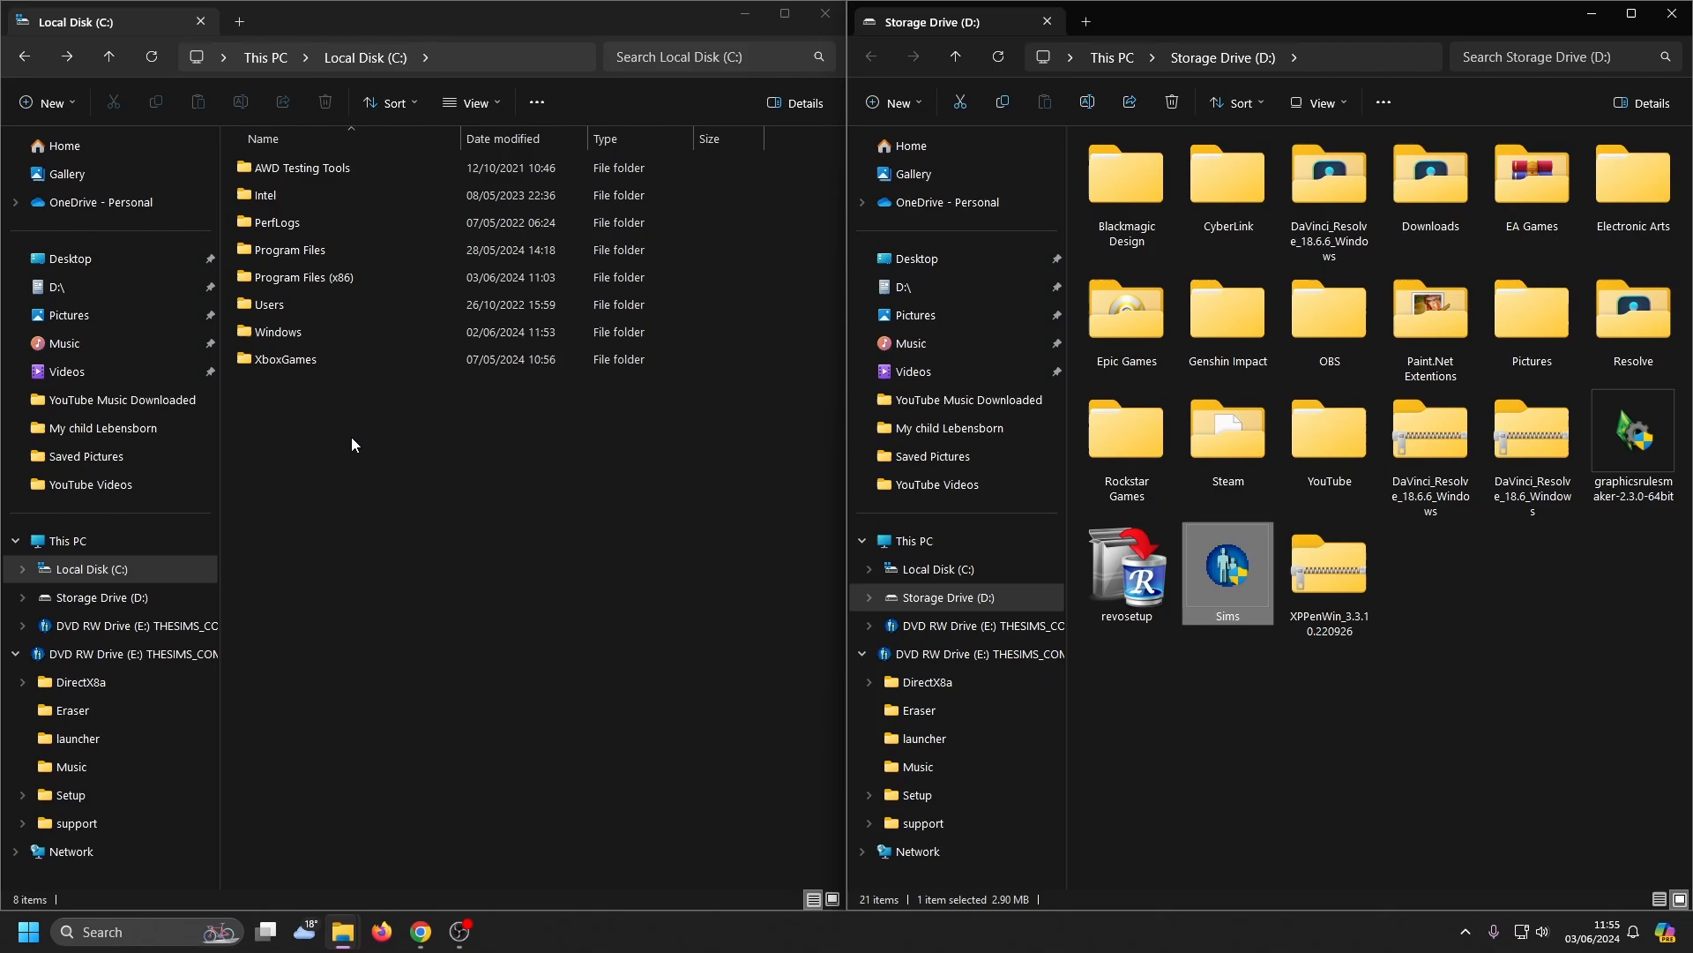
left_click(302, 277)
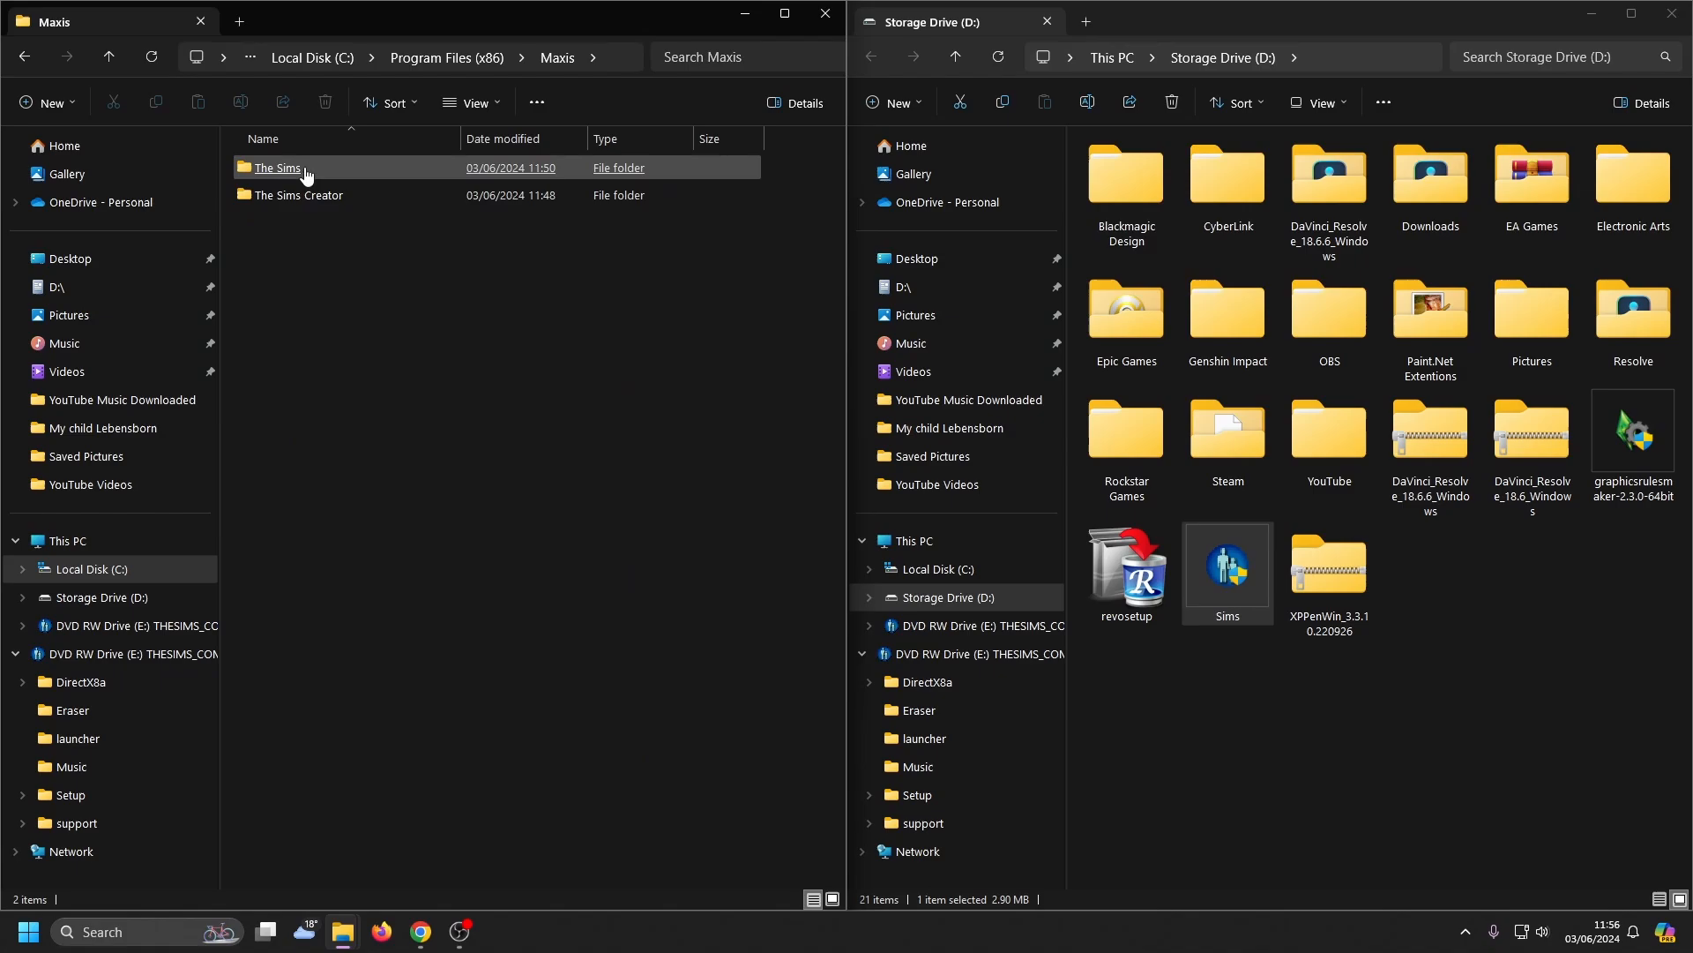
double_click(277, 167)
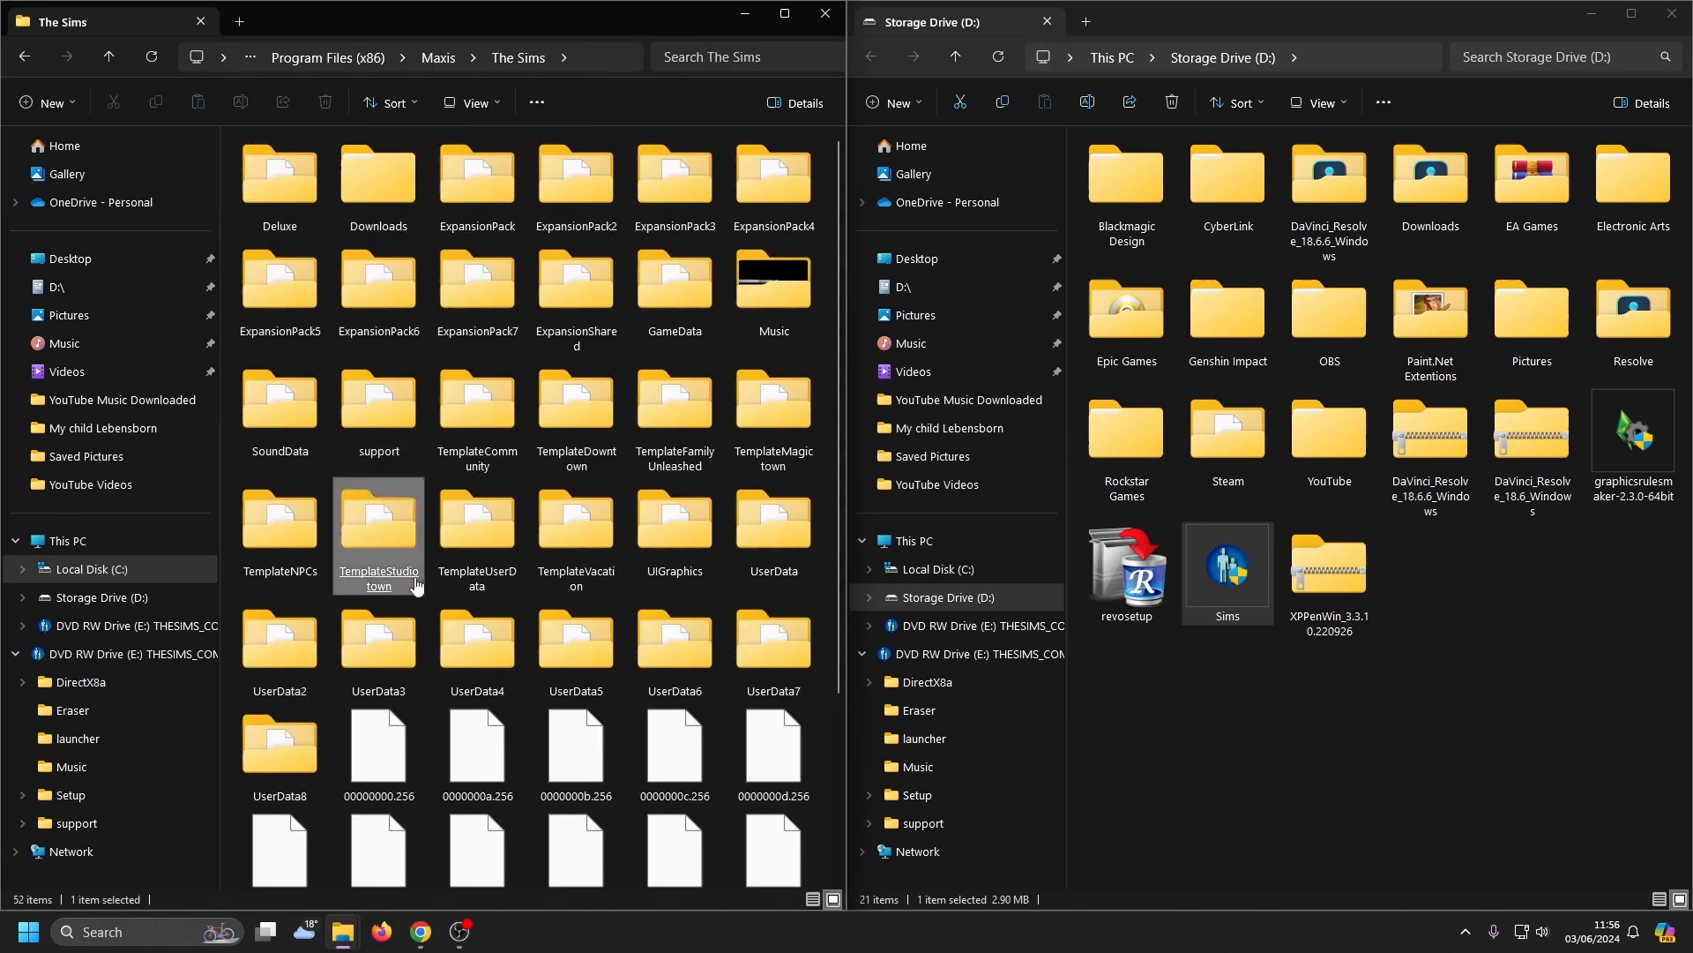
scroll("down", 3)
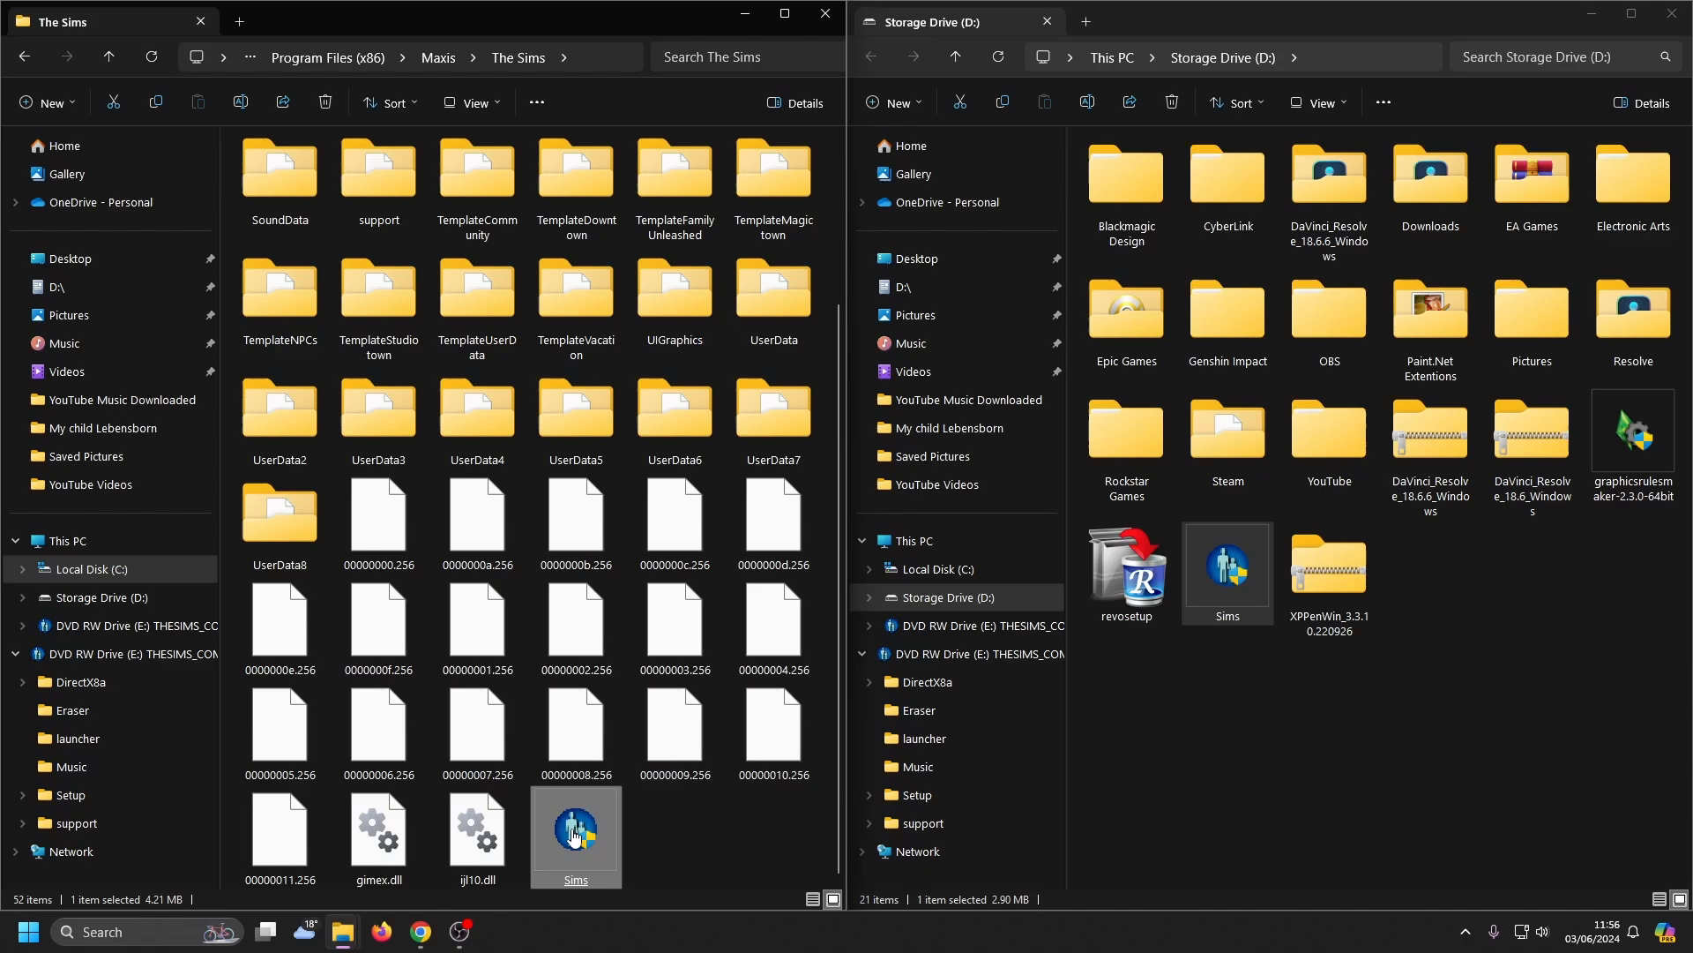
right_click(575, 831)
type(".old")
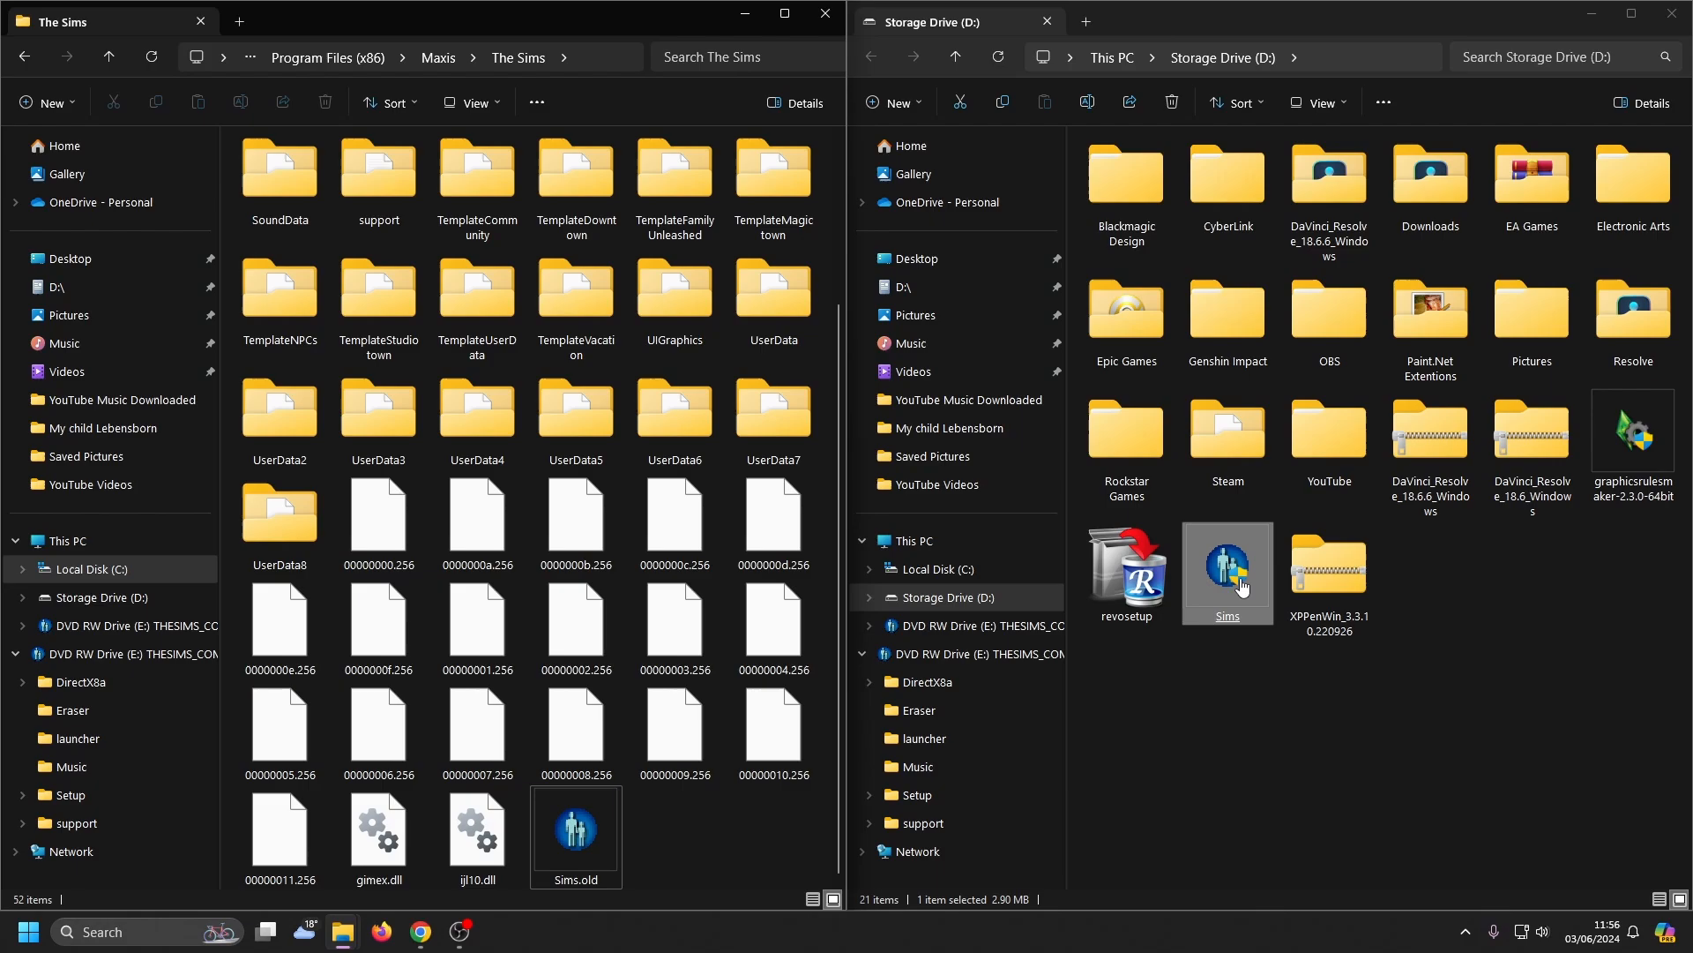
- Drag the downloaded Sims.exe into The Sims folder beside Sims.old, placing a Sims shortcut on the desktop
left_click_drag(1226, 566, 666, 794)
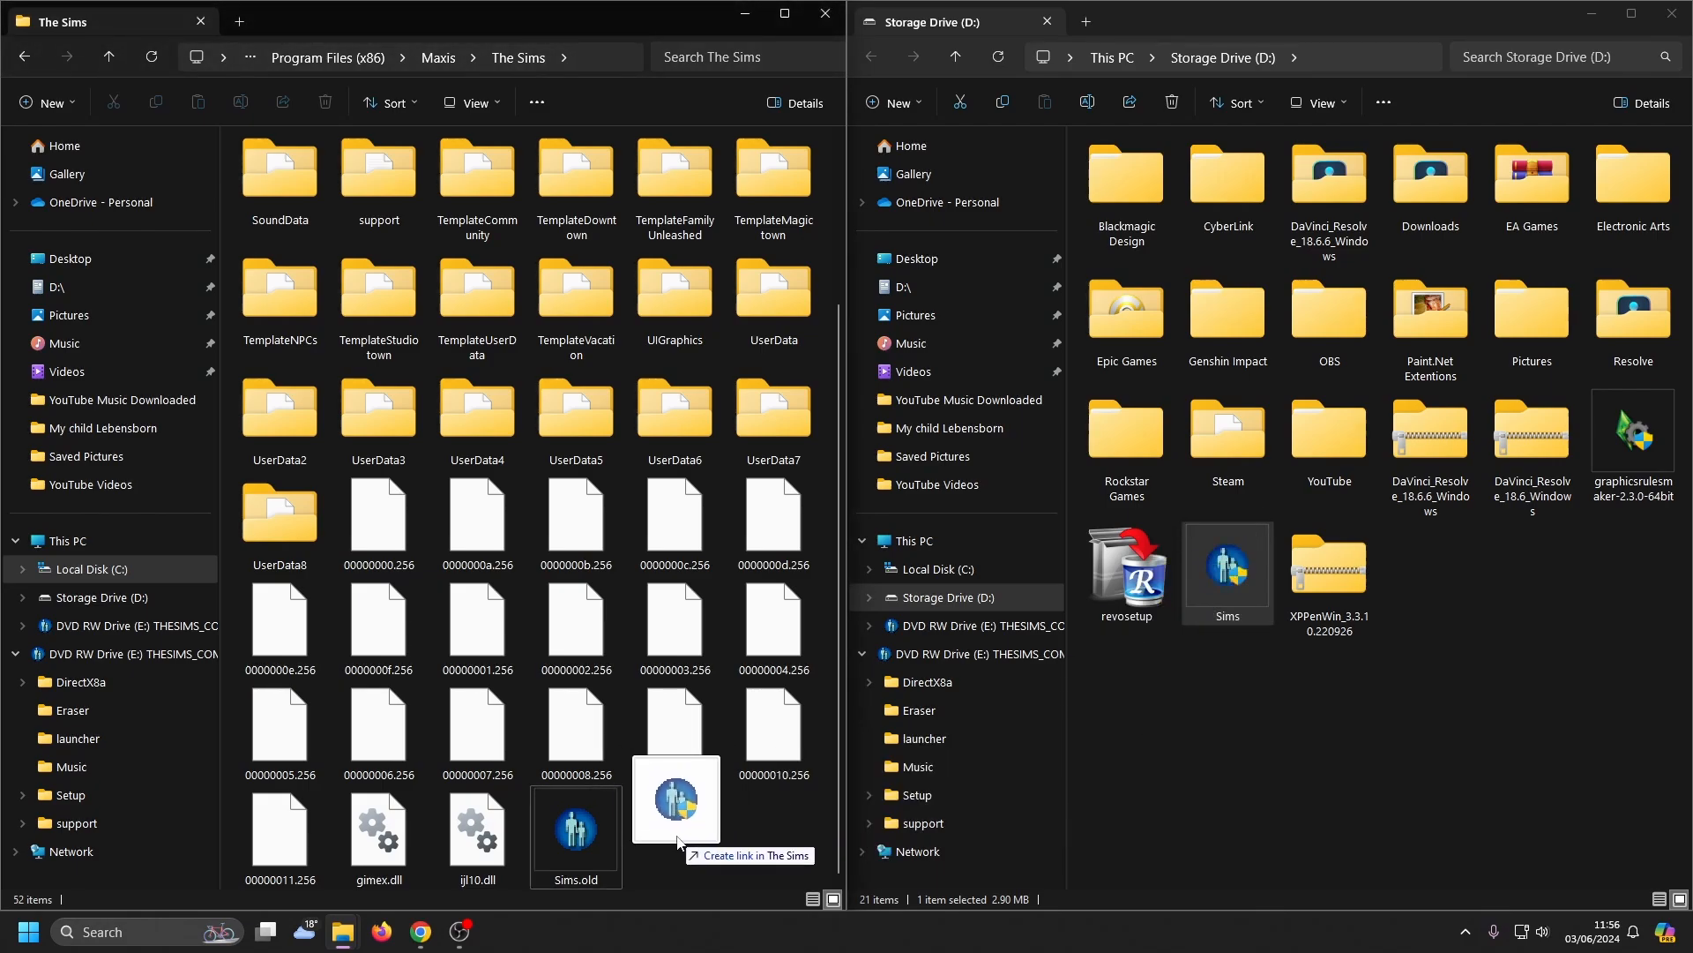
left_click_drag(1228, 561, 676, 799)
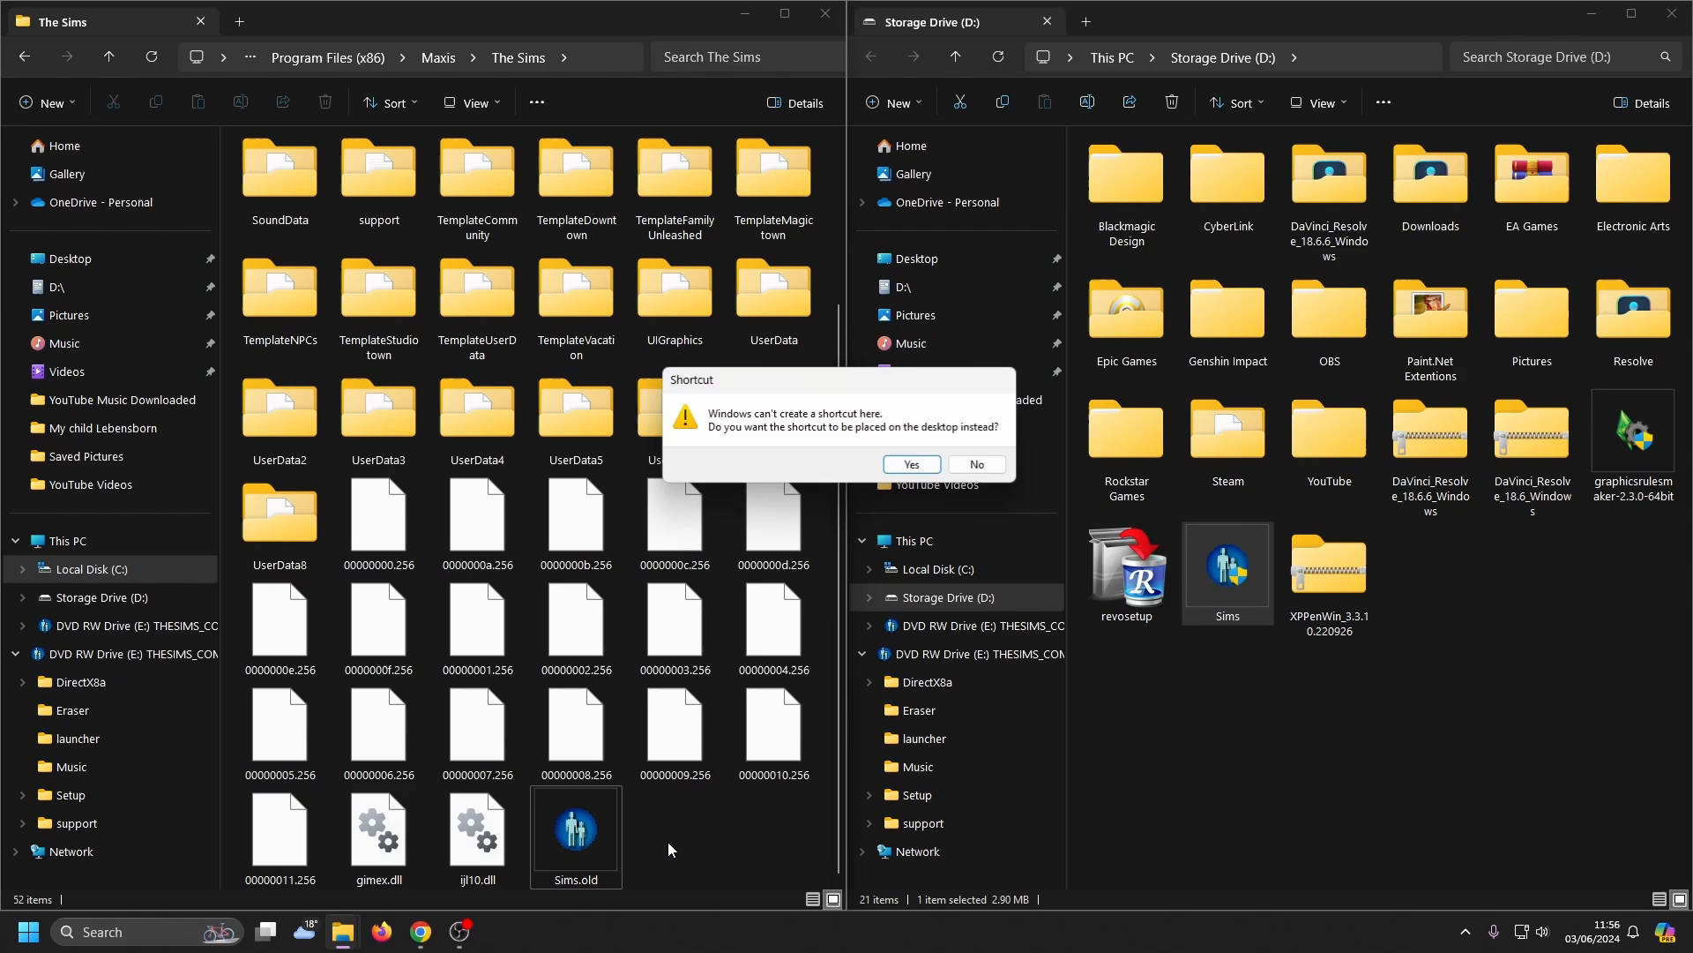
mouse_move(783, 438)
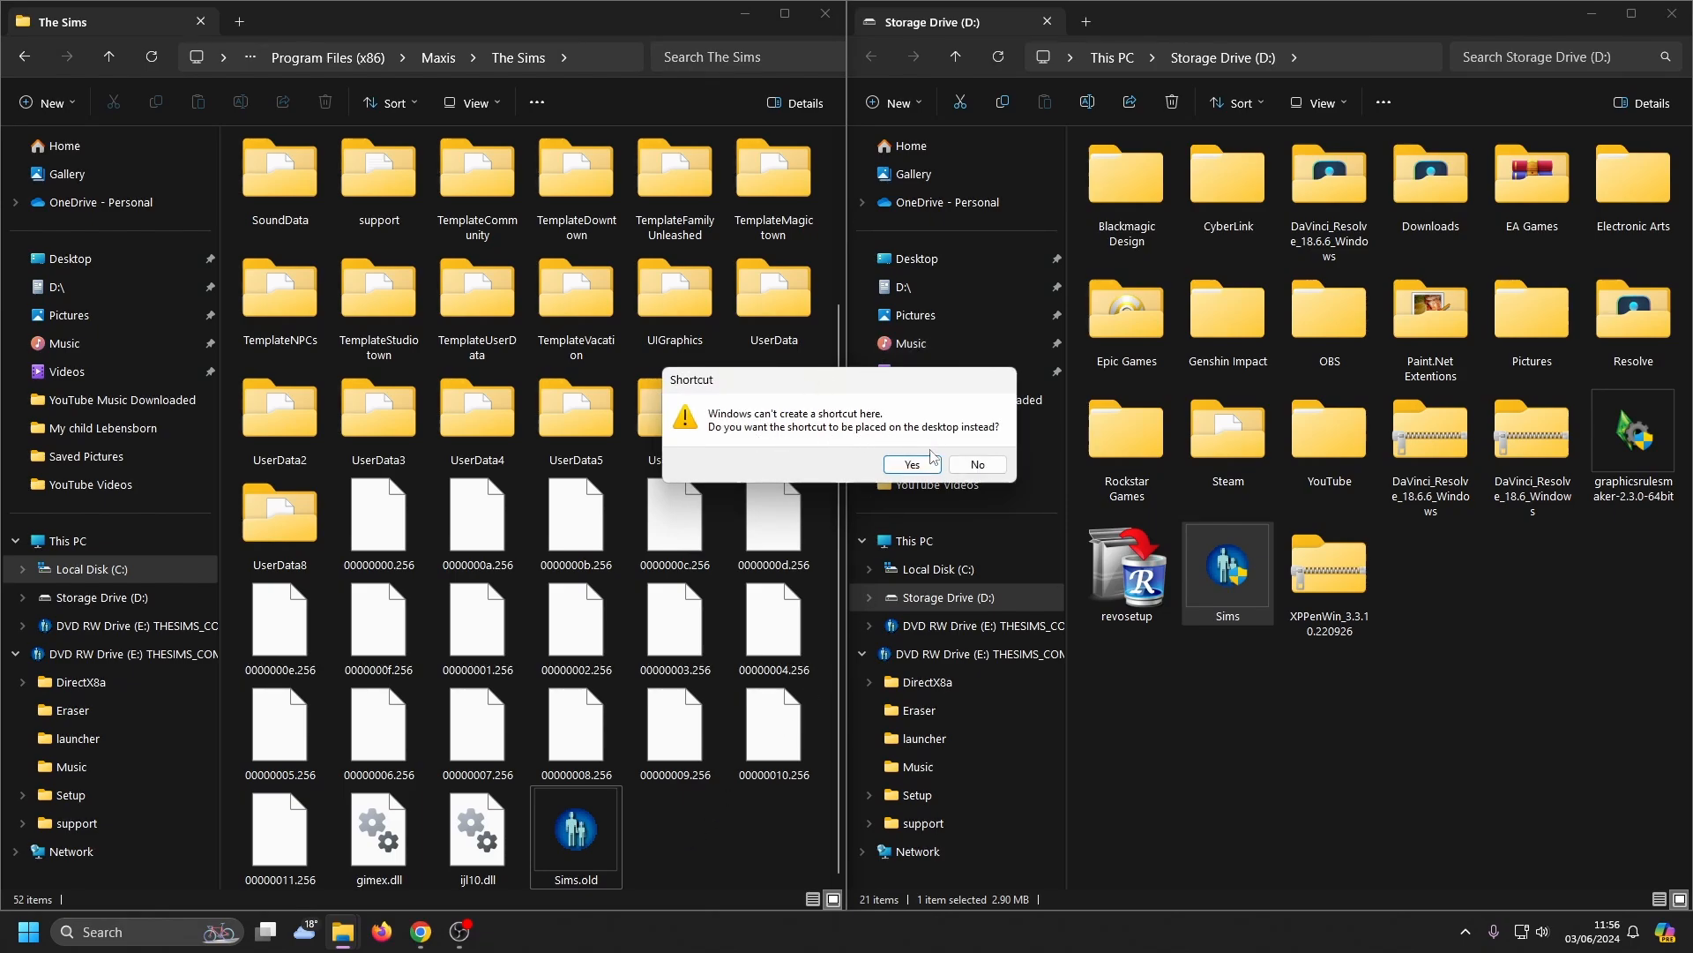
left_click(974, 464)
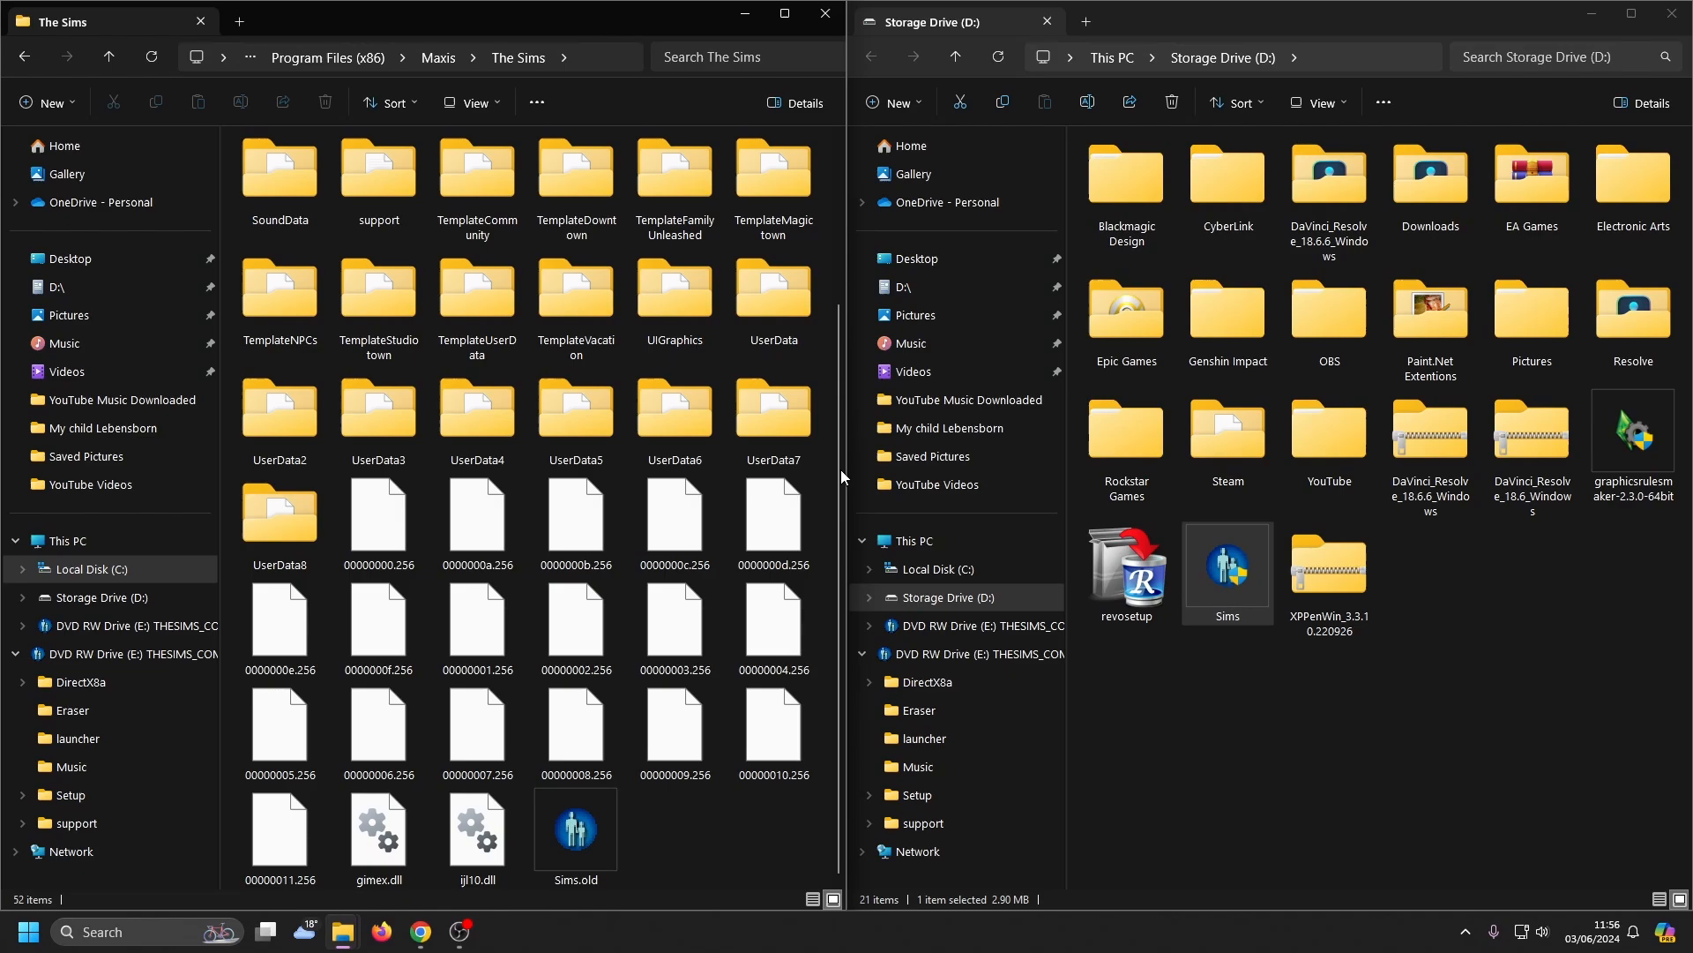
left_click(824, 14)
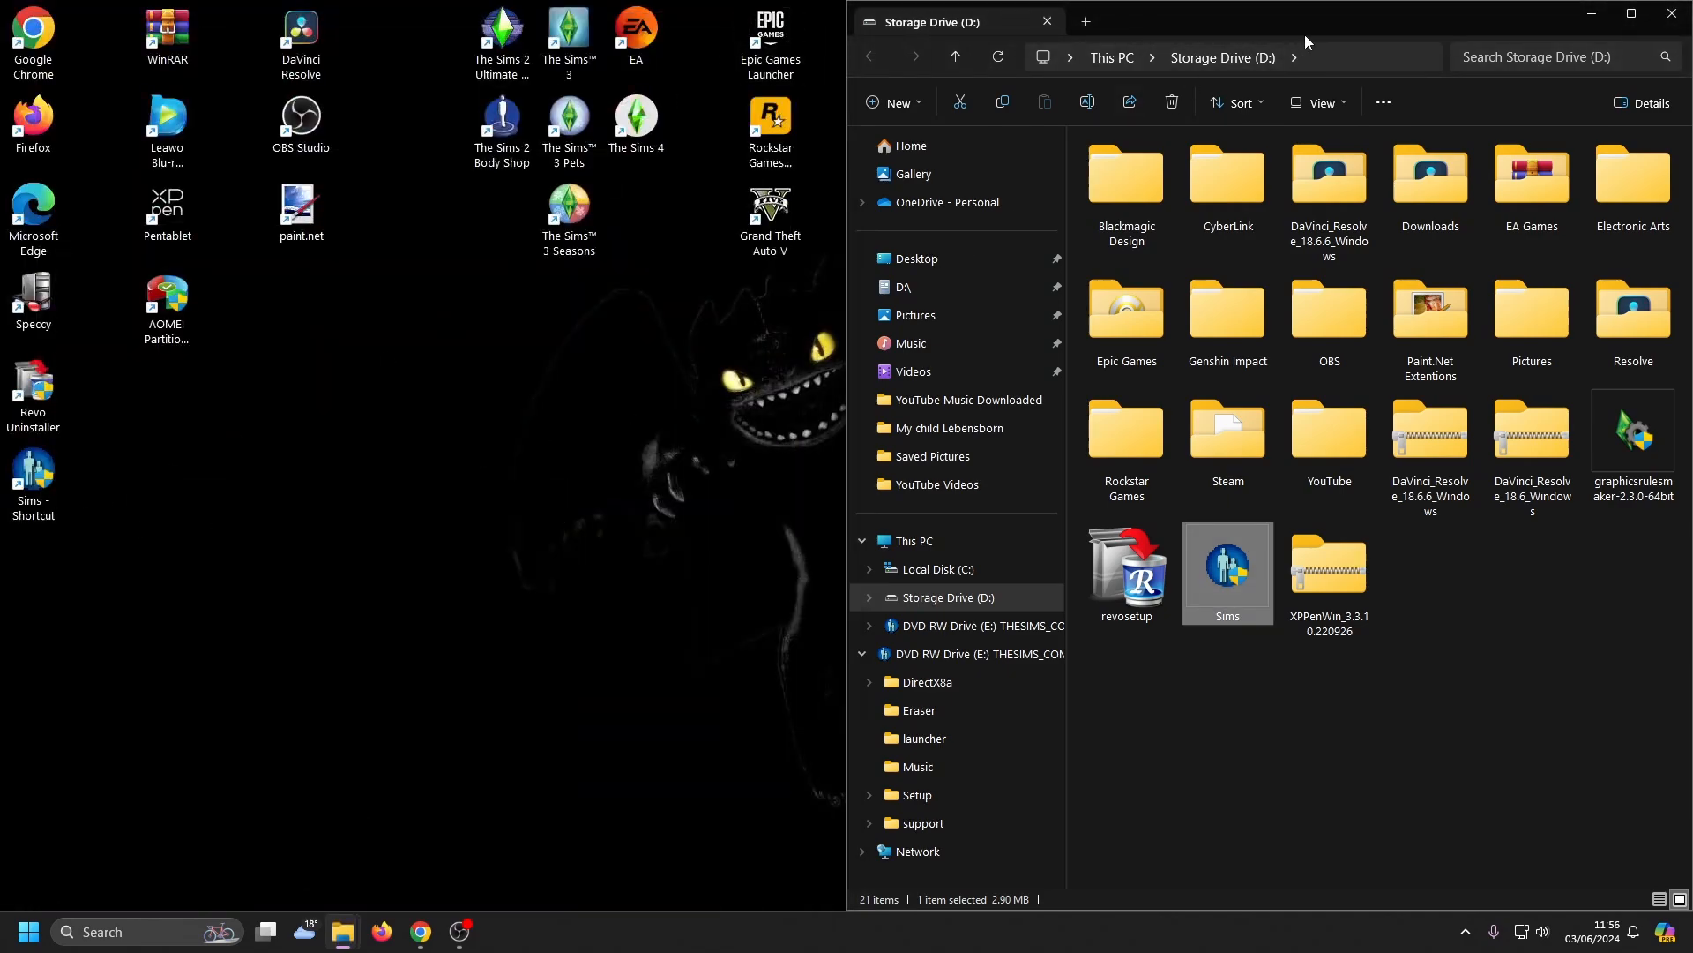
double_click(1227, 564)
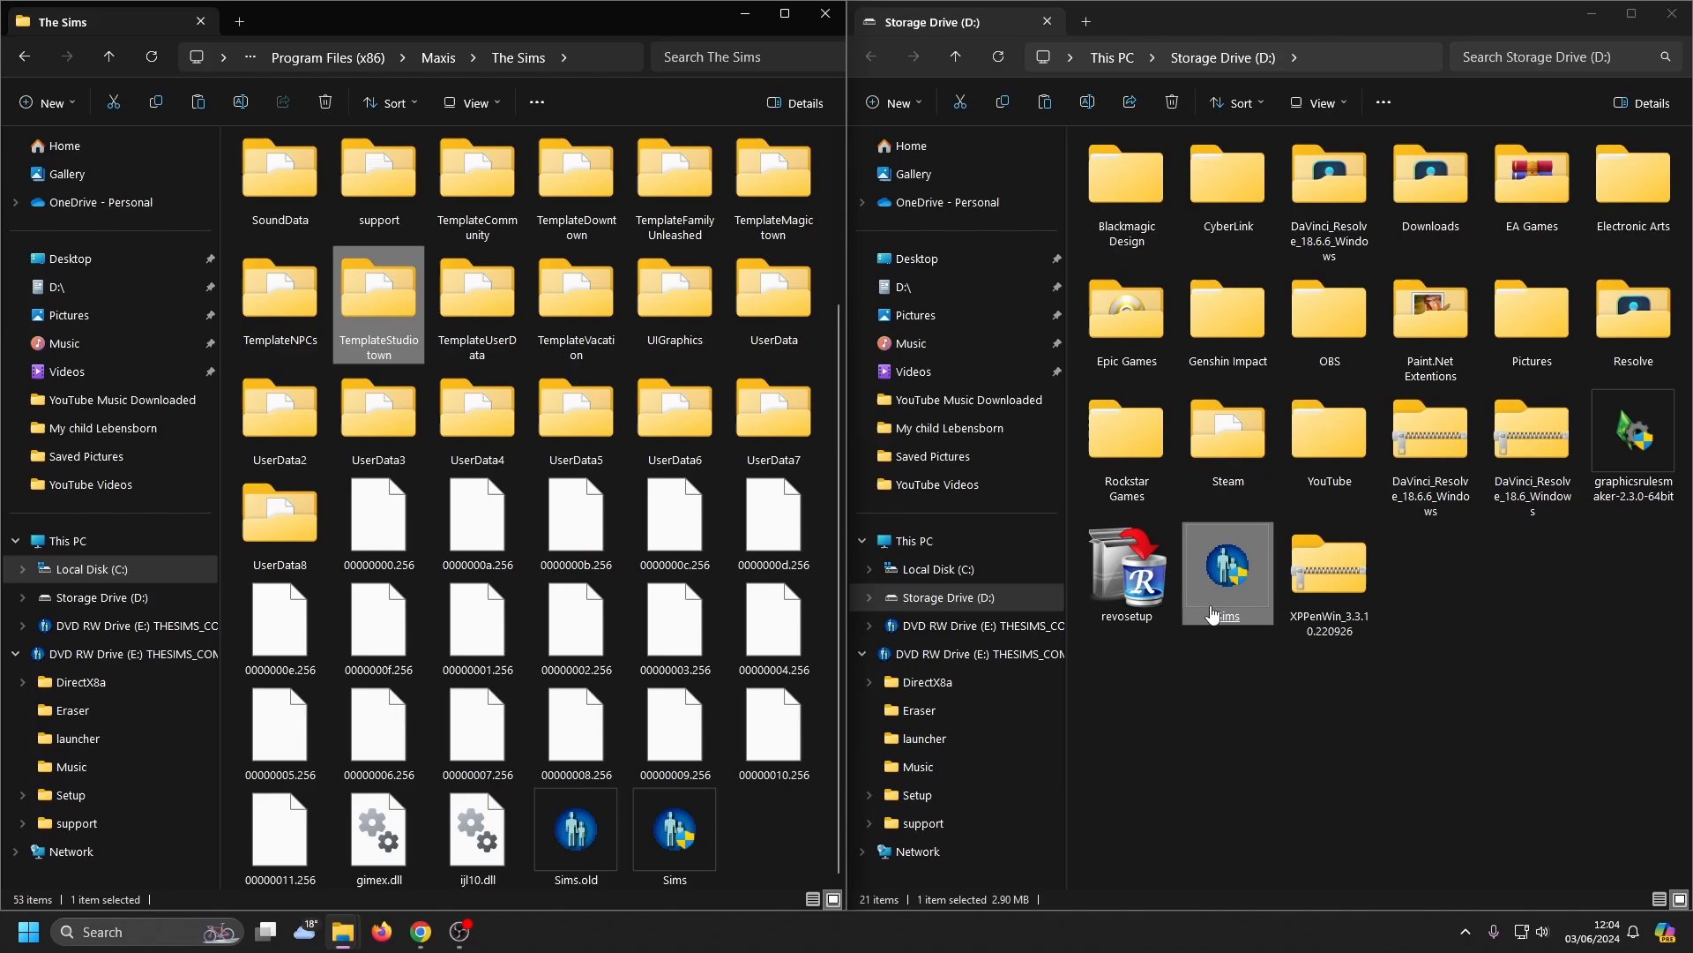
mouse_move(1210, 612)
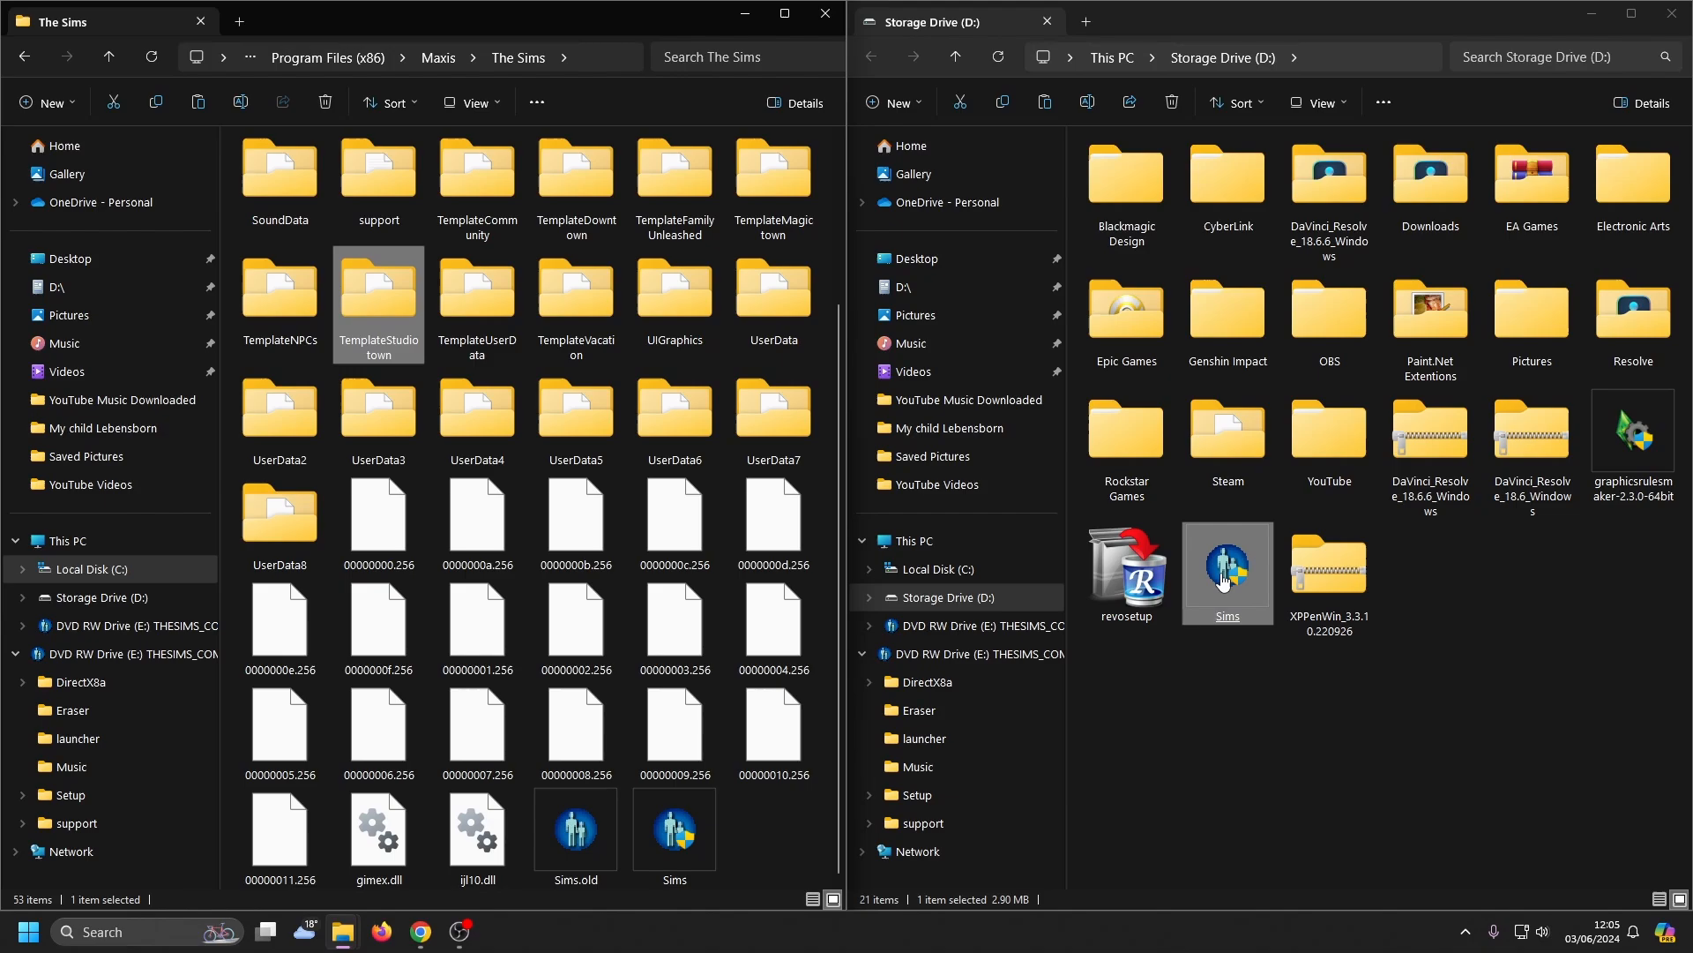
- Show the full options list for the downloaded Sims file and return to the desktop
right_click(1228, 566)
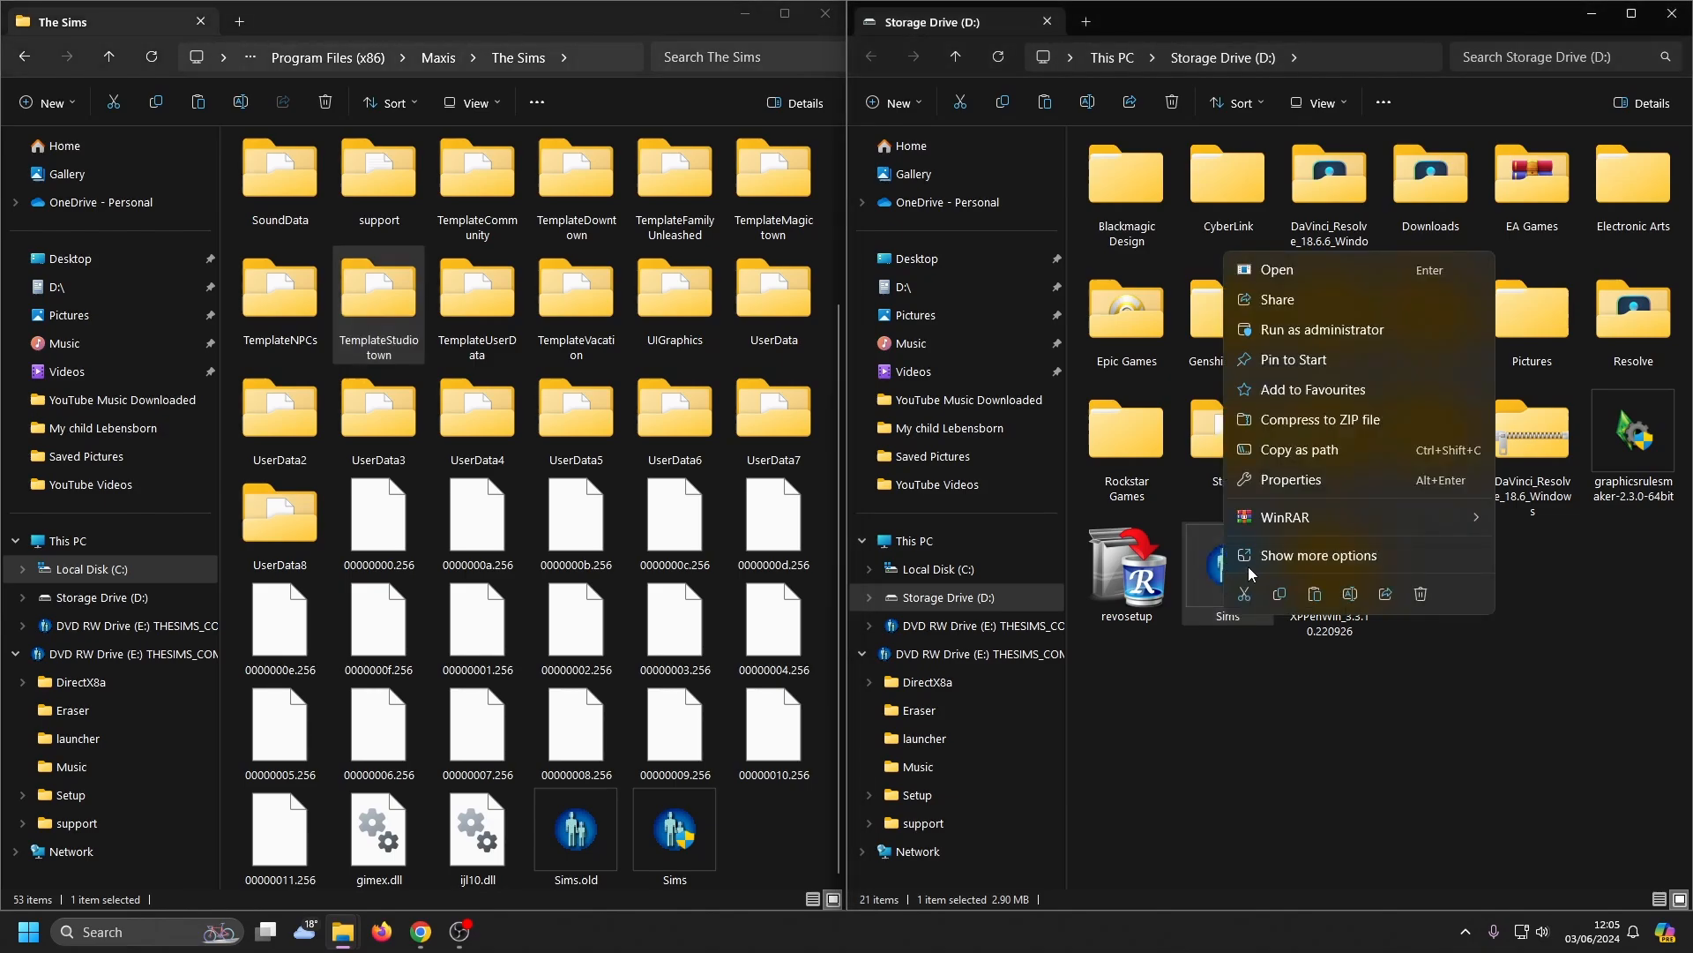
left_click(1316, 556)
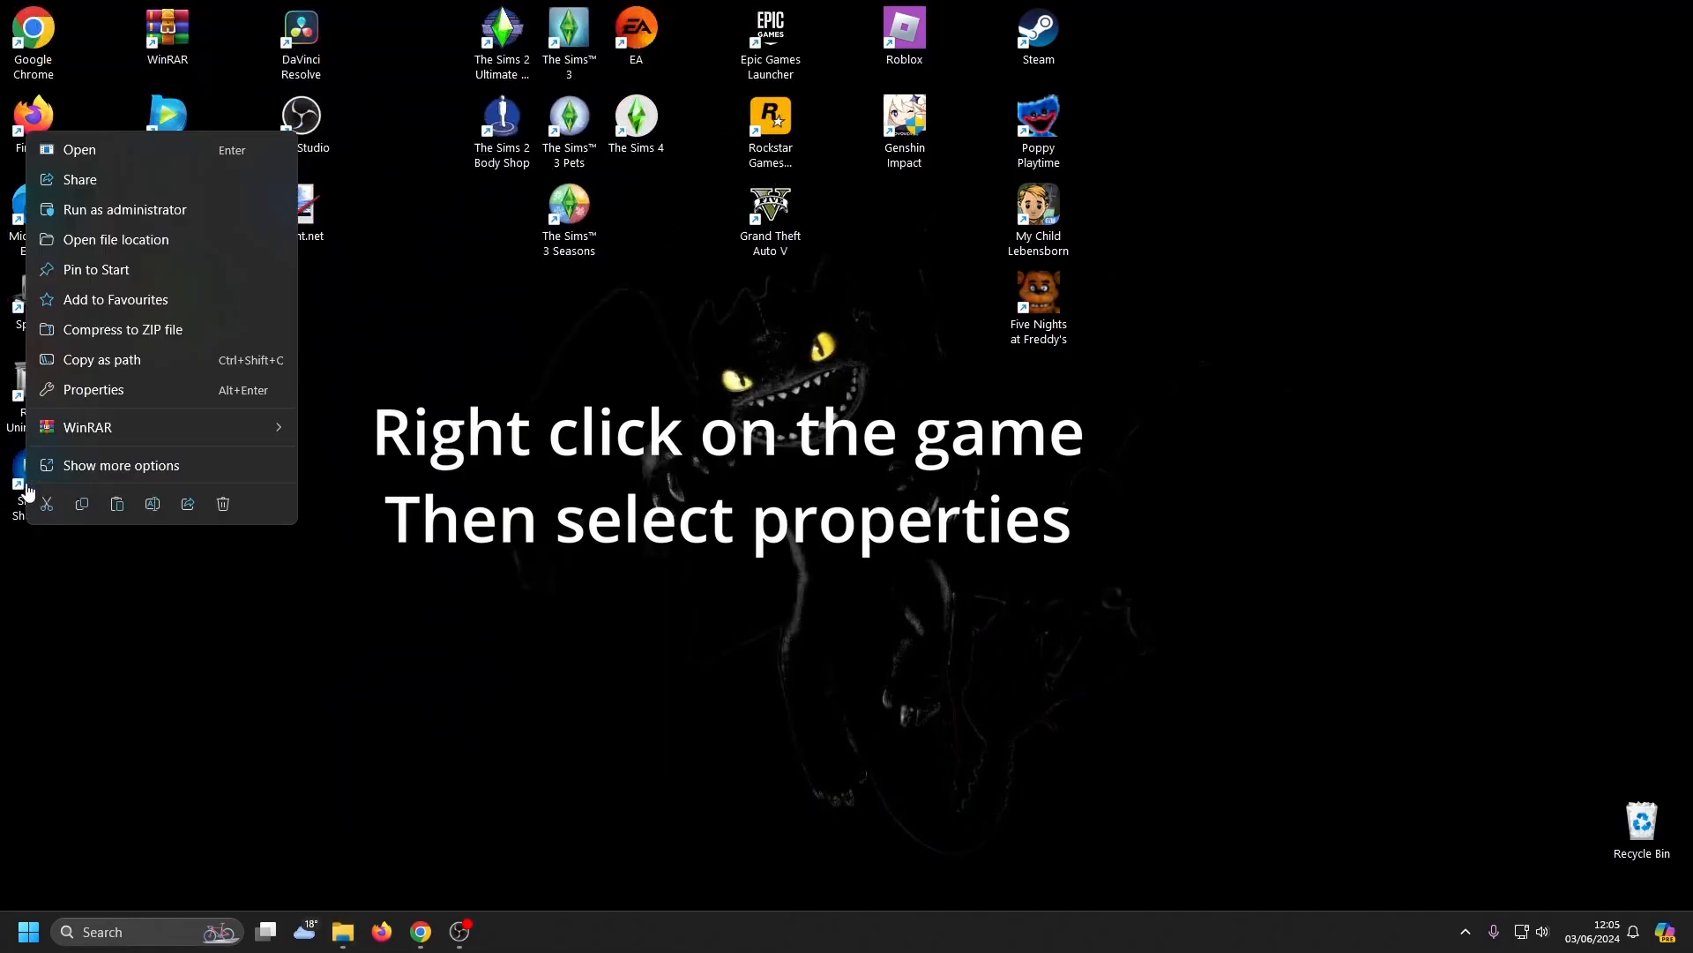
- View the Sims shortcut's properties at its Compatibility settings, mode Windows 7
left_click(94, 390)
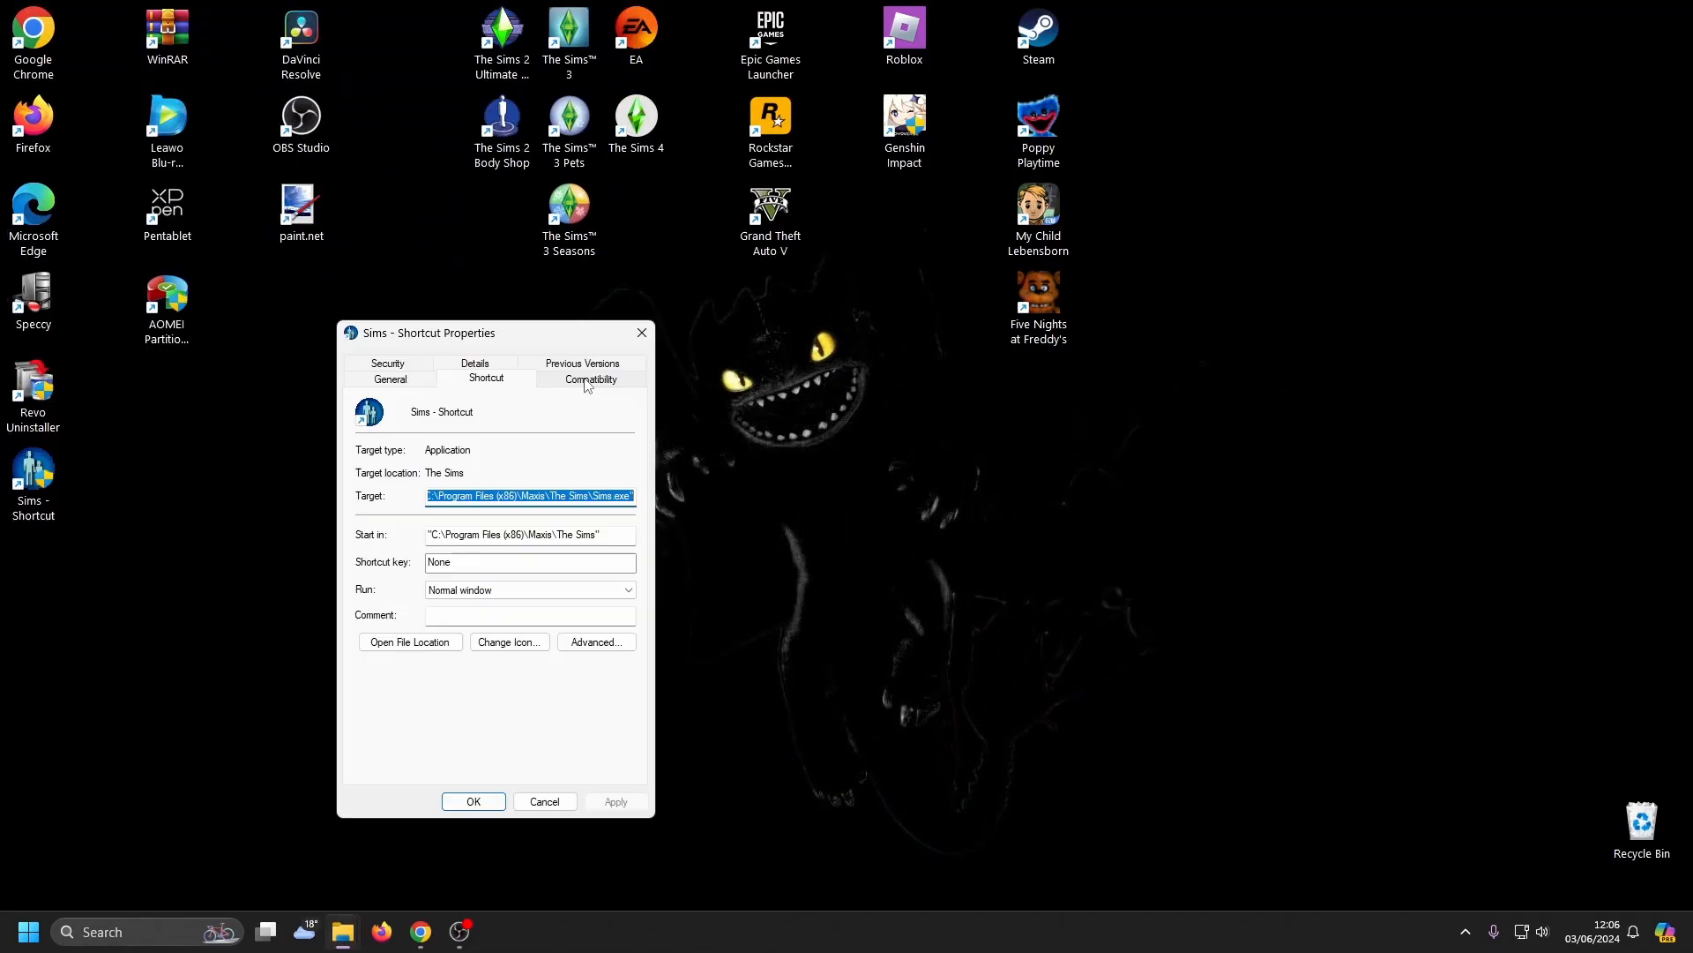
left_click(591, 377)
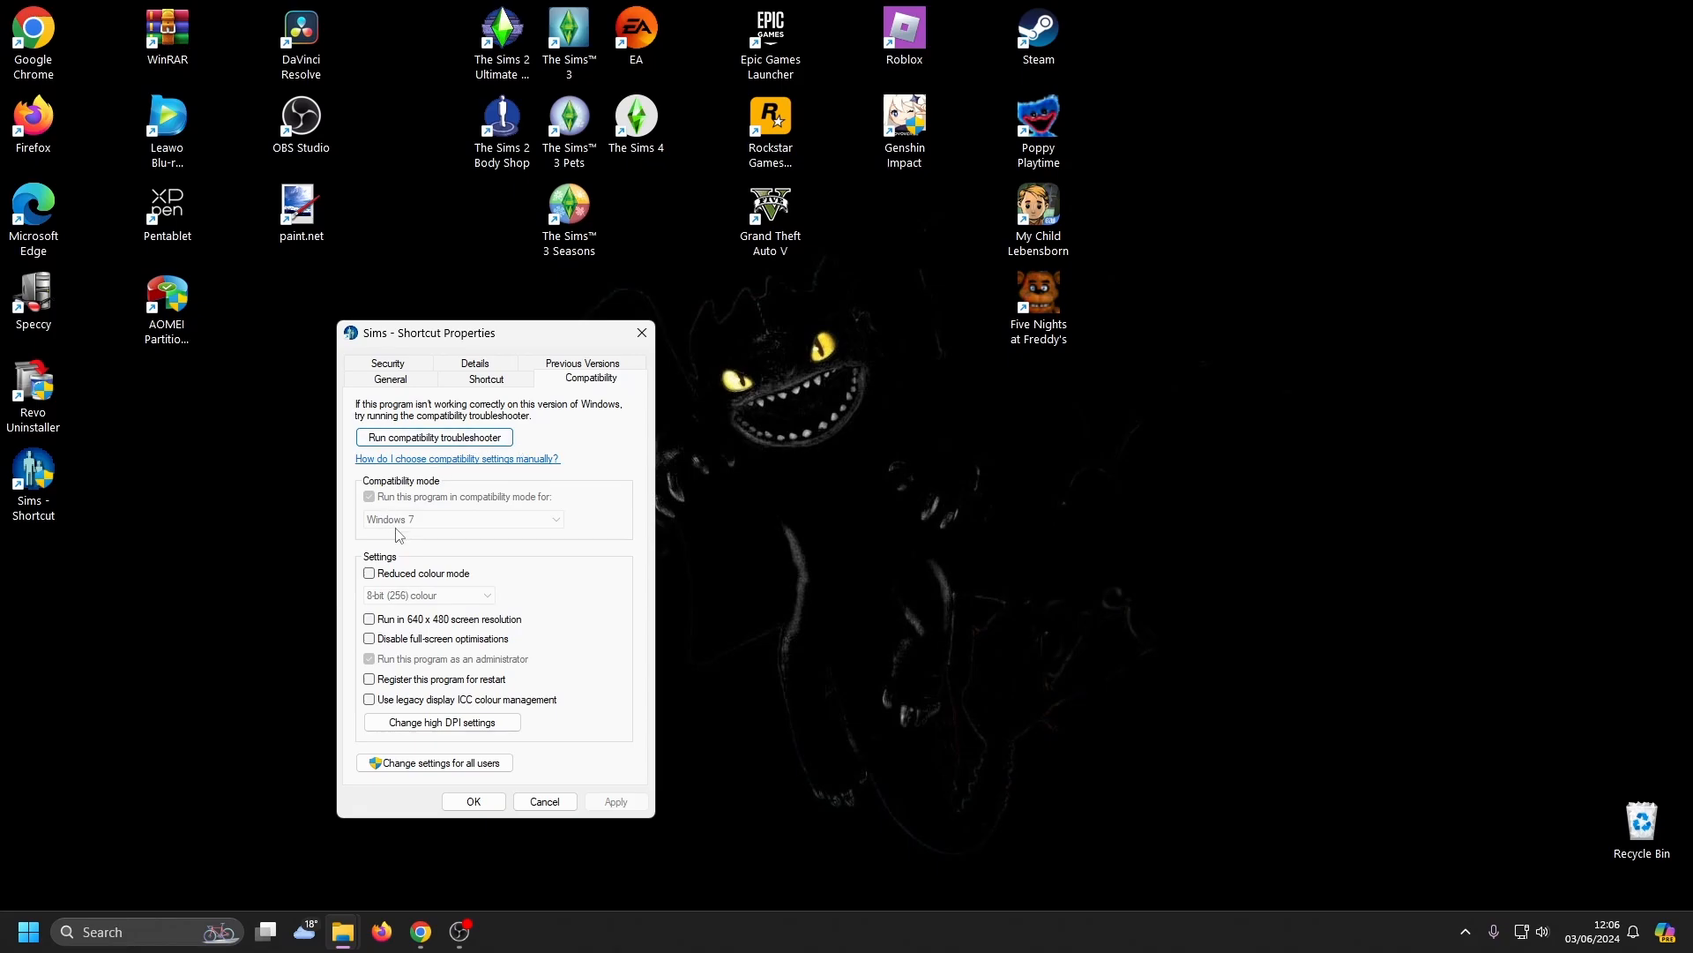
mouse_move(413, 527)
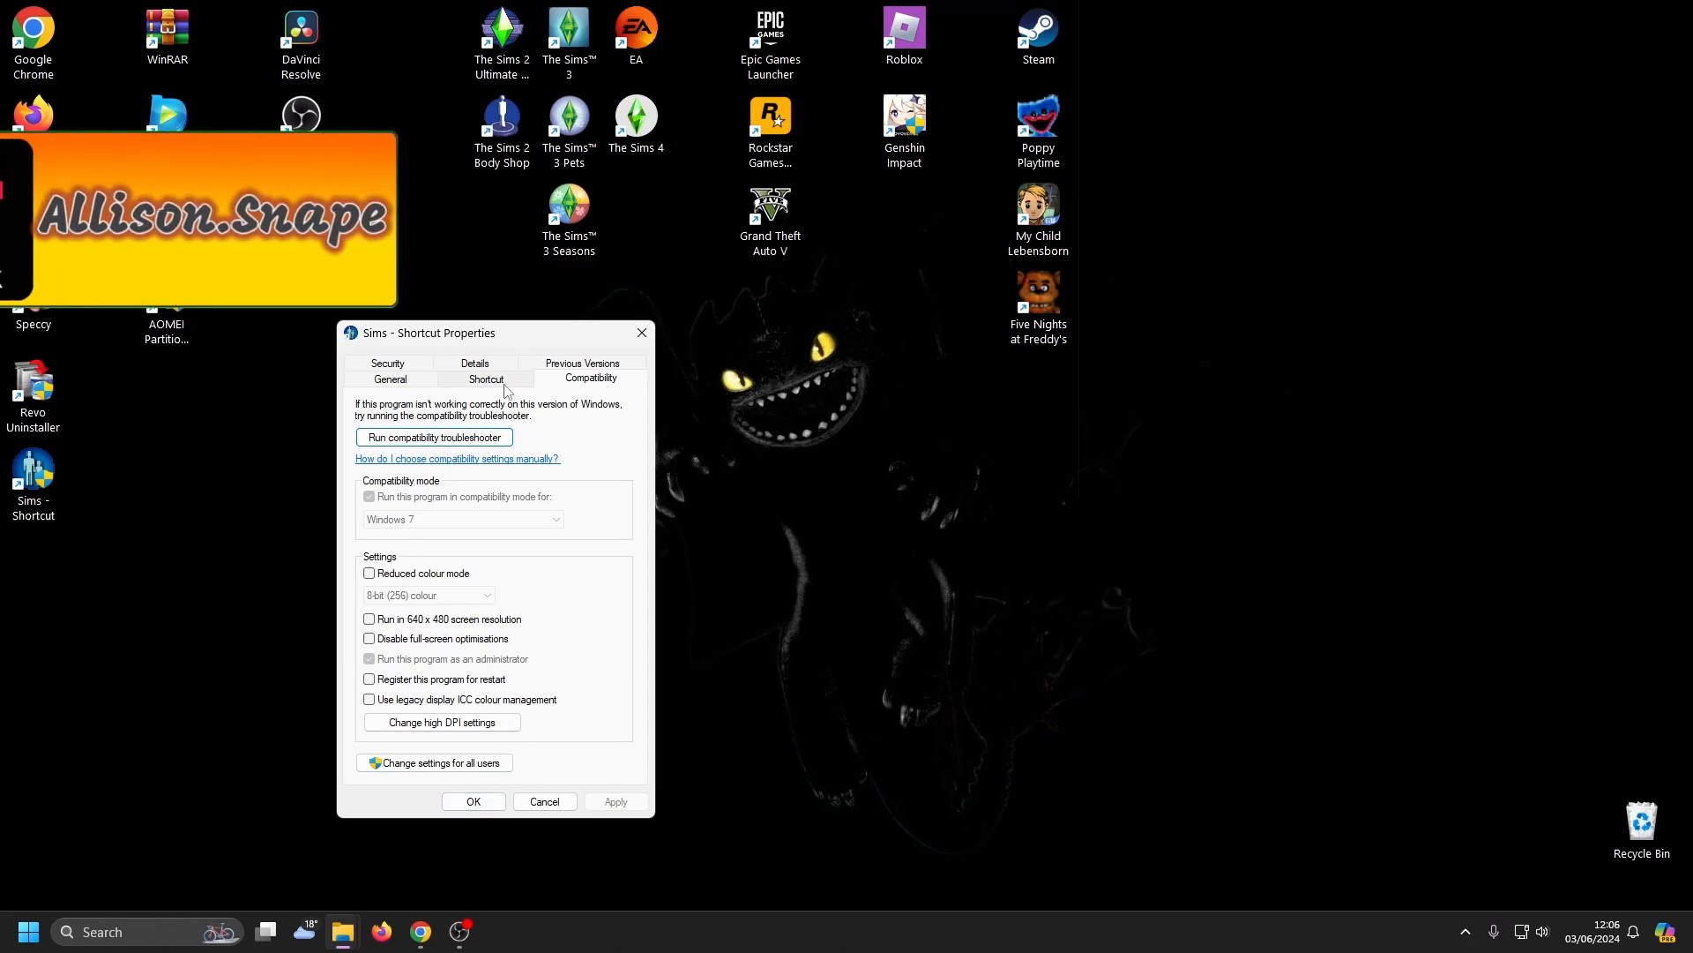
- Append the -w -r1024x768 launch options to the shortcut's Target and apply them
left_click(487, 378)
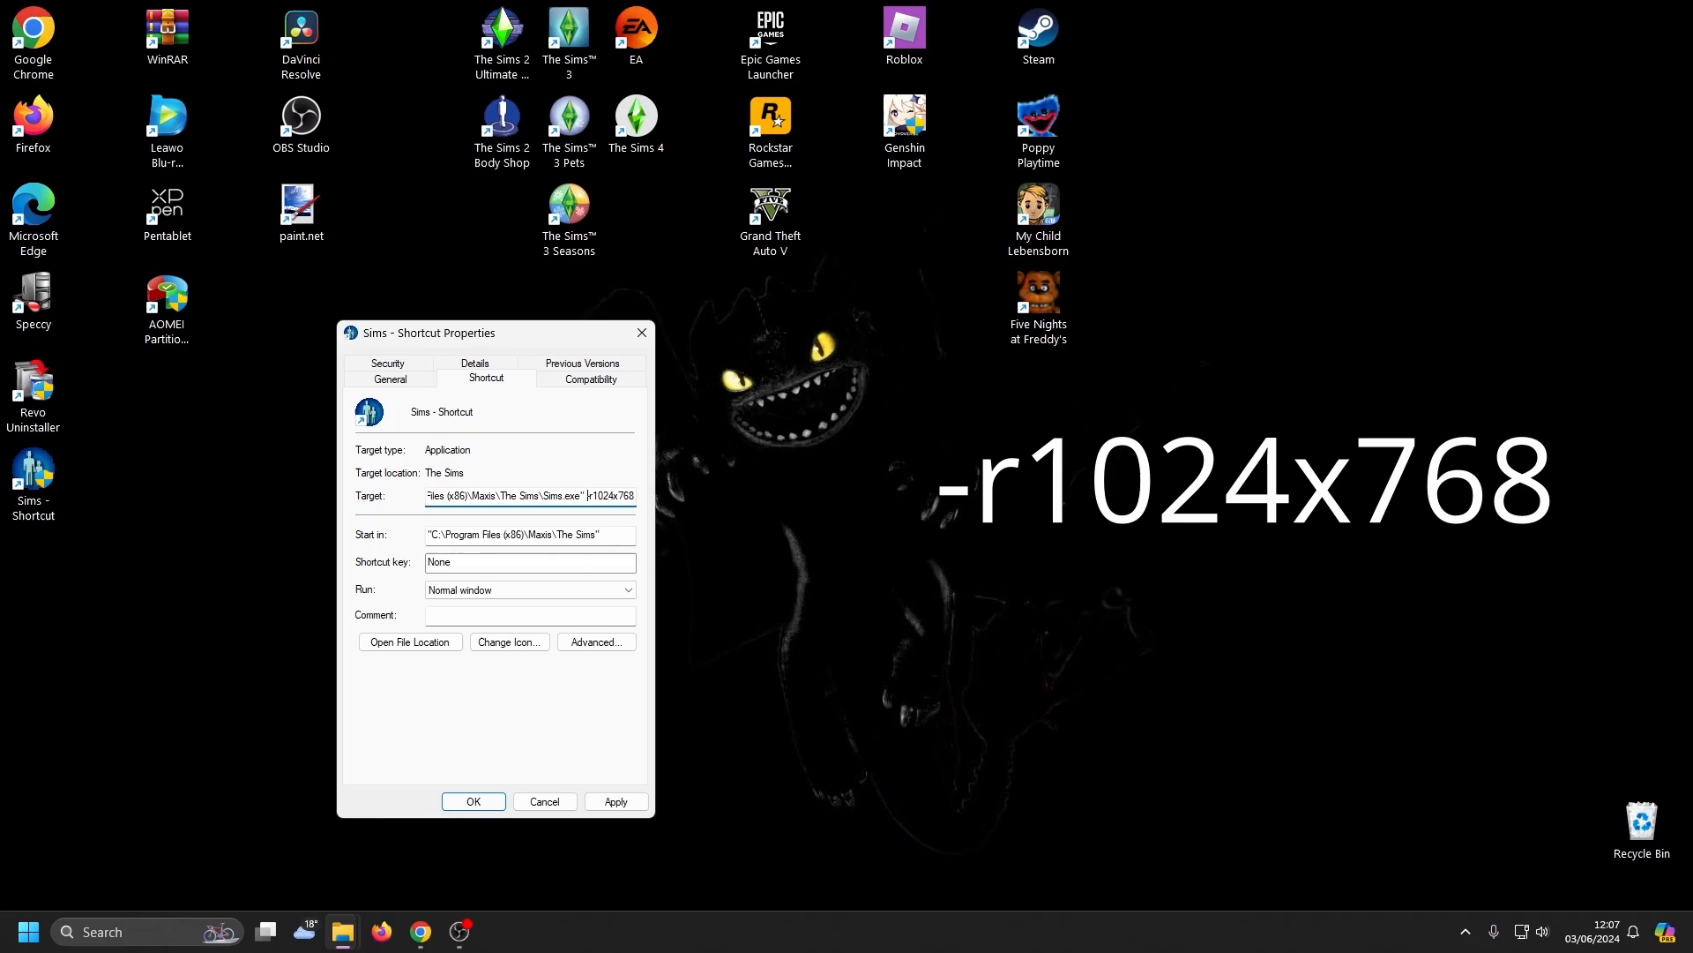
type("-w -")
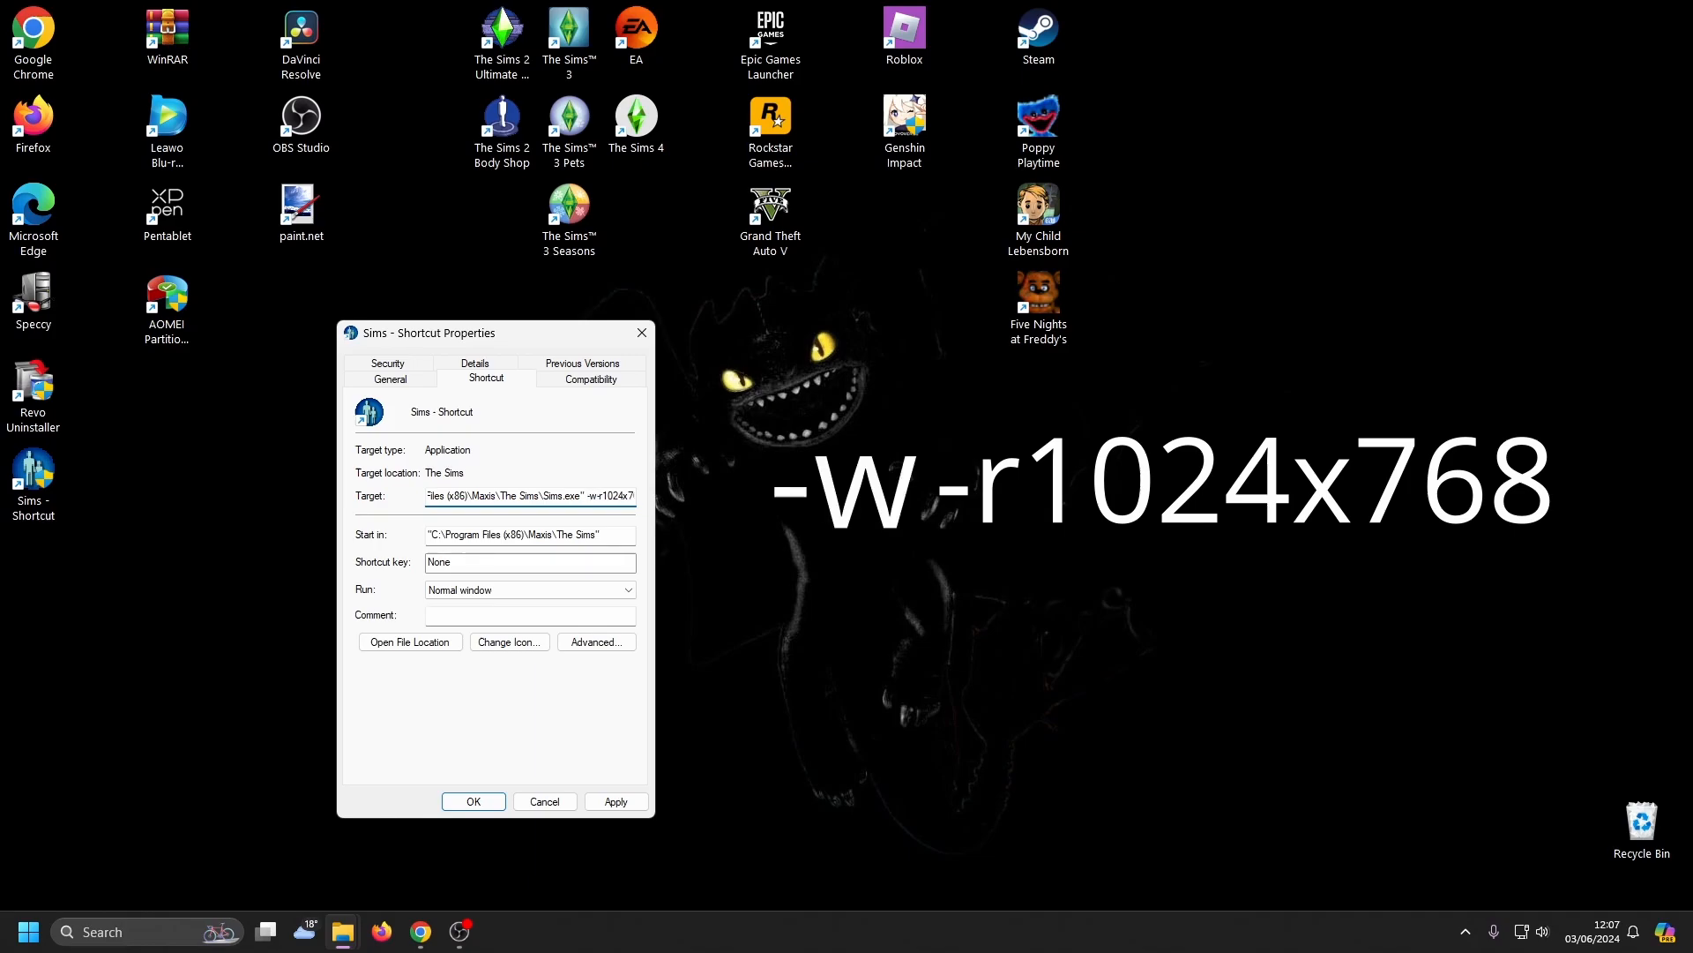
left_click(615, 801)
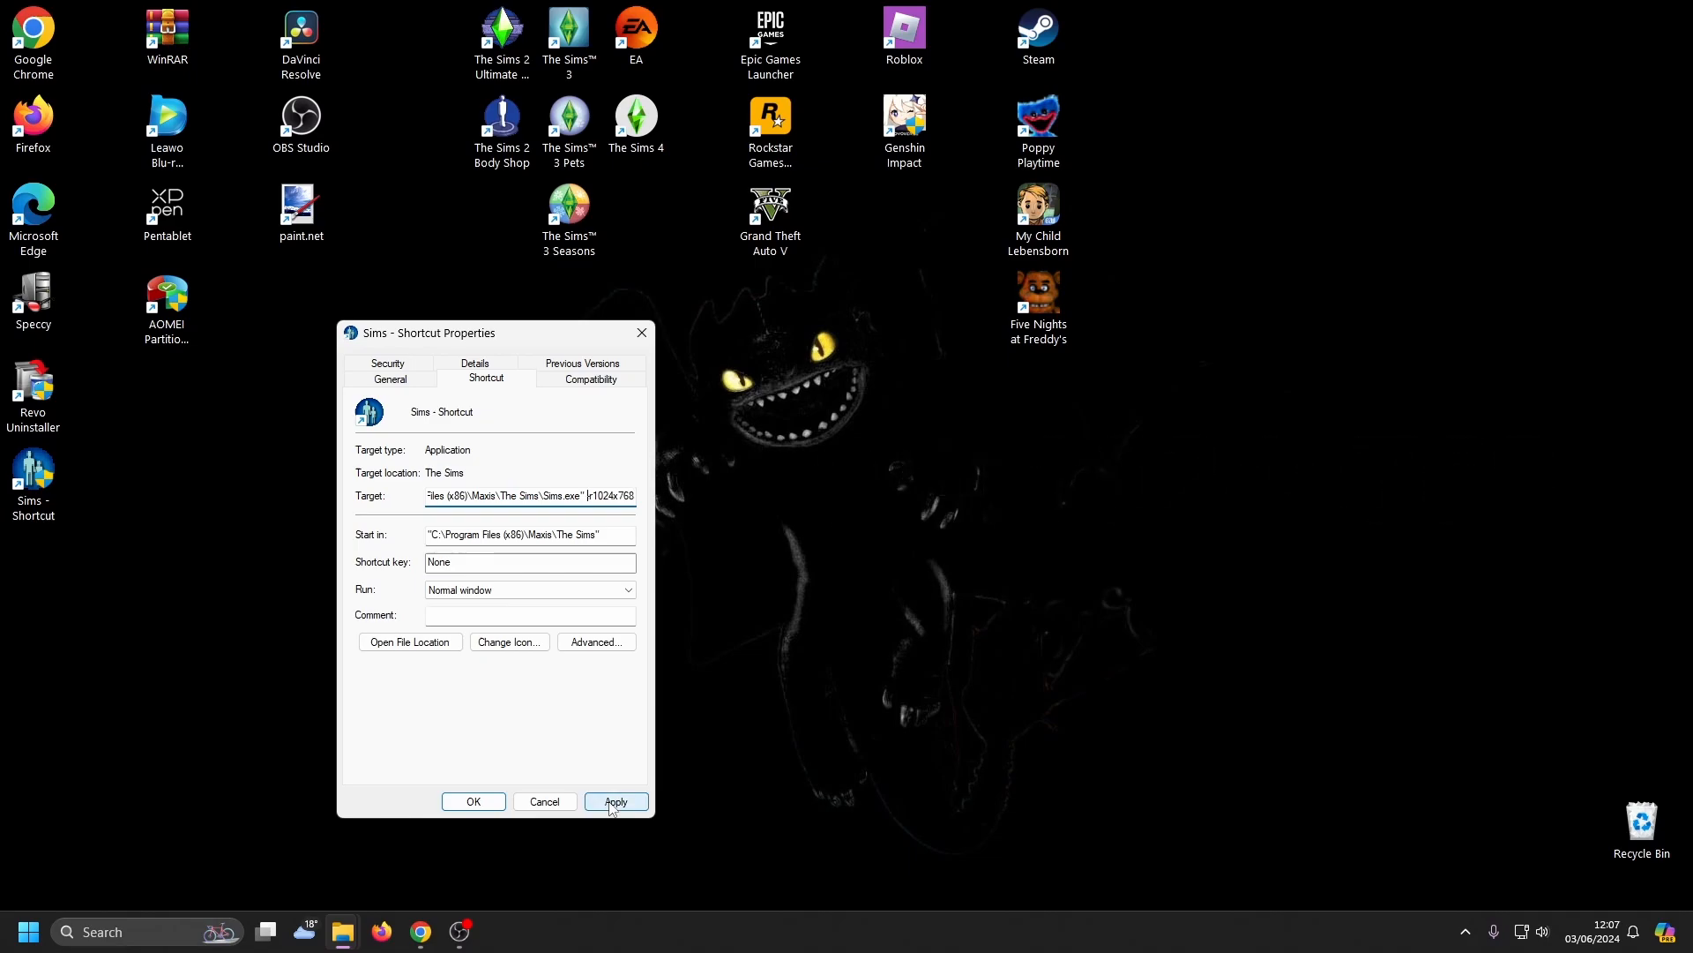
left_click(473, 800)
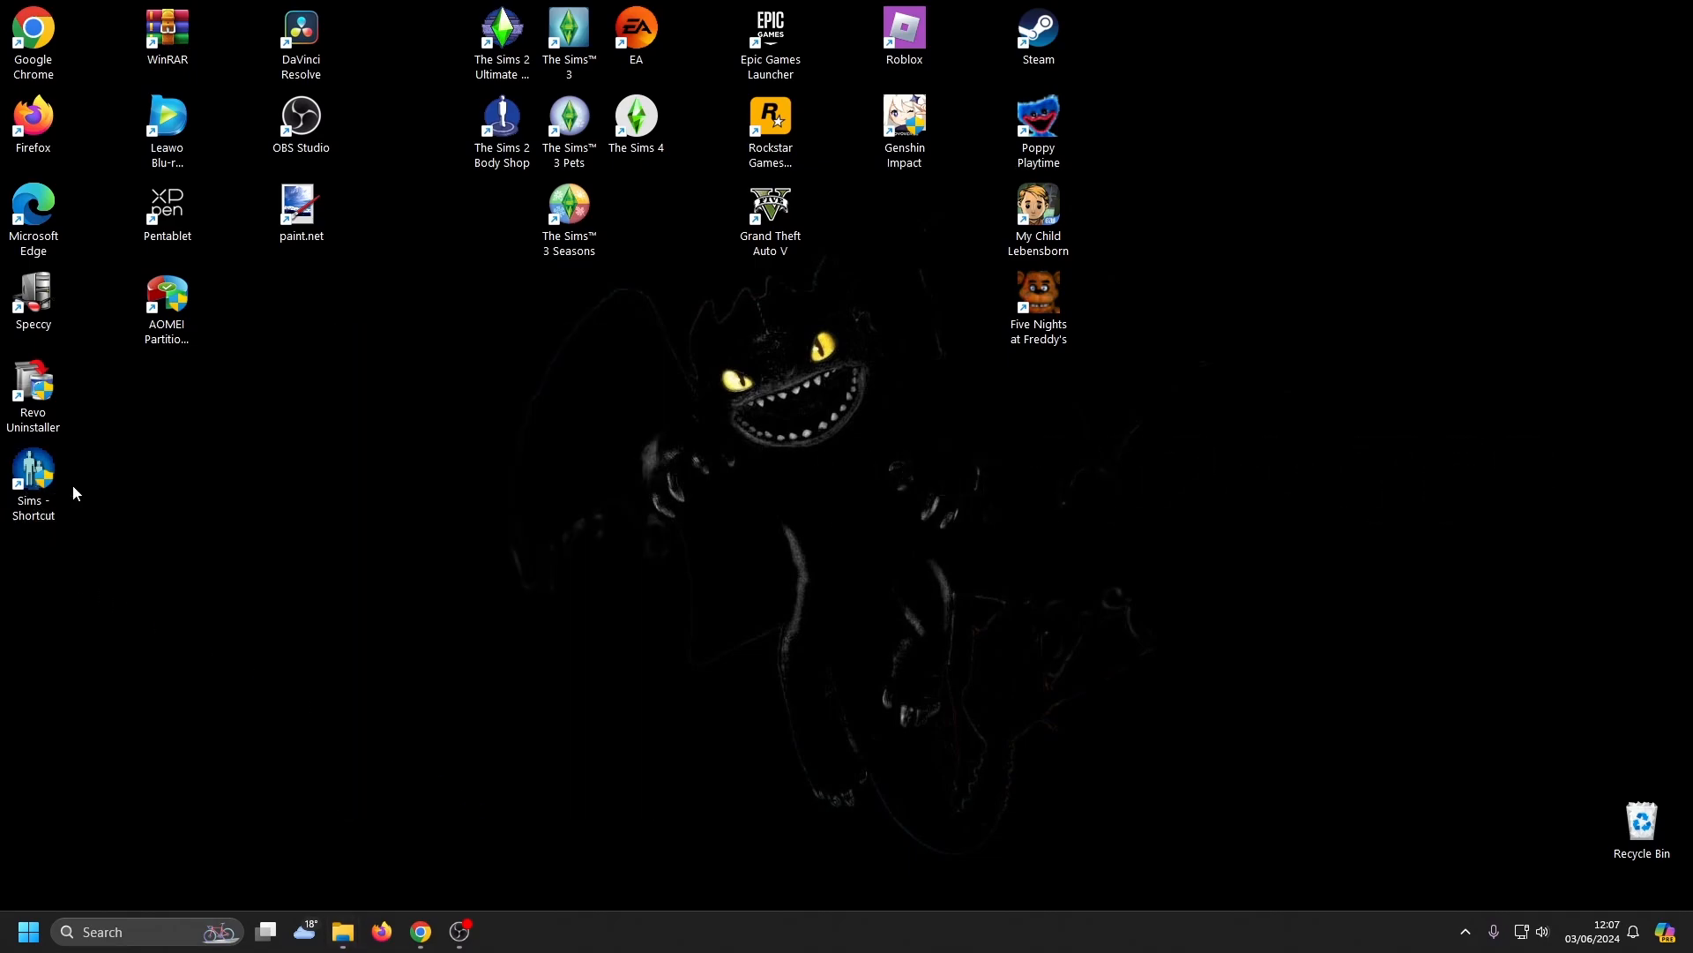
- Launch The Sims from the edited desktop shortcut, reaching a household's house
double_click(31, 469)
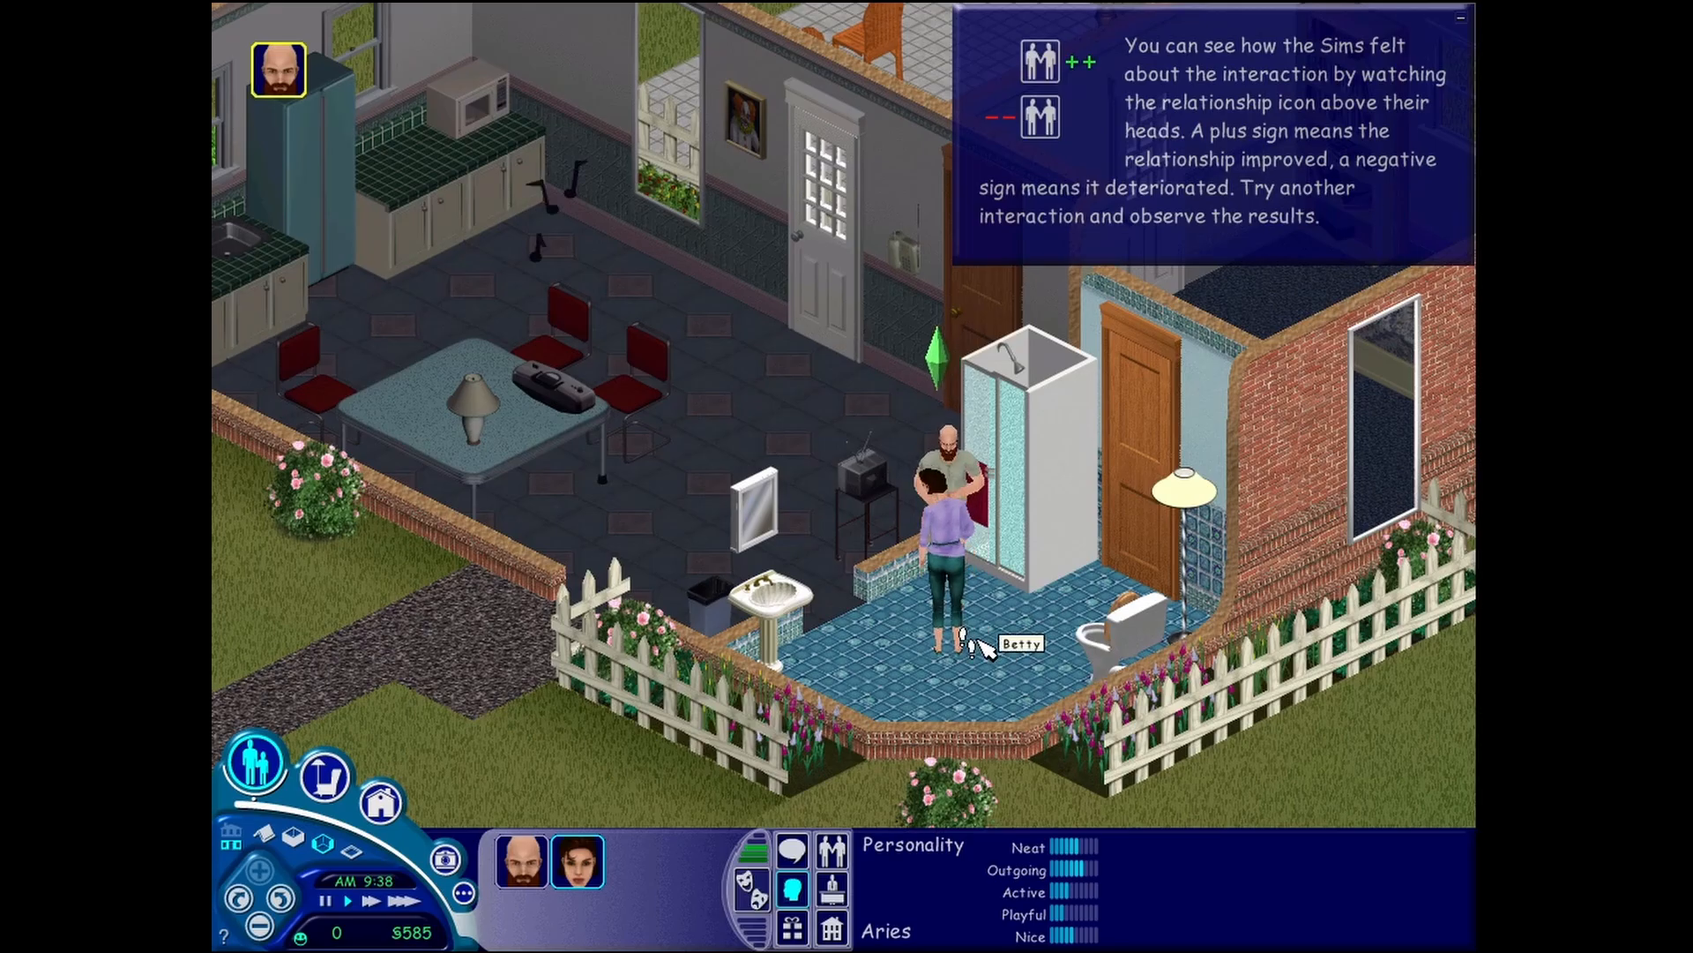
- Rotate the camera left twice to view the house from the opposite side
left_click(287, 898)
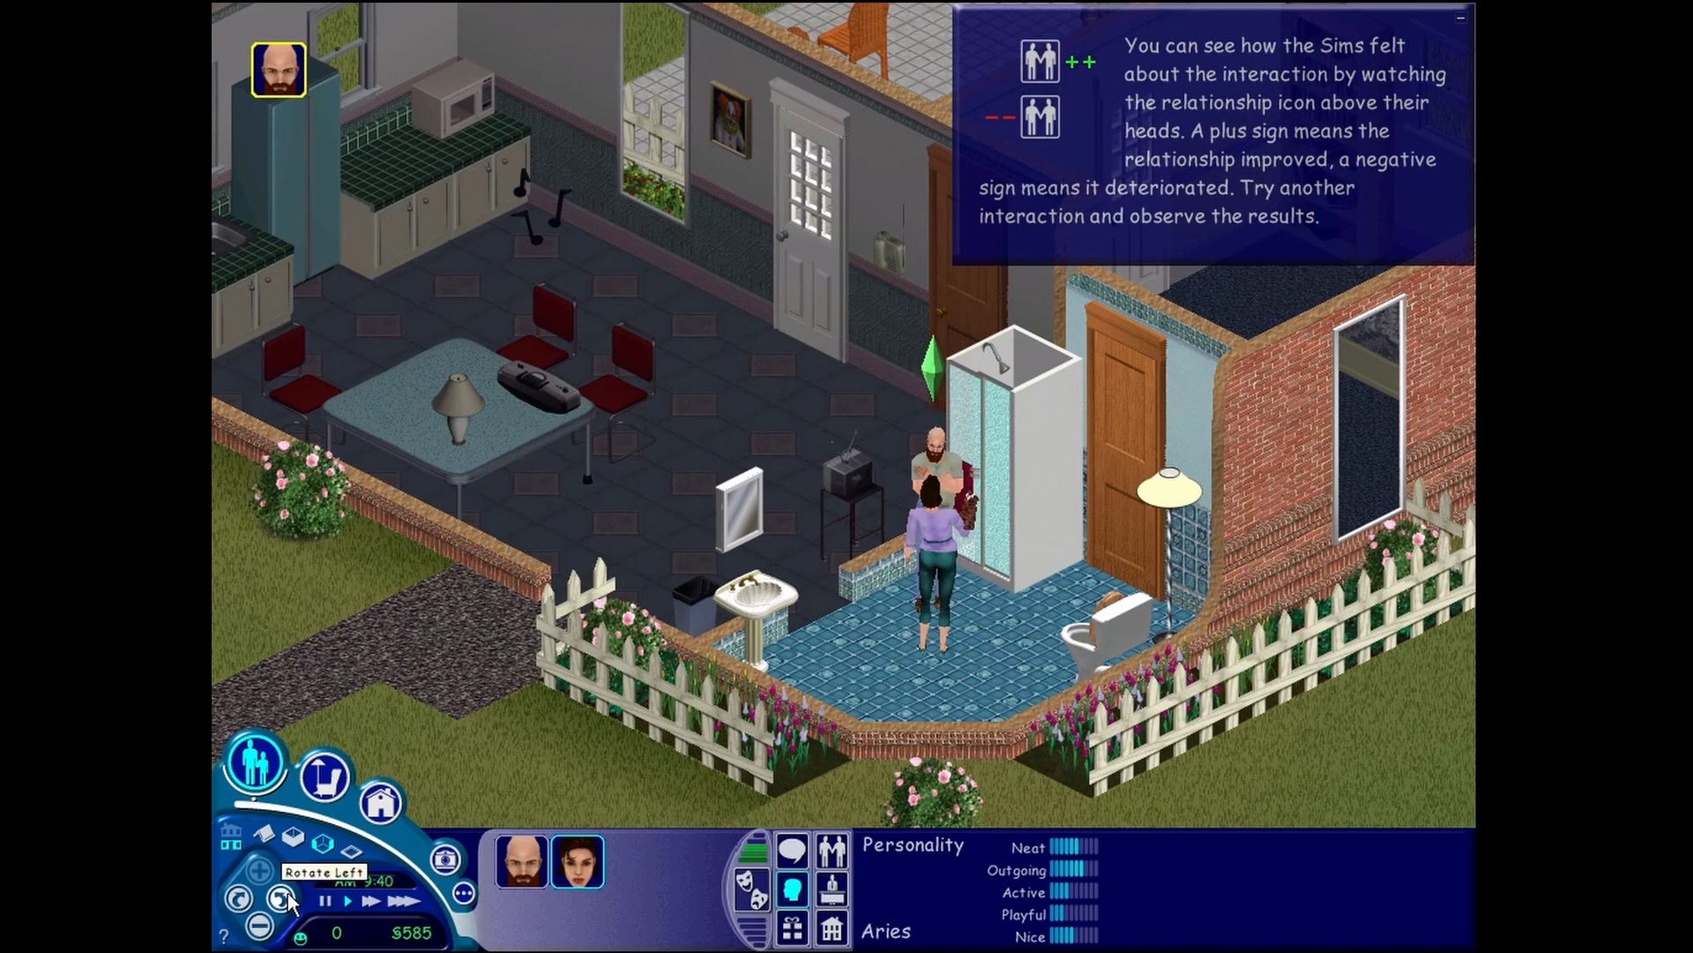
left_click(286, 898)
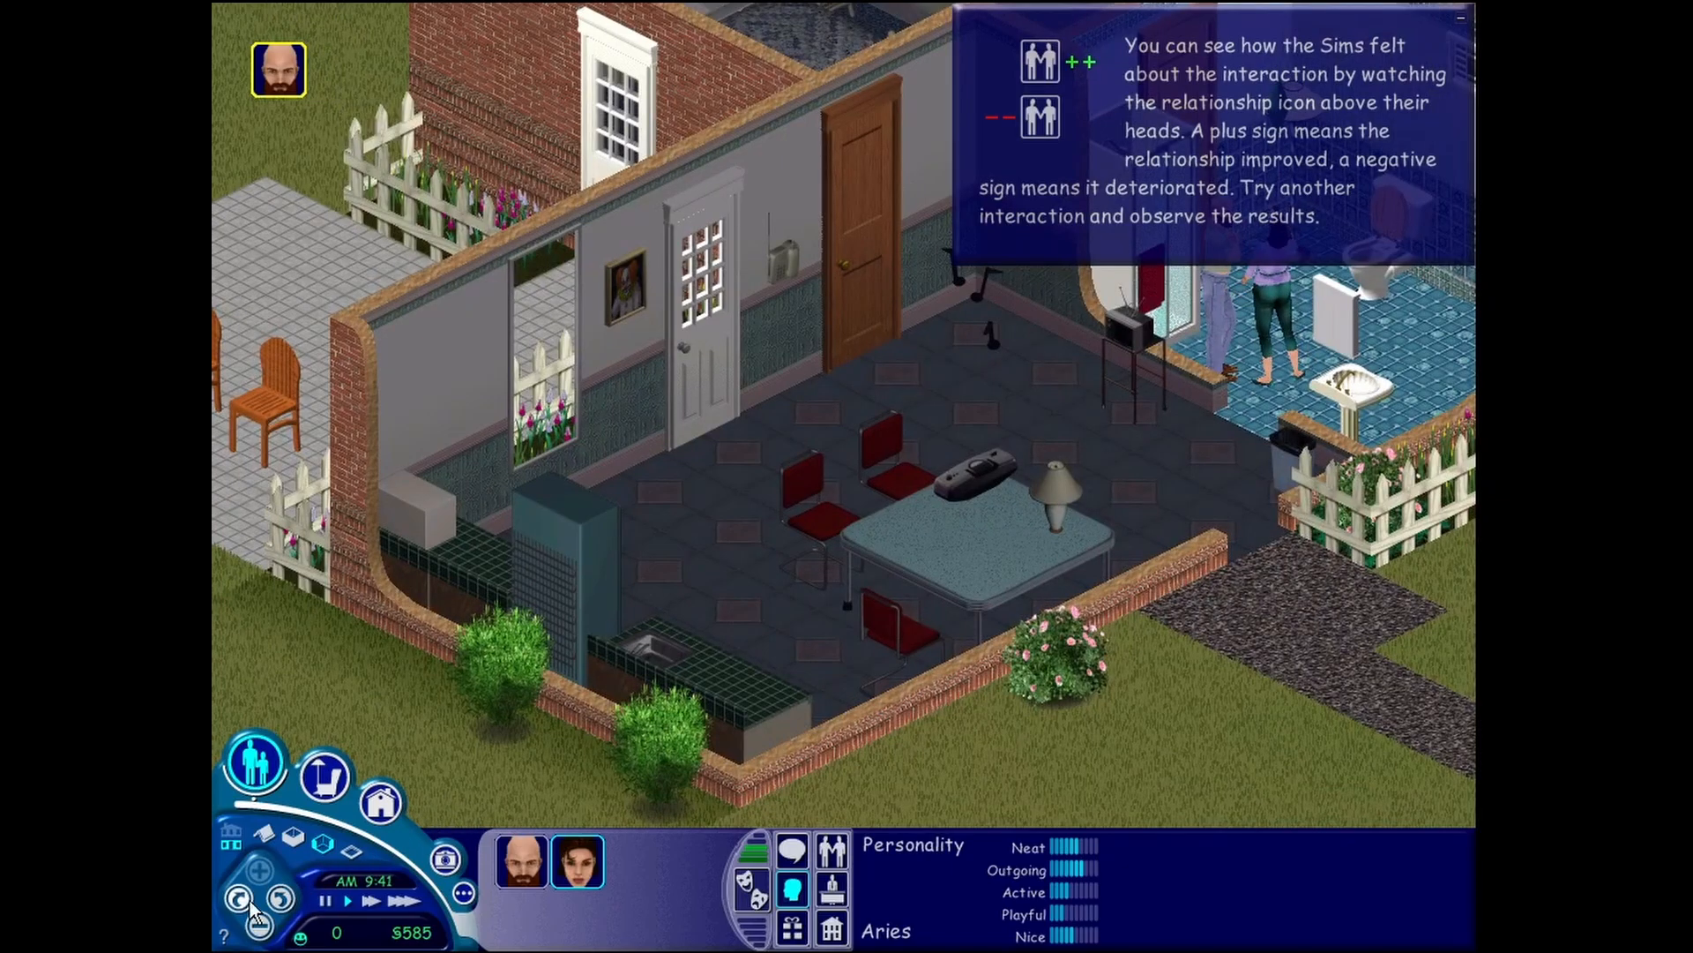